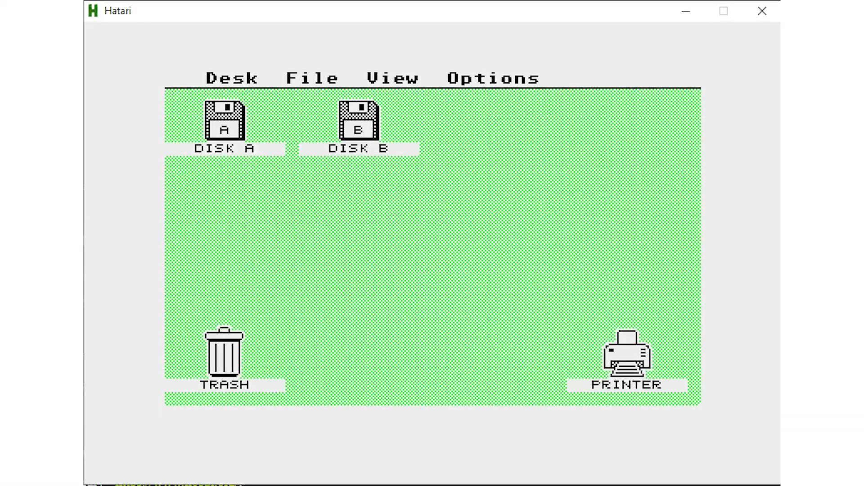
# View the EmuTOS version information in the emulator, then dismiss it.
pyautogui.click(231, 77)
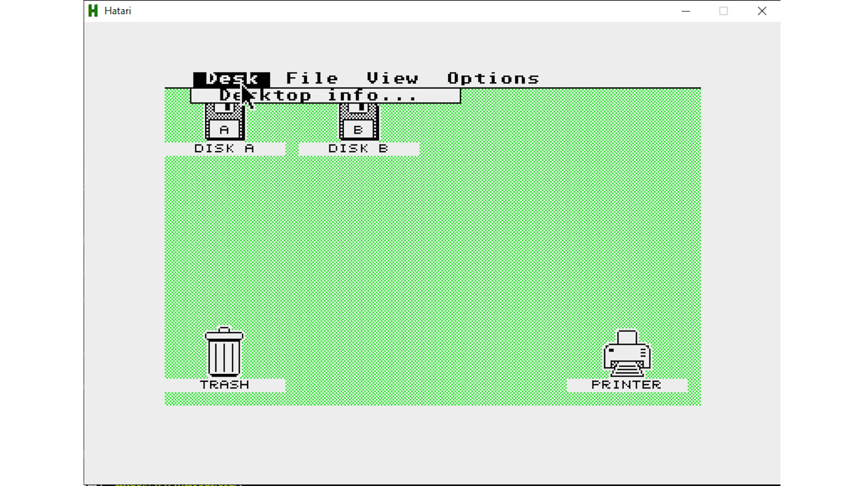
pyautogui.click(328, 95)
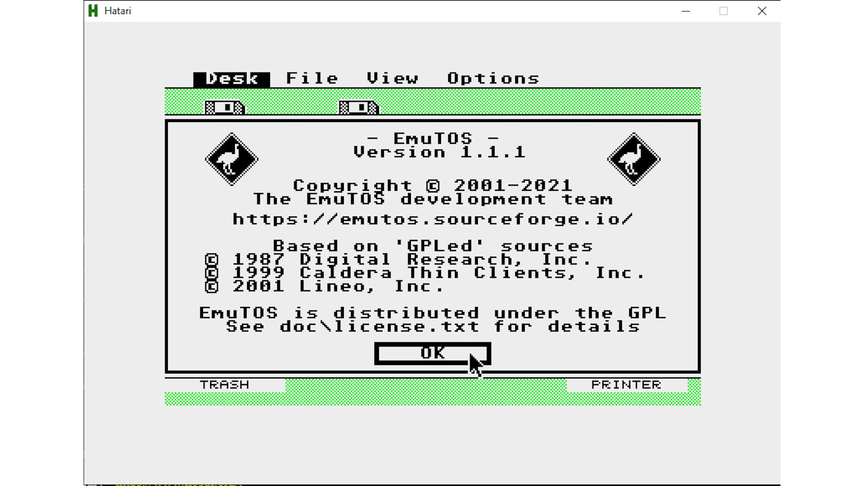
pyautogui.click(430, 354)
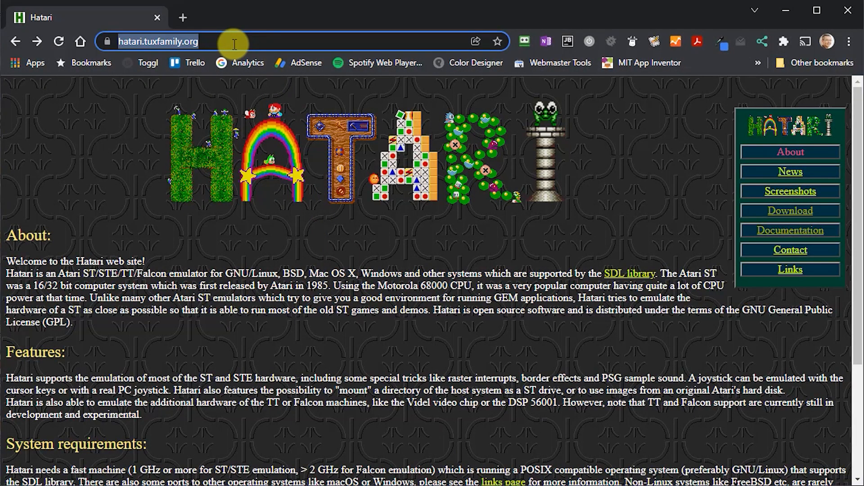
# Save hatari-2.3.1_windows64.zip from the 2.3.1 release folder into LaunchBox\Emulators\Hatari.
pyautogui.click(789, 211)
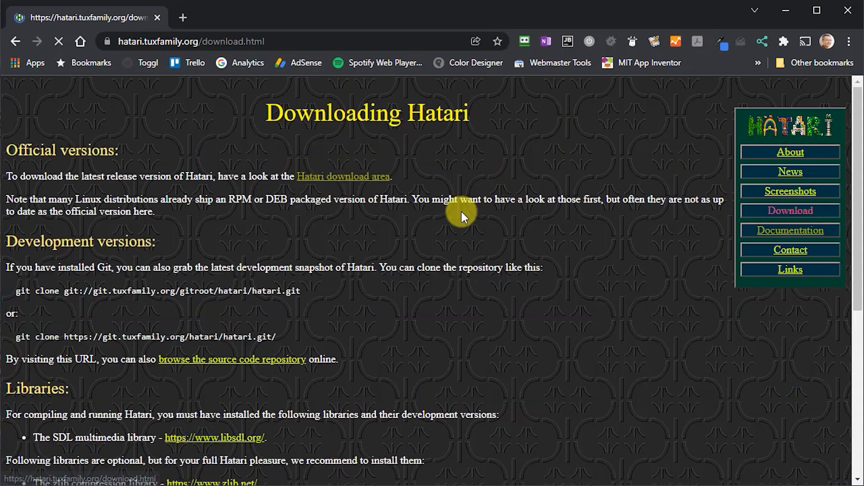
pyautogui.click(342, 176)
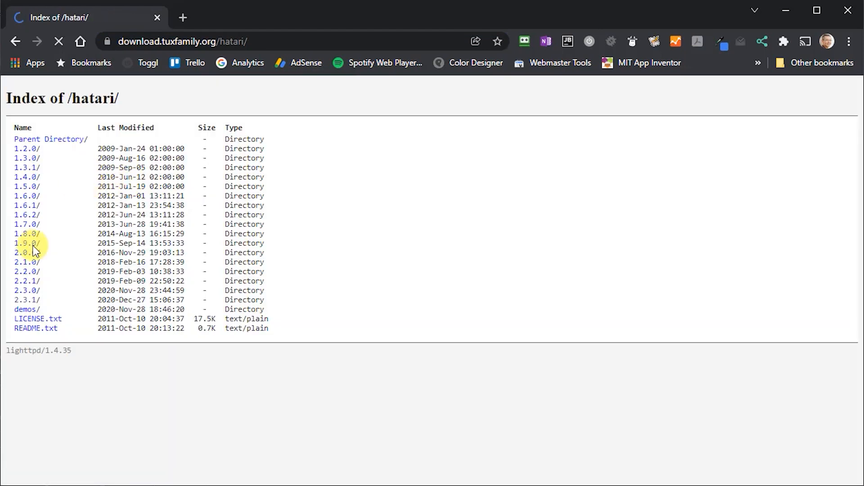
pyautogui.click(24, 299)
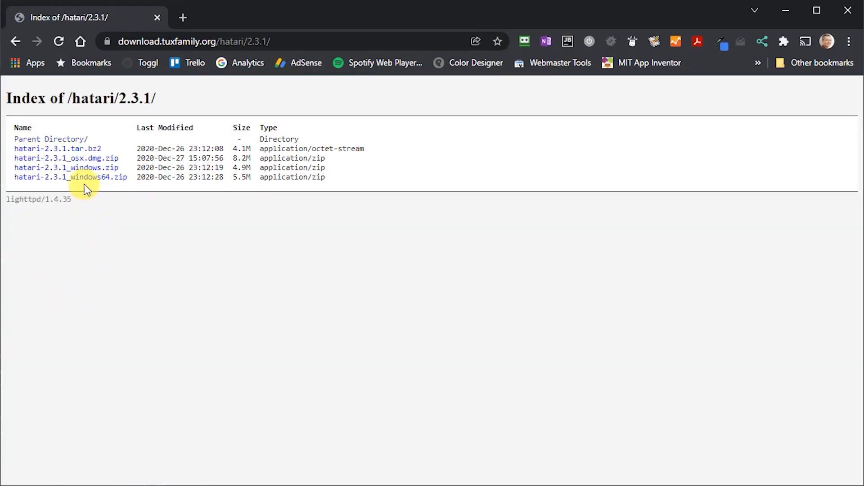
pyautogui.click(71, 177)
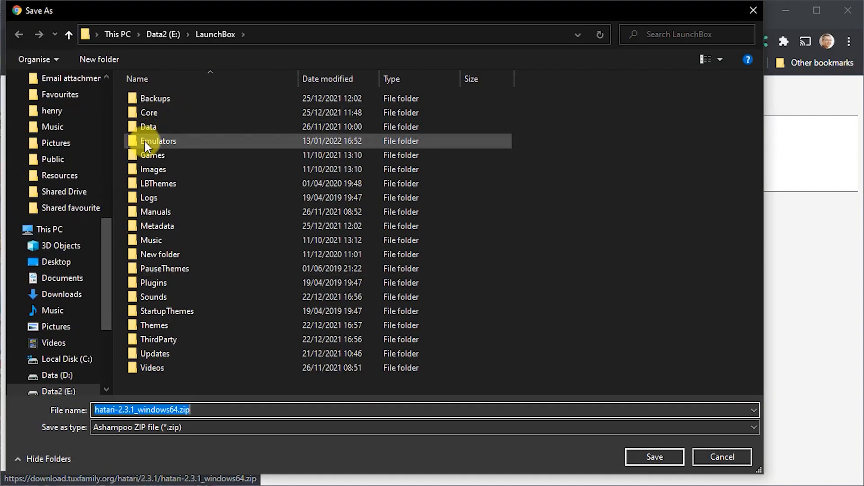
pyautogui.doubleClick(158, 140)
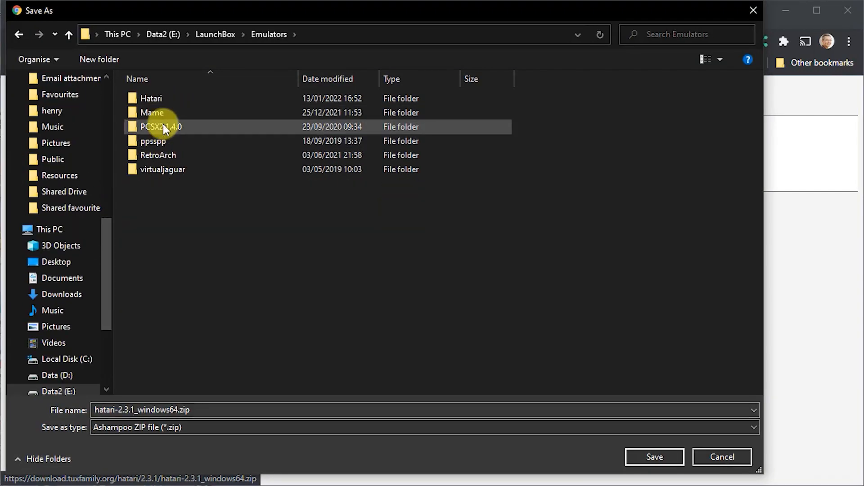
pyautogui.doubleClick(150, 98)
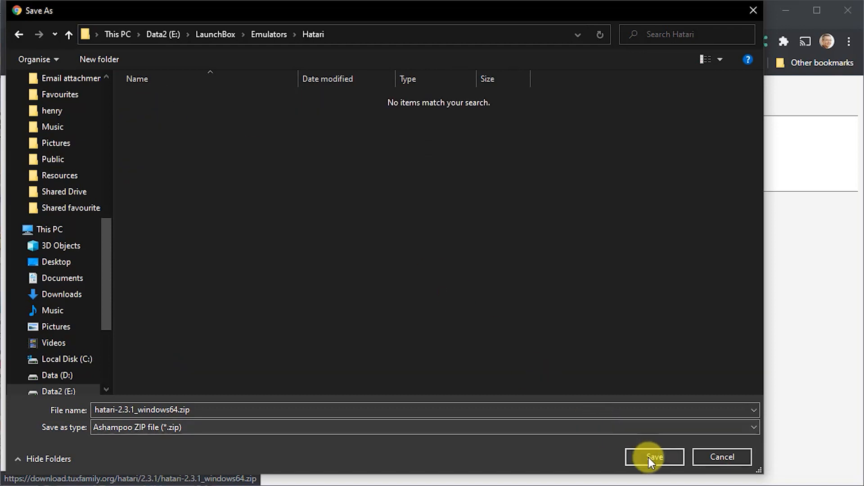
pyautogui.click(653, 457)
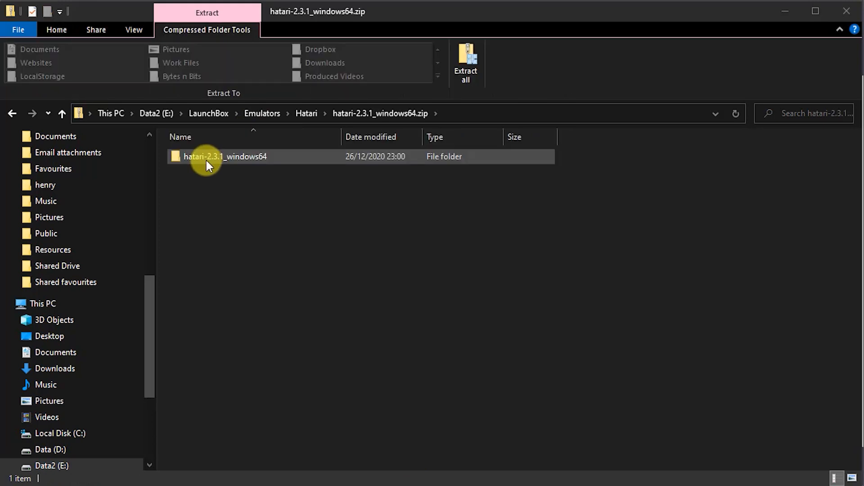
pyautogui.doubleClick(225, 157)
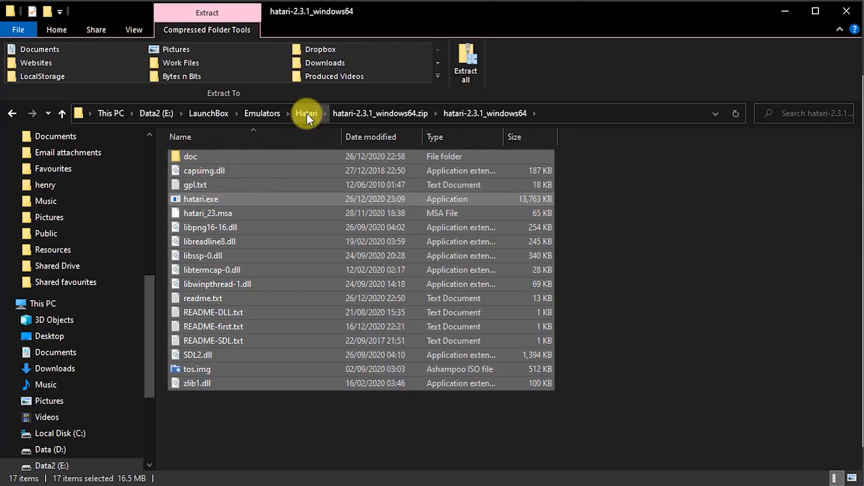
pyautogui.click(307, 113)
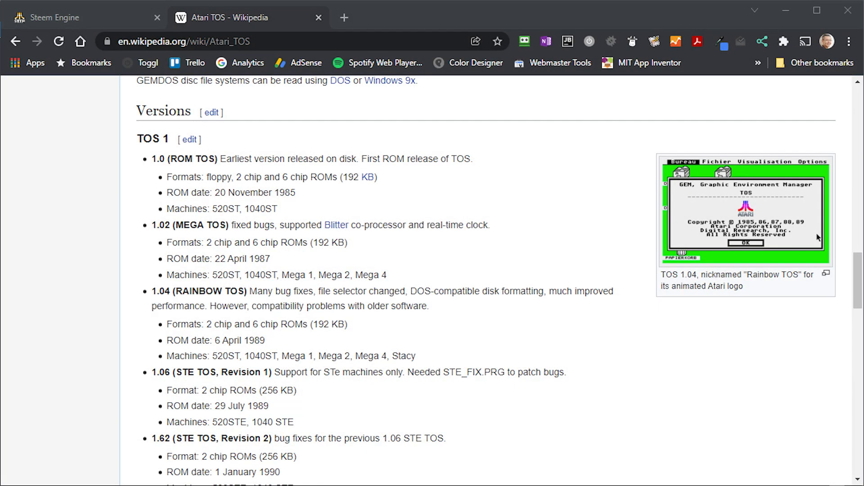
# Scroll down through the Wikipedia list of Atari TOS versions.
pyautogui.scroll(-3)
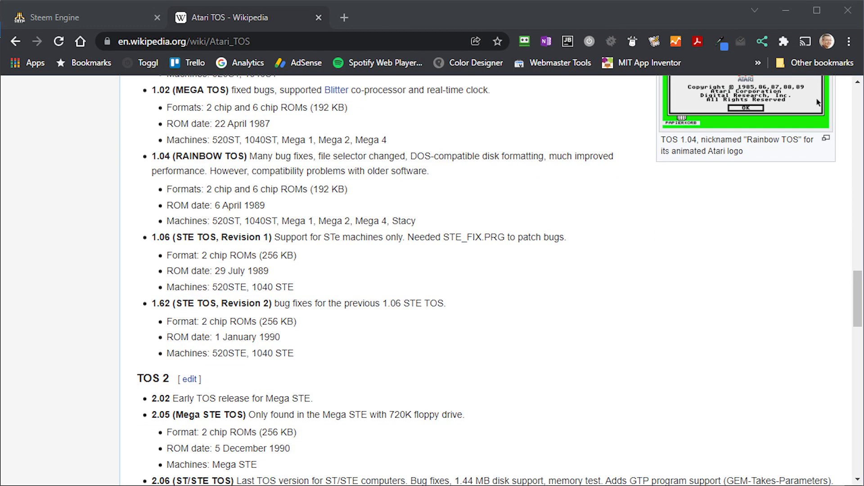
pyautogui.scroll(-3)
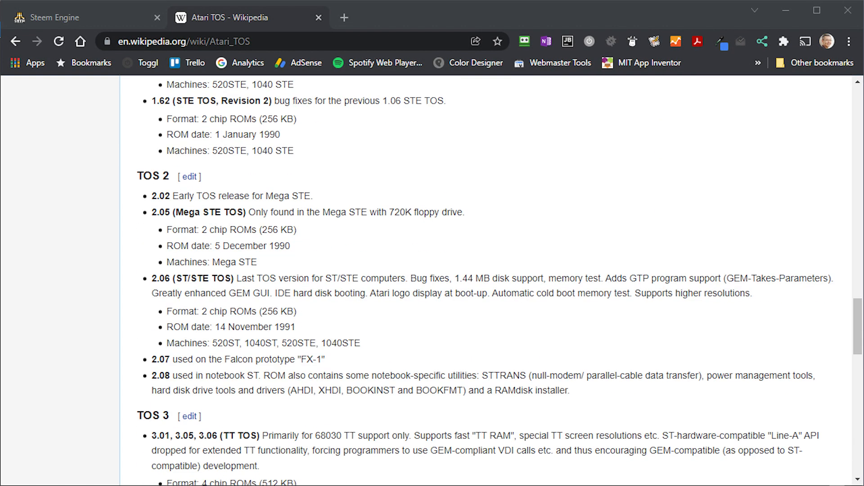
pyautogui.scroll(-3)
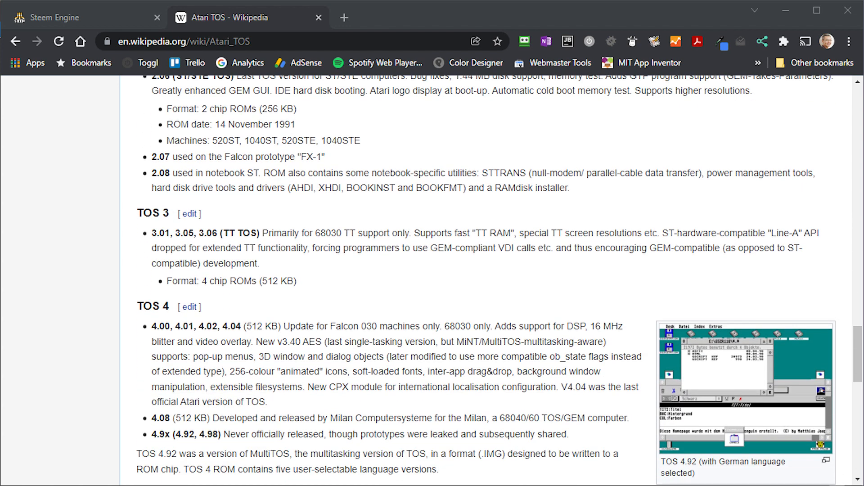
pyautogui.scroll(-3)
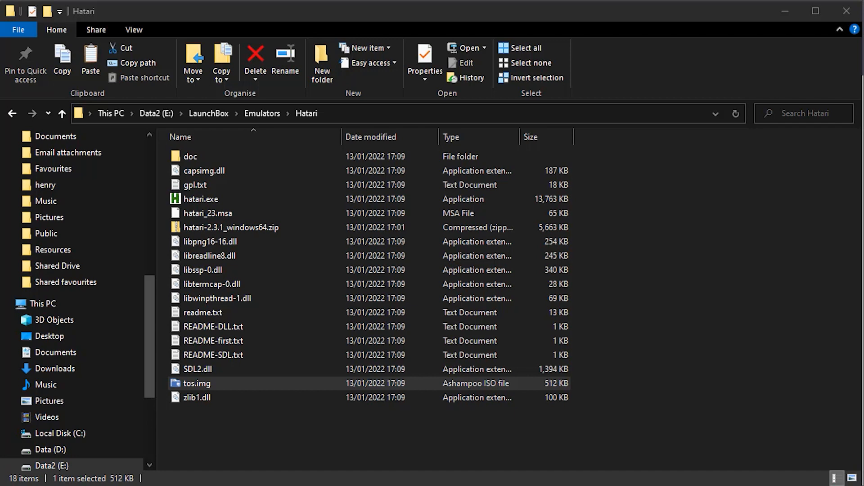
pyautogui.moveTo(213, 417)
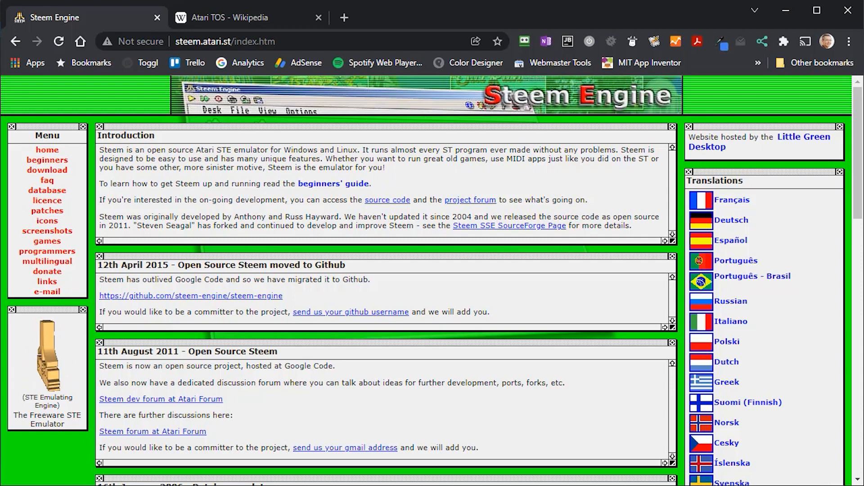
pyautogui.moveTo(70, 176)
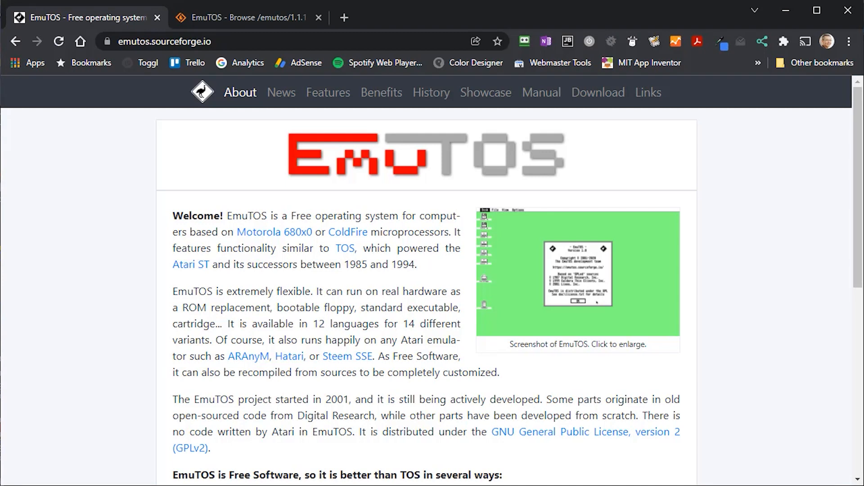
pyautogui.moveTo(239, 43)
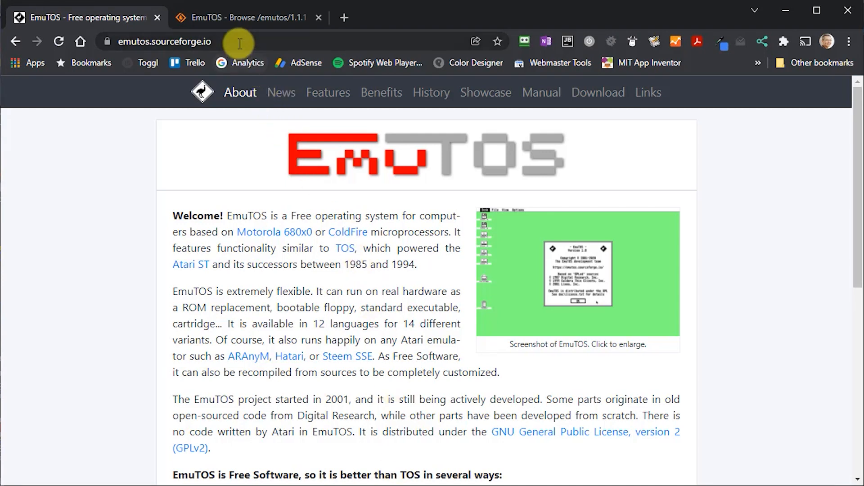
# Go from the EmuTOS homepage to the SourceForge EmuTOS 1.1.1 download listing.
pyautogui.click(160, 41)
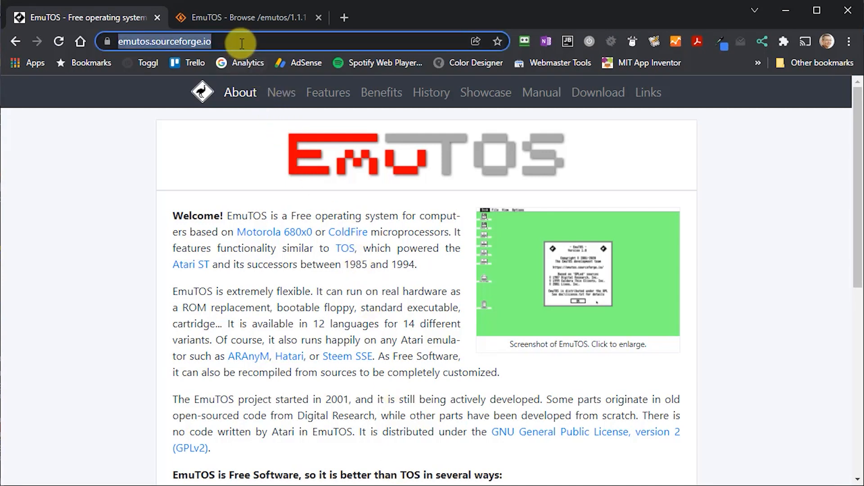
pyautogui.moveTo(597, 91)
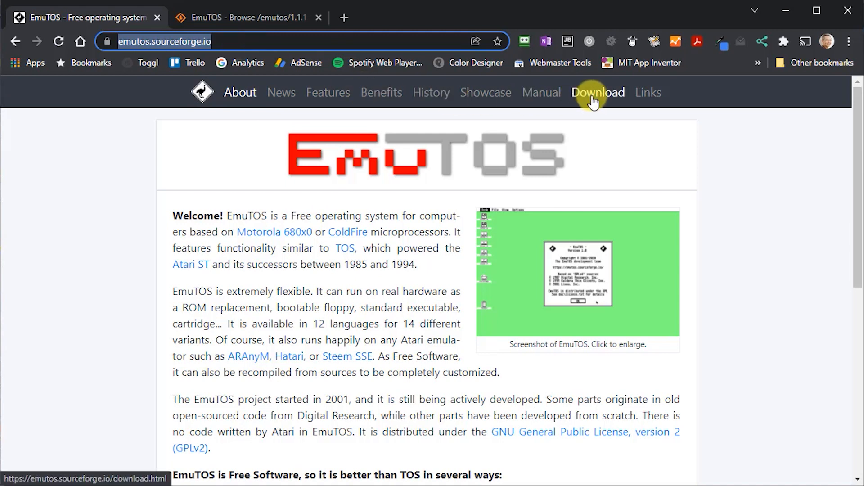
pyautogui.click(597, 92)
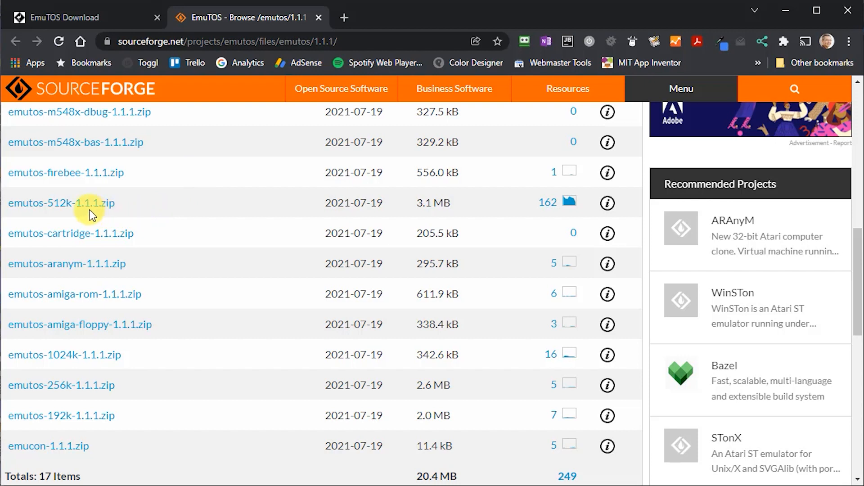
pyautogui.moveTo(59, 208)
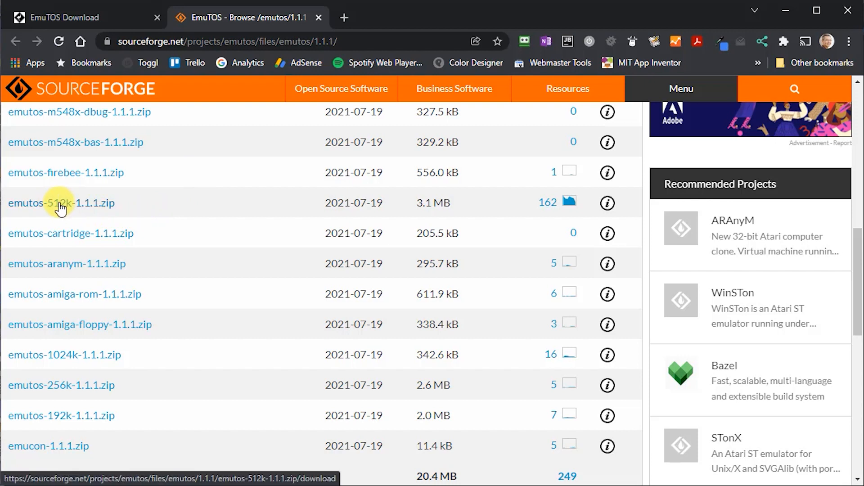
pyautogui.moveTo(88, 207)
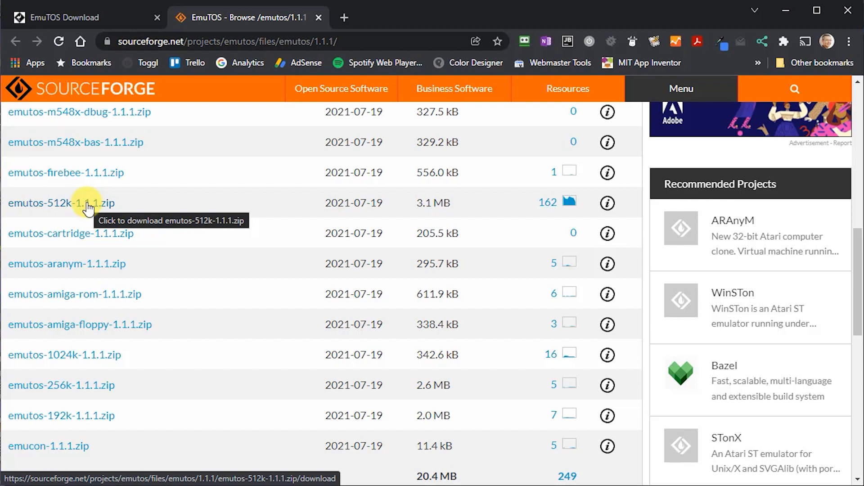
pyautogui.moveTo(196, 225)
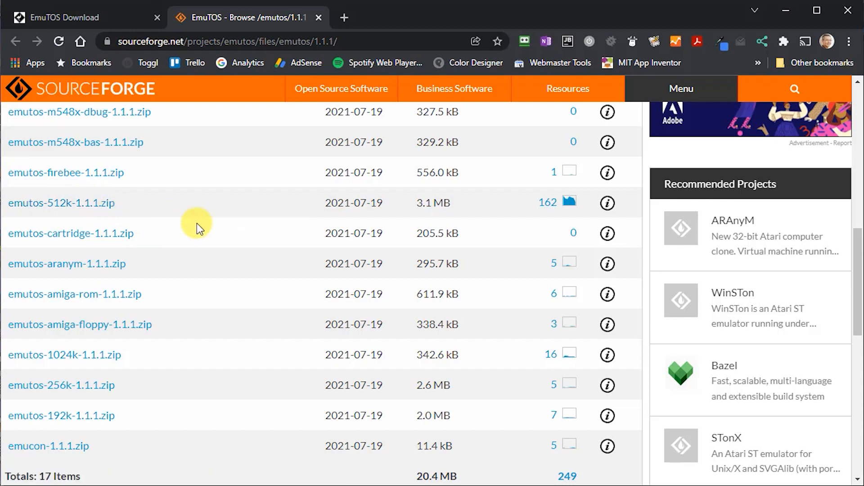
pyautogui.moveTo(197, 228)
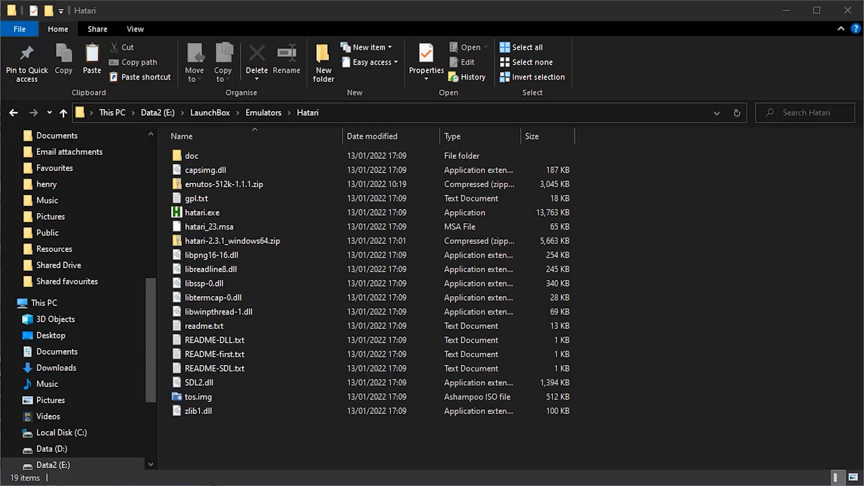
# Copy etos512uk.img from emutos-512k-1.1.1.zip into the Hatari folder, then right-click hatari.exe.
pyautogui.click(224, 184)
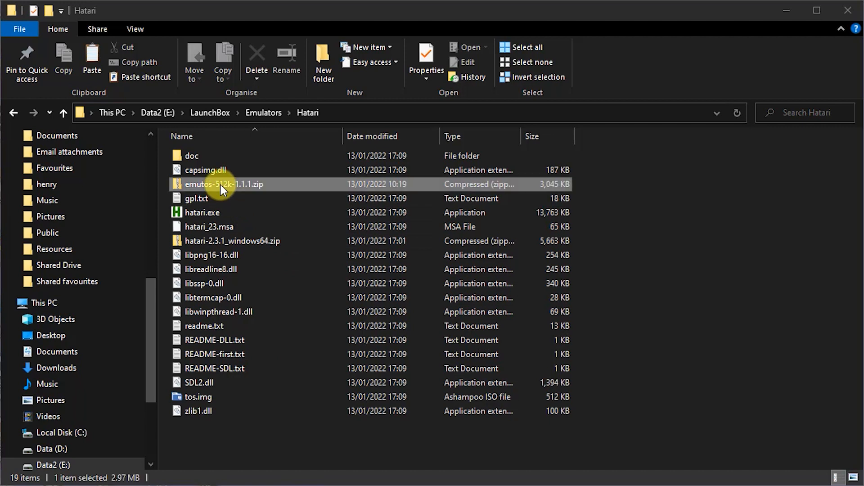
pyautogui.doubleClick(224, 184)
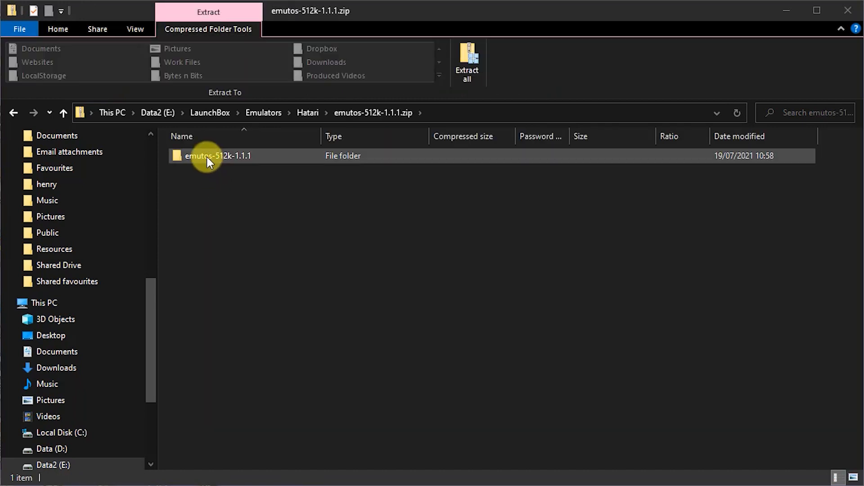
pyautogui.doubleClick(217, 155)
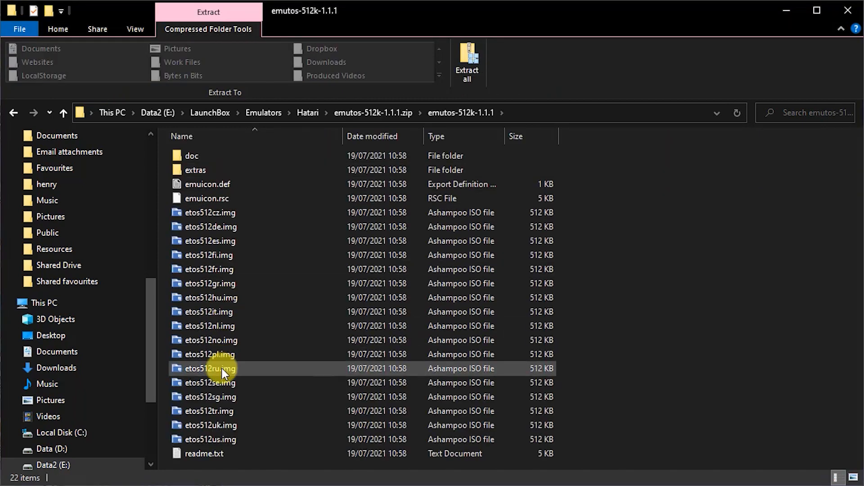
pyautogui.click(210, 439)
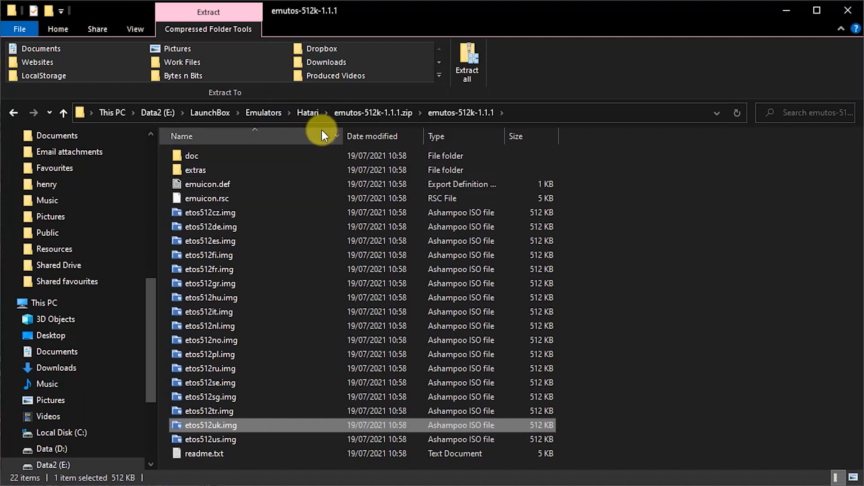
pyautogui.click(307, 112)
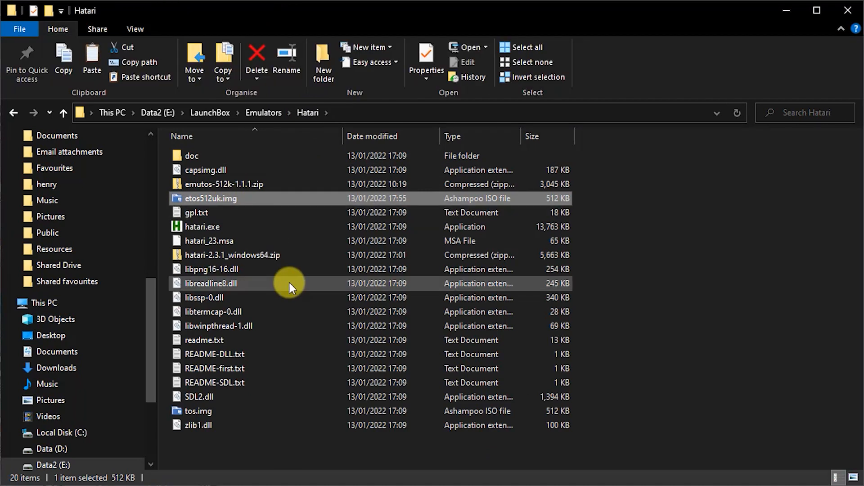
pyautogui.moveTo(224, 241)
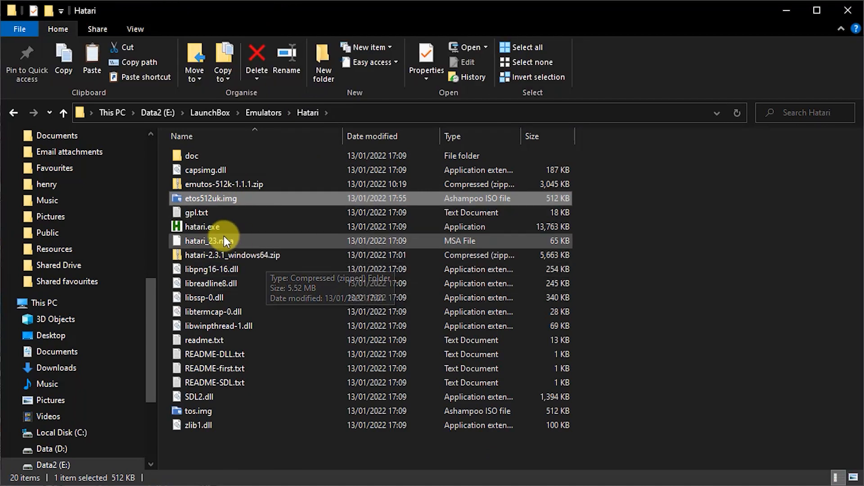
pyautogui.moveTo(204, 226)
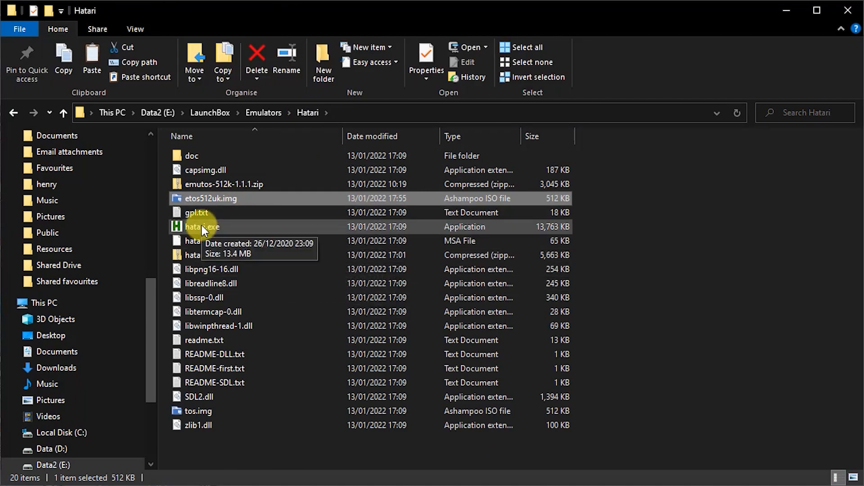
pyautogui.click(202, 227)
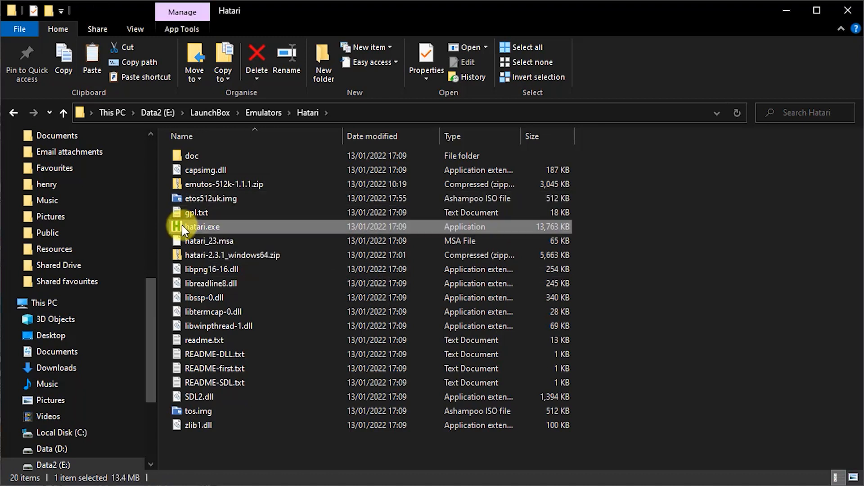
pyautogui.rightClick(202, 226)
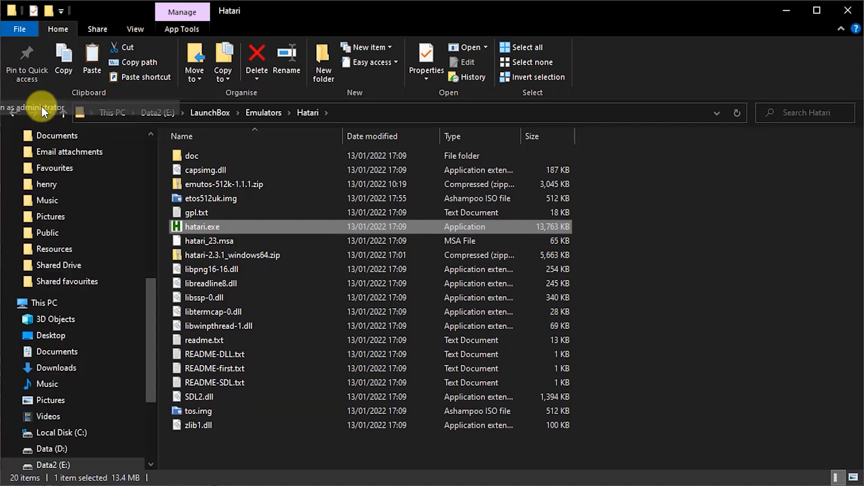
# Launch Hatari as administrator and point the ROM TOS image to etos512uk.img.
pyautogui.doubleClick(200, 226)
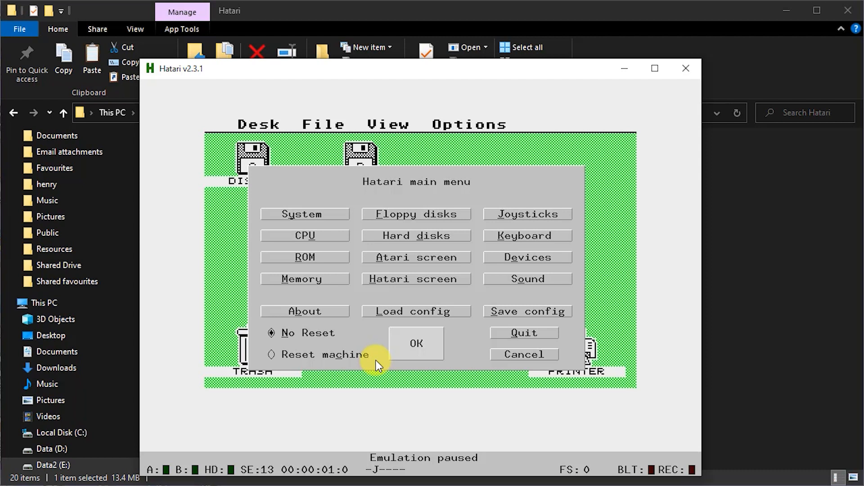
pyautogui.moveTo(351, 238)
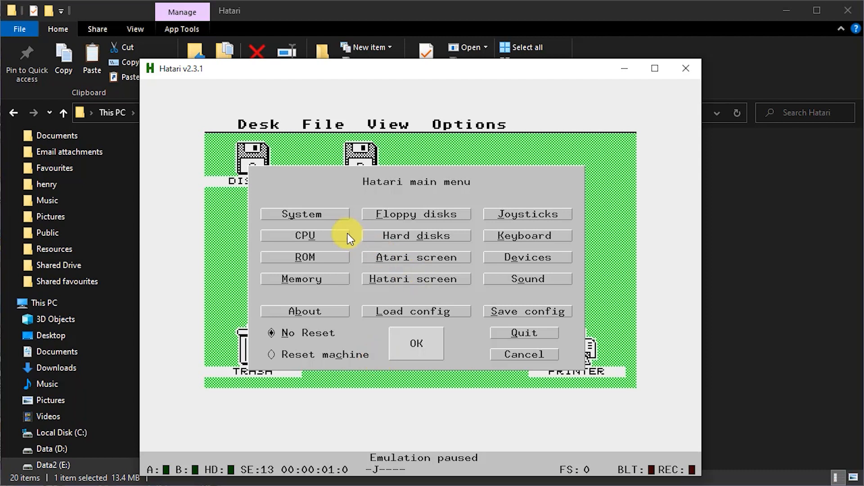
pyautogui.moveTo(301, 260)
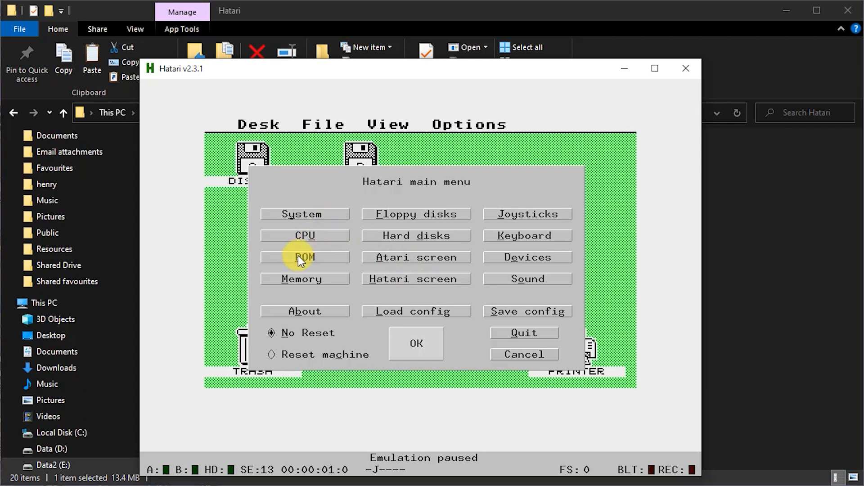
pyautogui.click(303, 257)
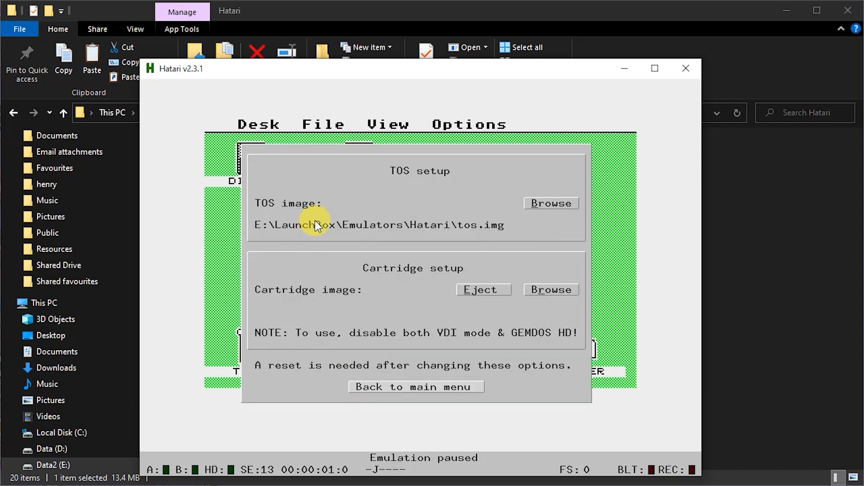
pyautogui.click(550, 202)
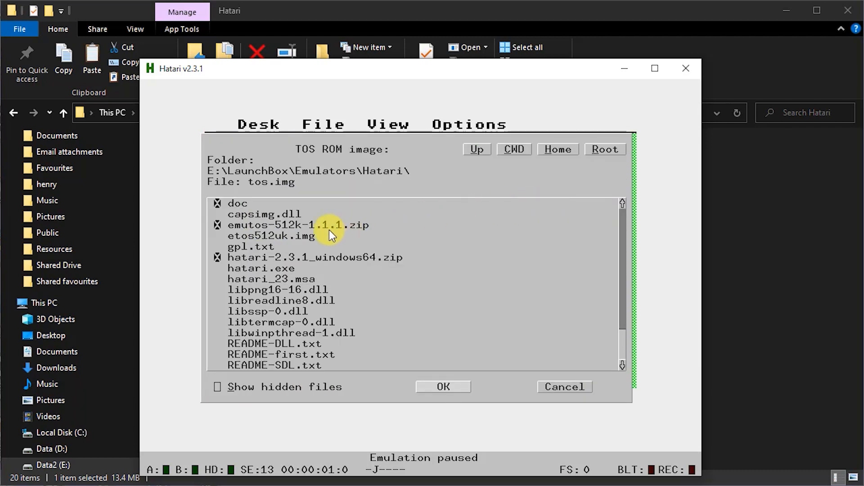
pyautogui.click(270, 236)
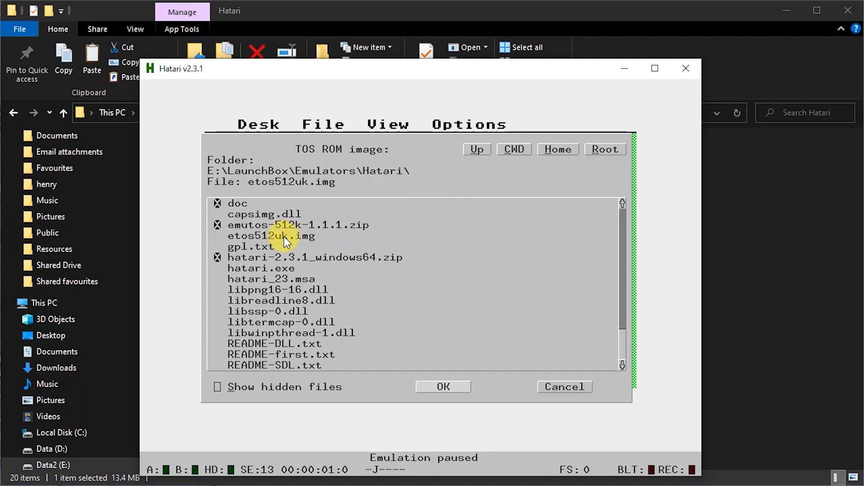
pyautogui.click(442, 386)
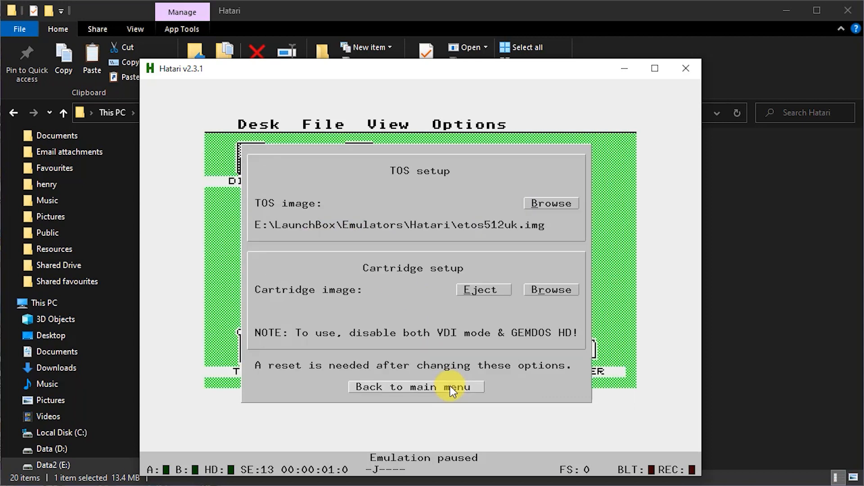
pyautogui.click(415, 386)
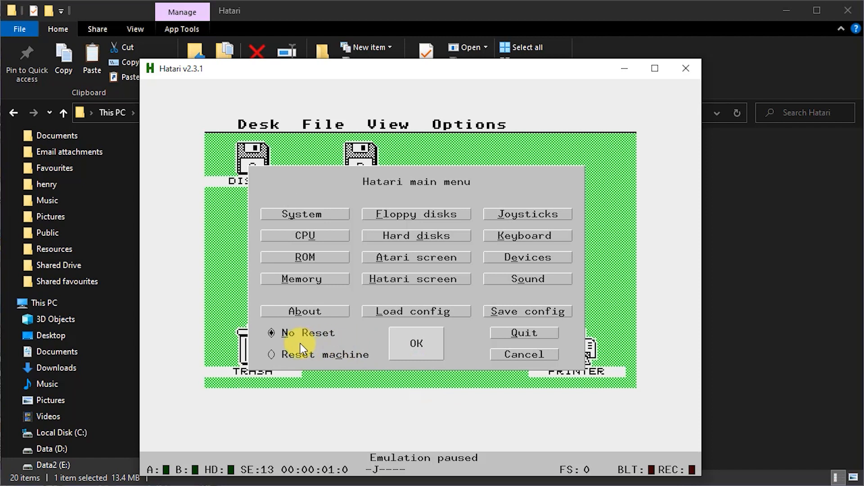
pyautogui.click(271, 354)
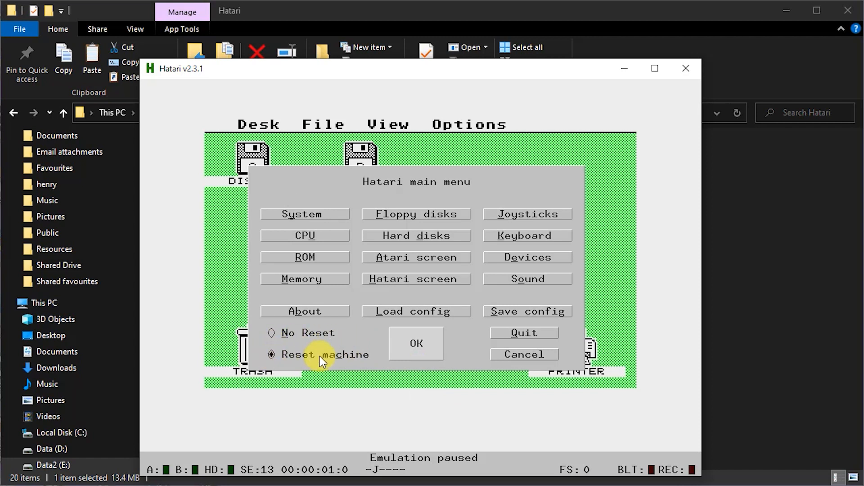
pyautogui.click(416, 343)
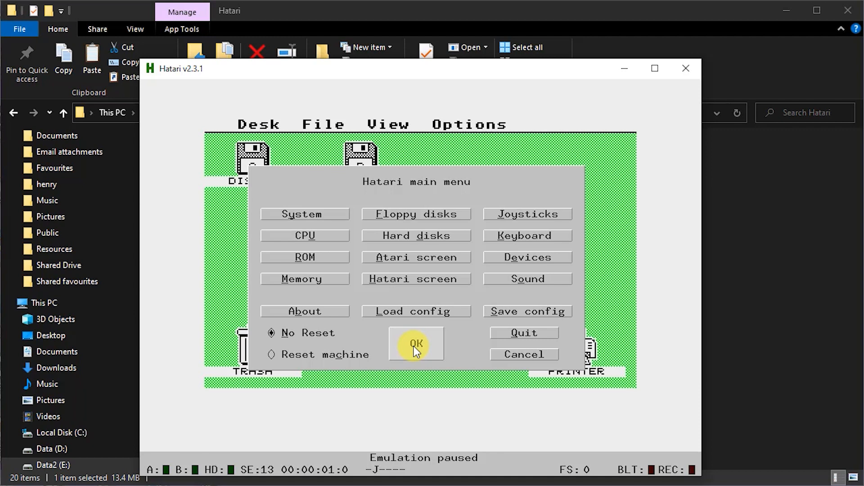
pyautogui.moveTo(419, 460)
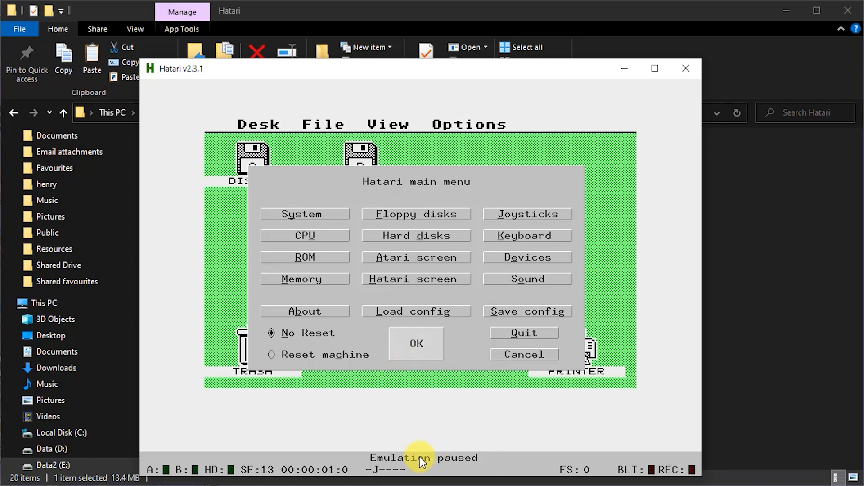
pyautogui.moveTo(468, 354)
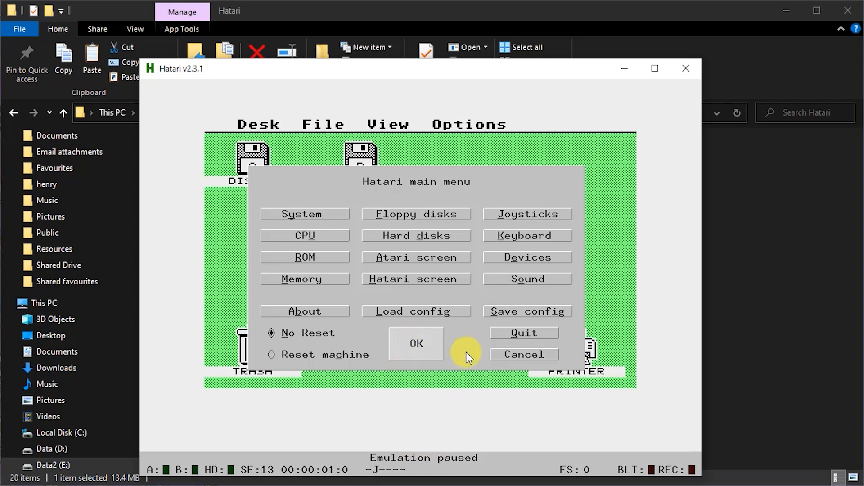
pyautogui.moveTo(359, 251)
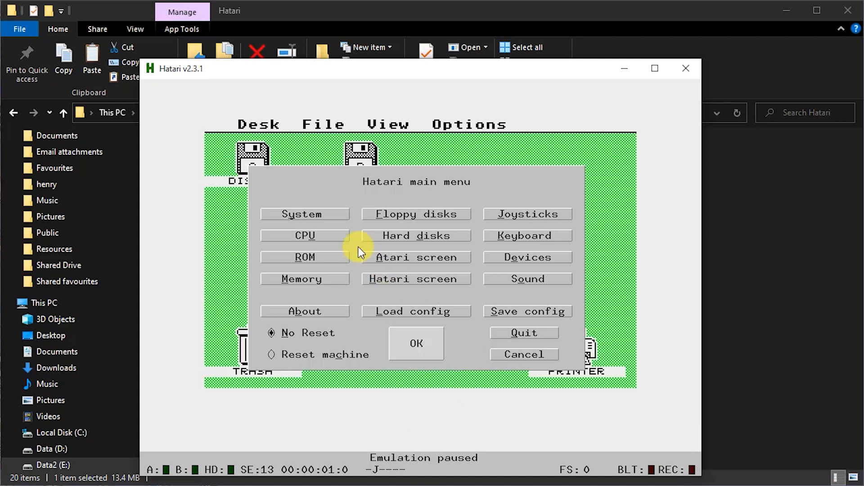
# Review the System and CPU options, then set ST-RAM to 4 MiB.
pyautogui.click(304, 214)
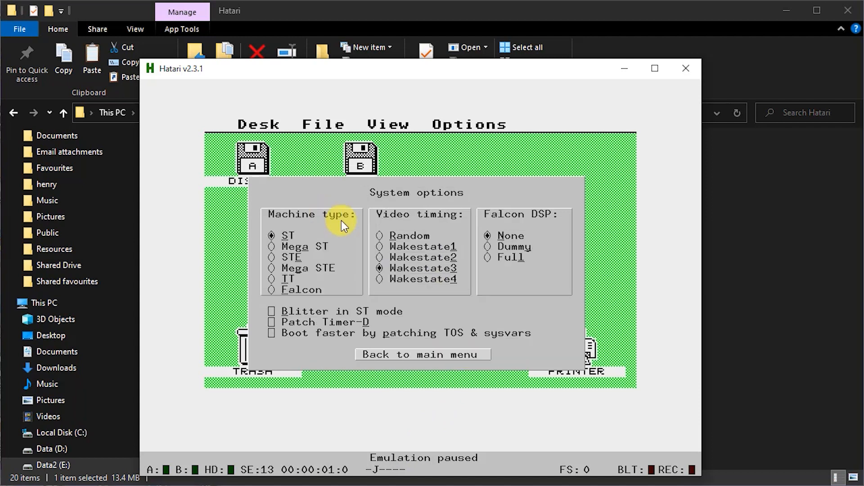
pyautogui.moveTo(298, 284)
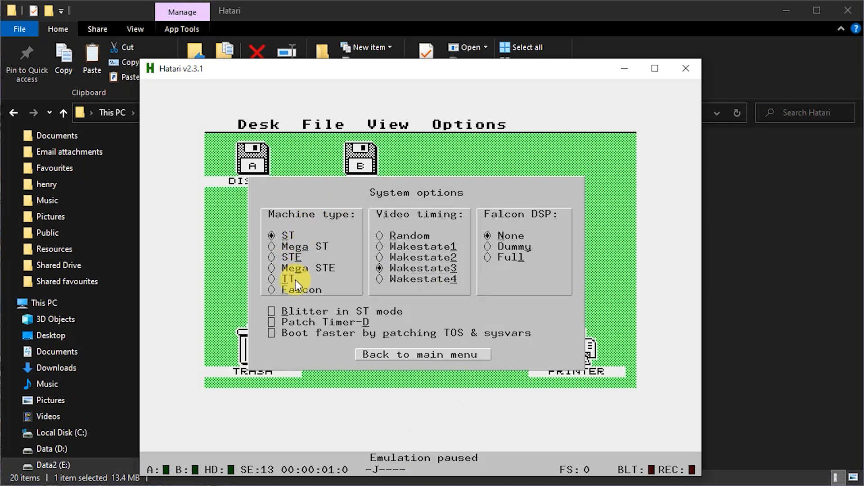
pyautogui.click(422, 354)
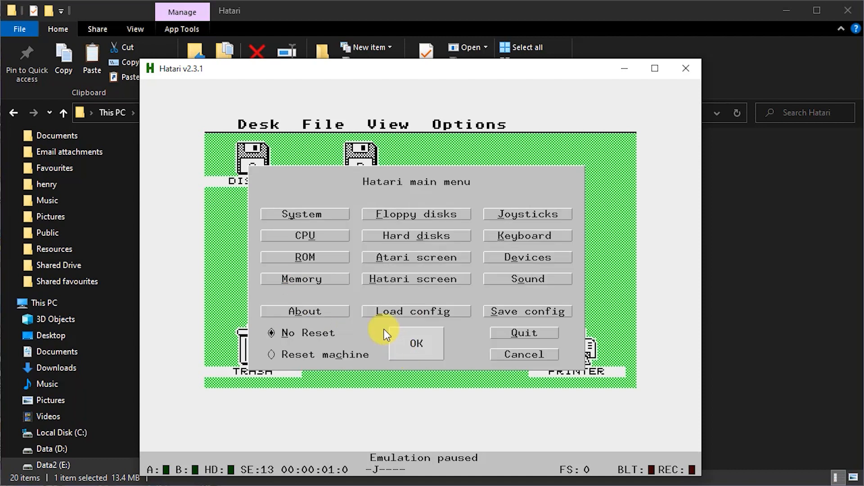
pyautogui.click(304, 235)
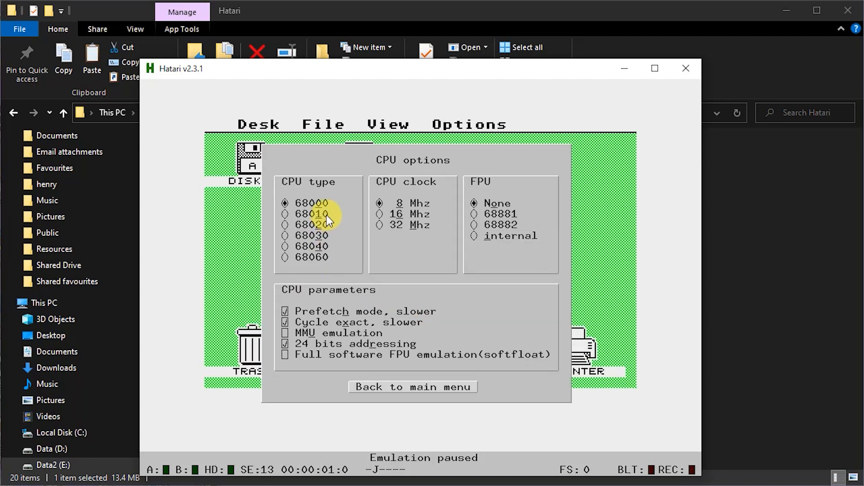
pyautogui.moveTo(482, 228)
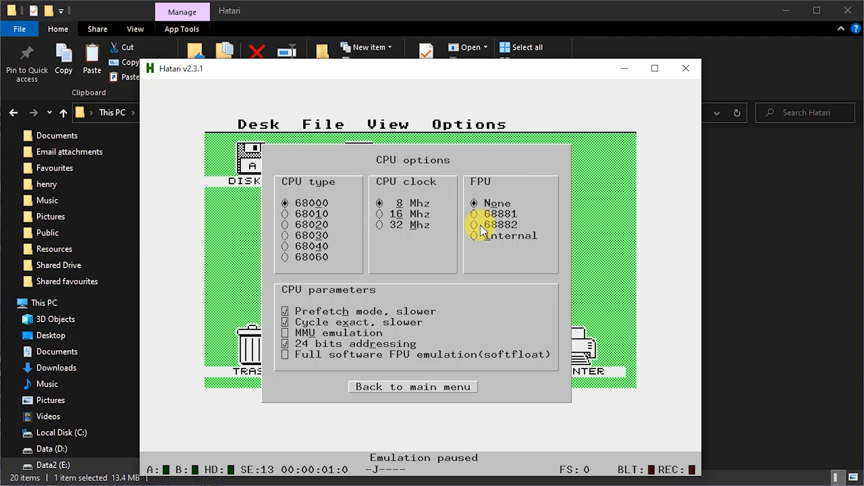
pyautogui.moveTo(388, 383)
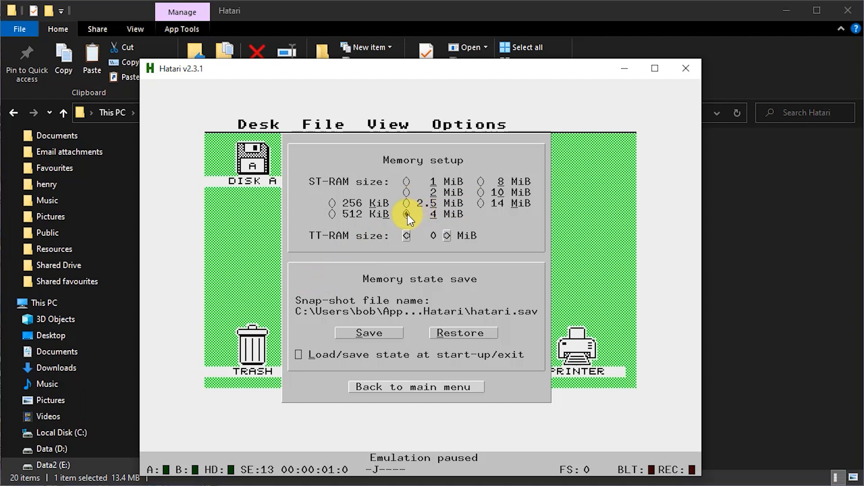
pyautogui.click(406, 213)
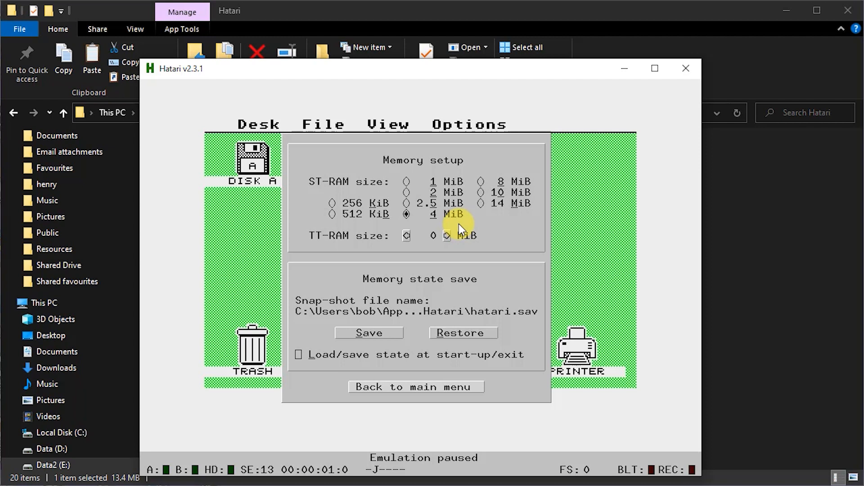
pyautogui.moveTo(376, 369)
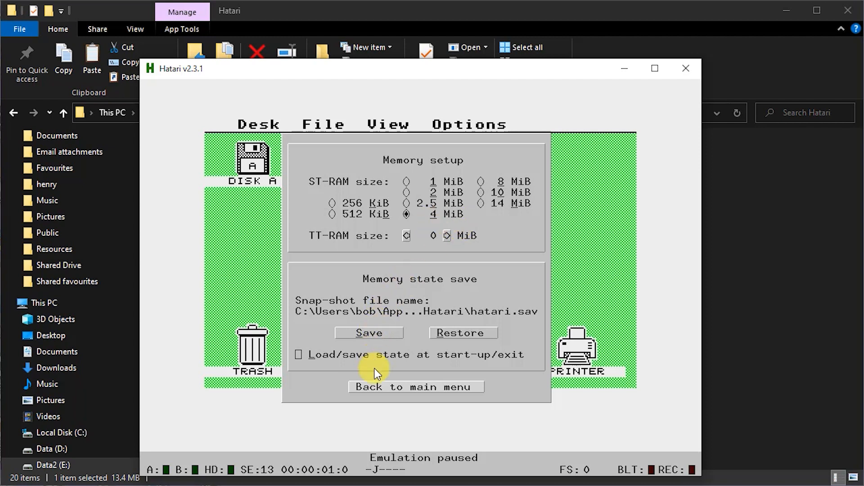
pyautogui.click(415, 386)
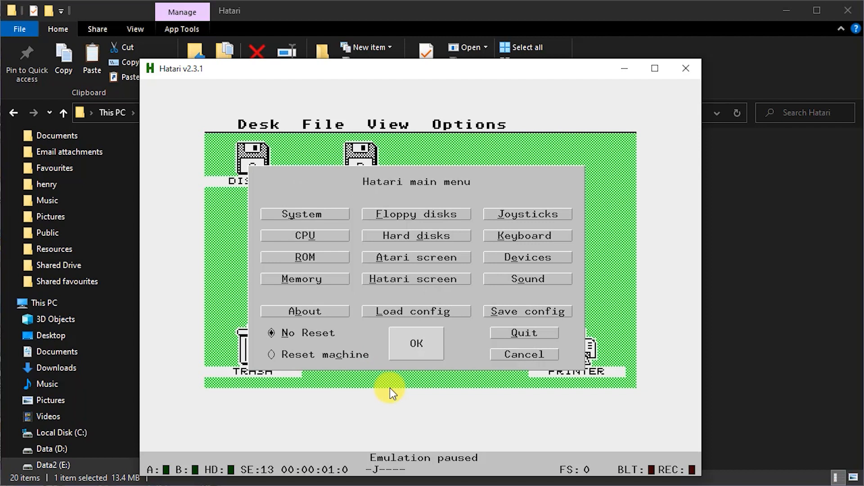
pyautogui.moveTo(526, 214)
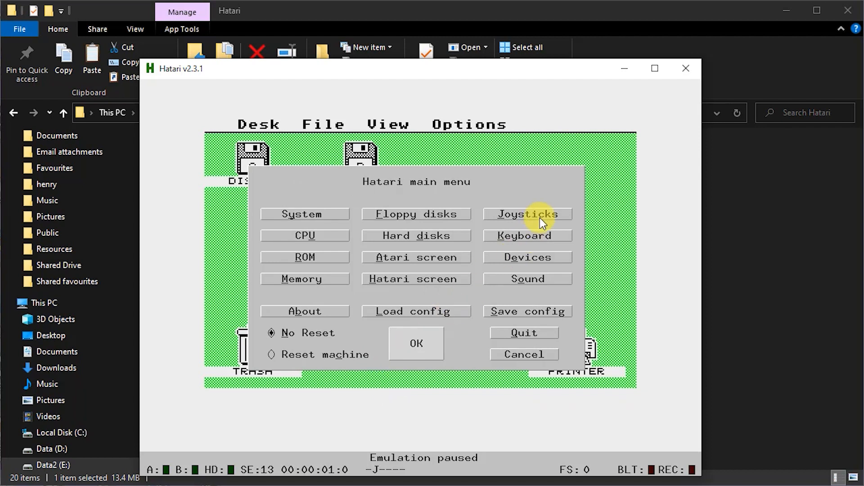
# Try joystick ports and control modes, leaving ST Joystick 1 on the real joystick.
pyautogui.click(526, 214)
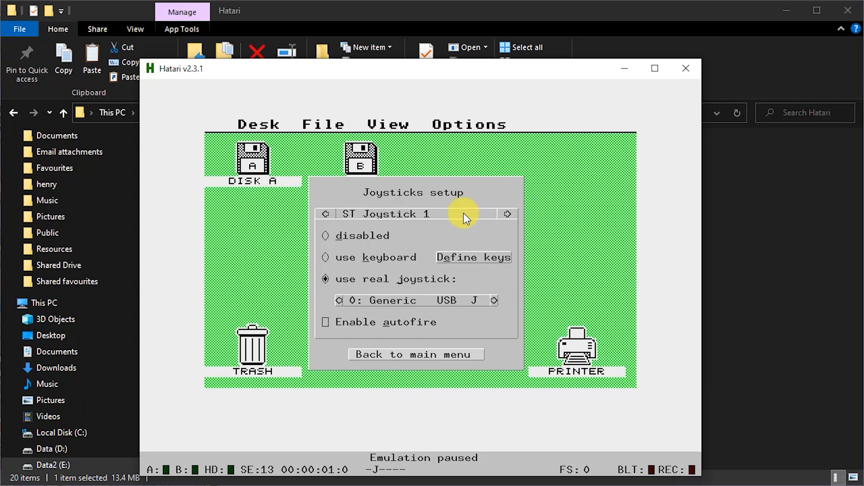
pyautogui.moveTo(395, 260)
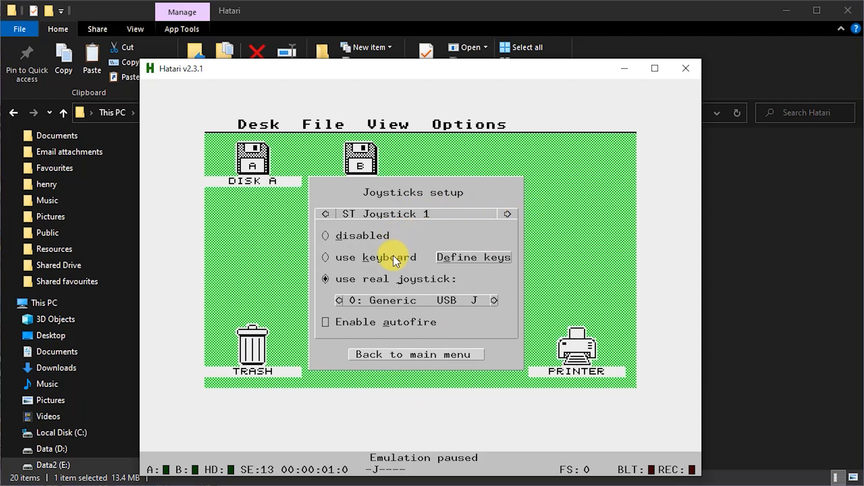
pyautogui.moveTo(358, 221)
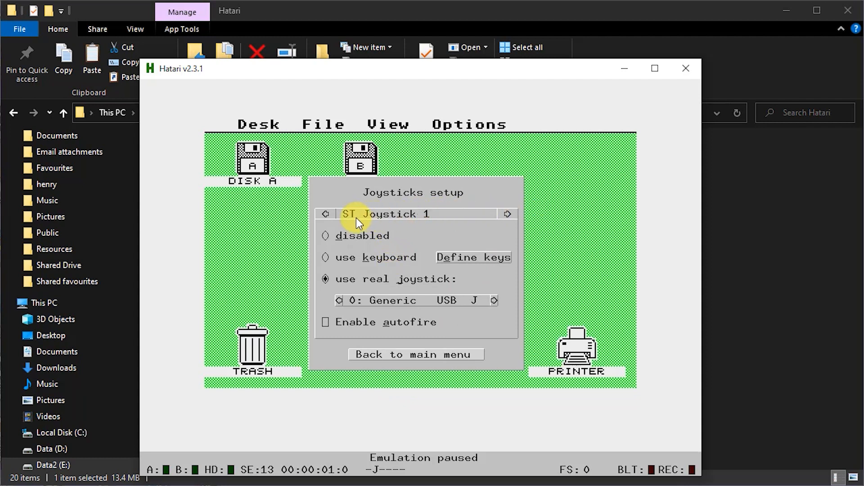
pyautogui.moveTo(387, 221)
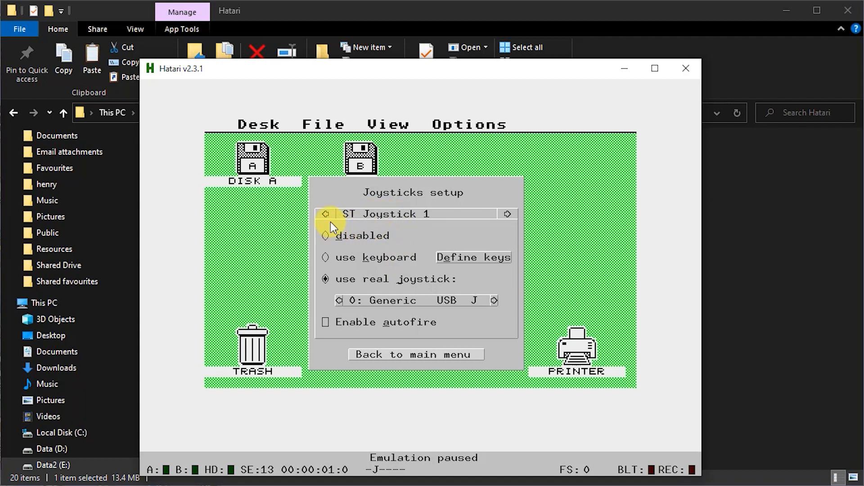
pyautogui.click(324, 214)
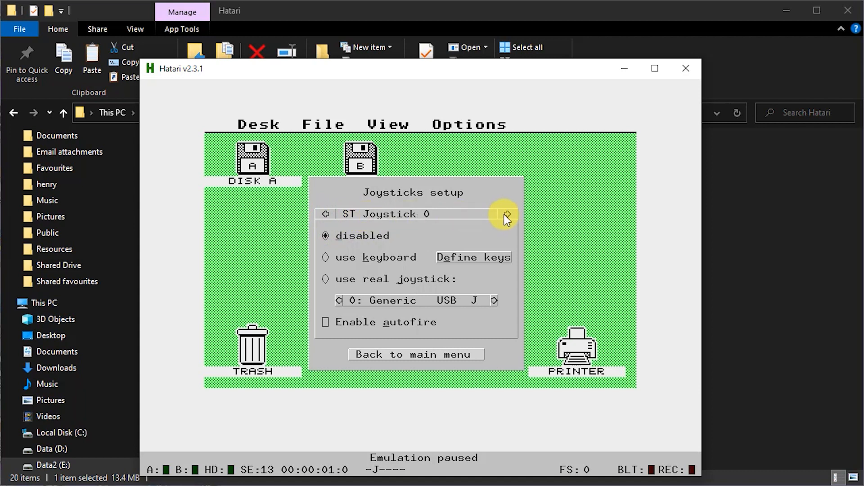
pyautogui.click(506, 213)
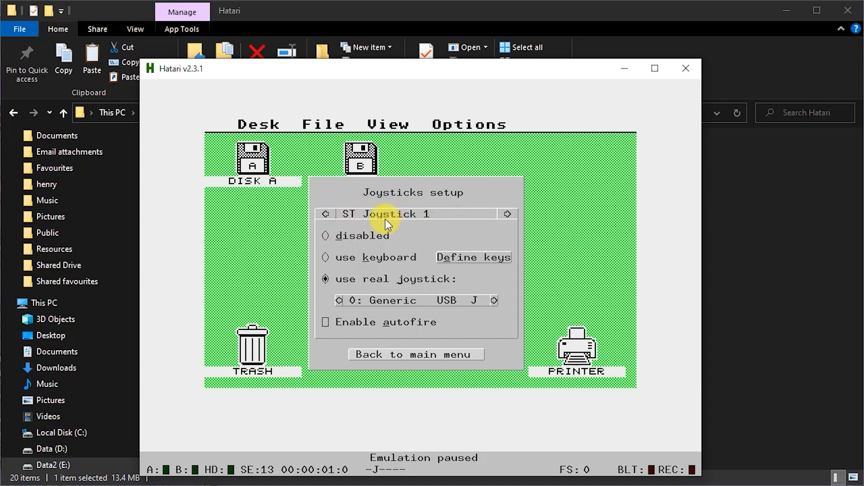
pyautogui.click(325, 258)
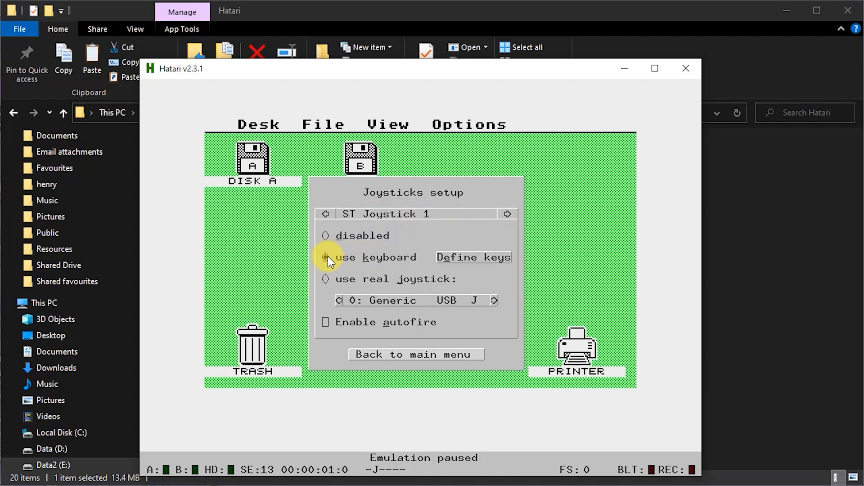
pyautogui.click(325, 257)
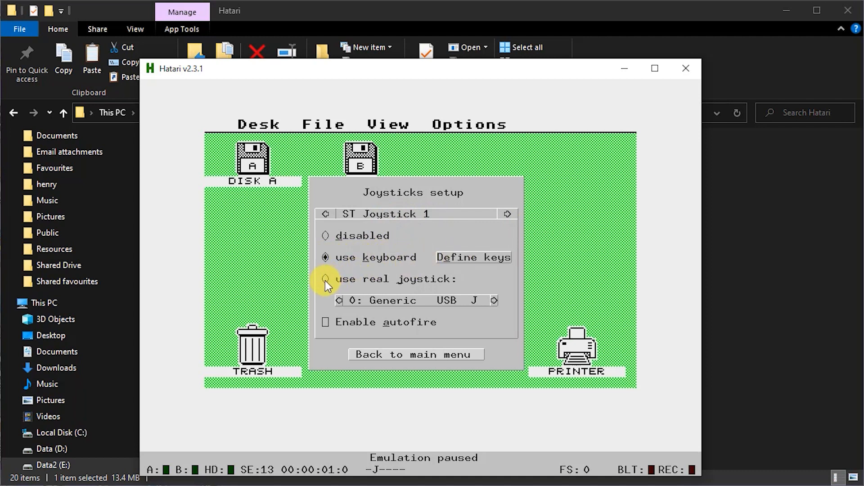
pyautogui.click(325, 279)
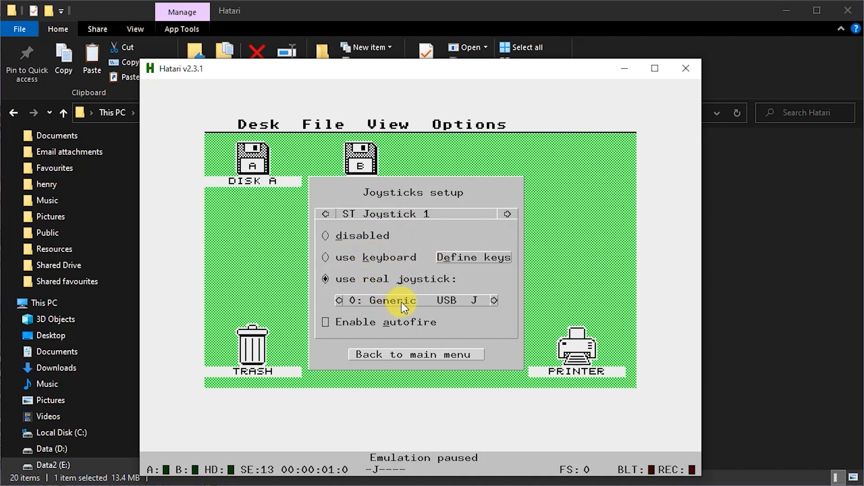
pyautogui.moveTo(420, 358)
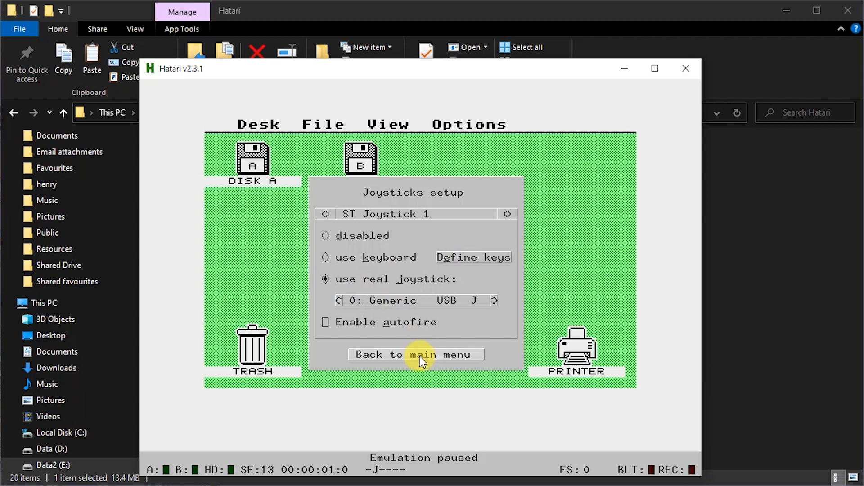
pyautogui.click(414, 354)
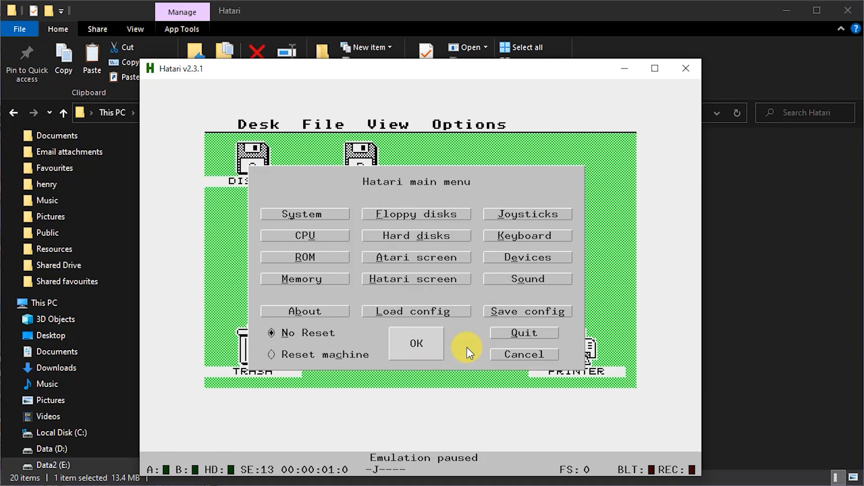
pyautogui.moveTo(421, 257)
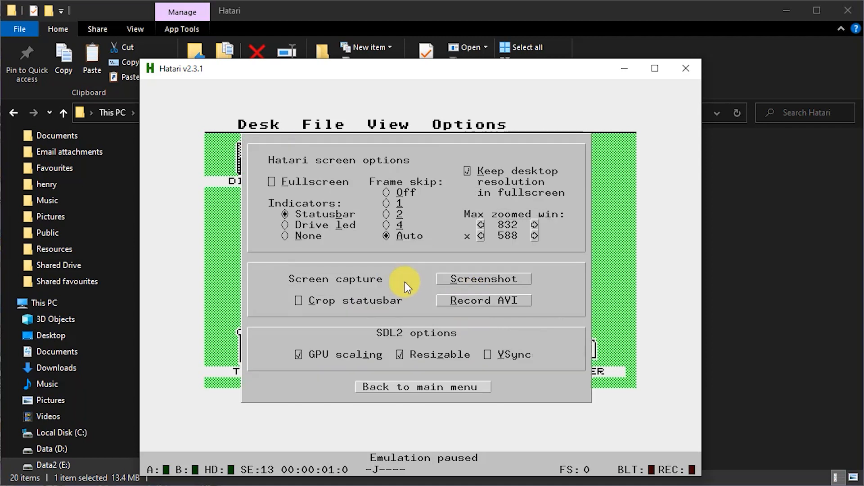
pyautogui.moveTo(284, 179)
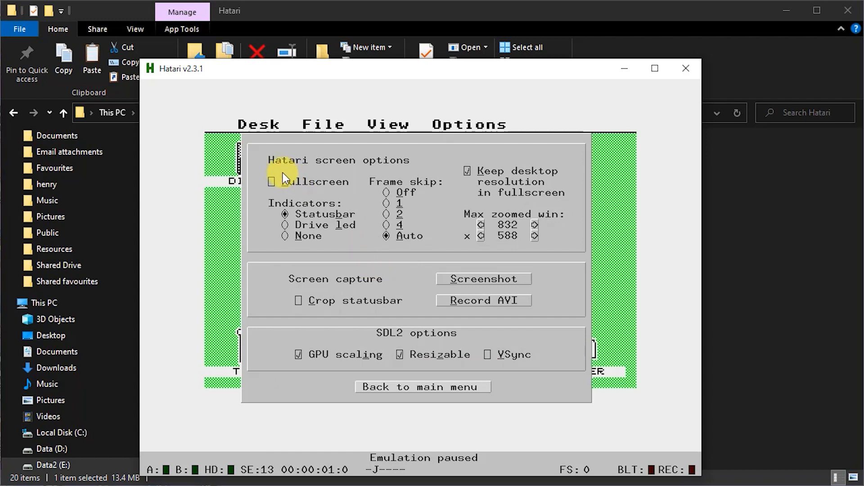
# Tick Fullscreen and set Indicators to None in Hatari's screen options.
pyautogui.click(270, 182)
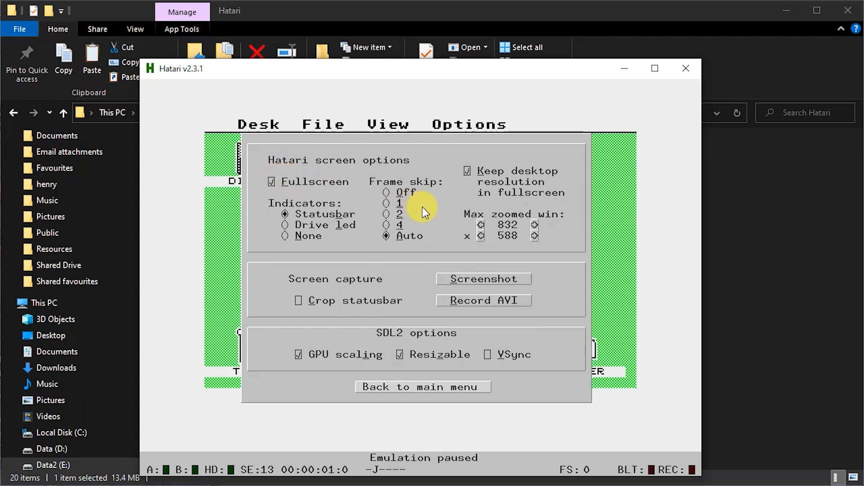
pyautogui.moveTo(370, 246)
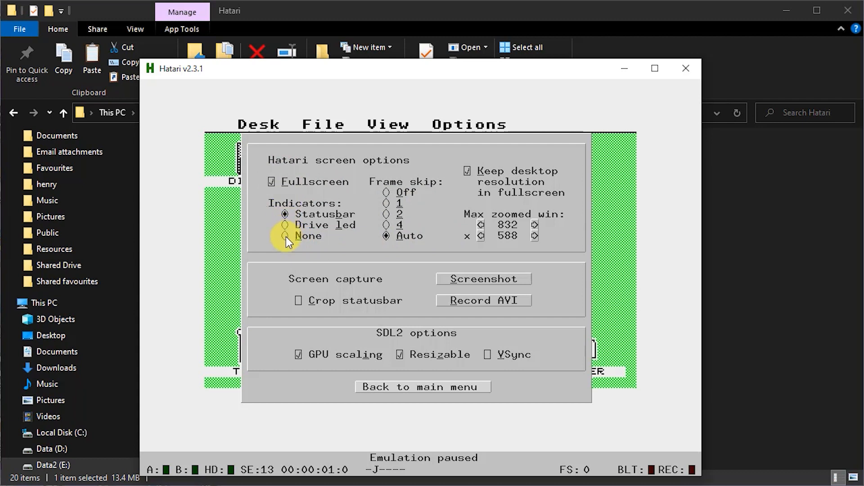
pyautogui.click(285, 236)
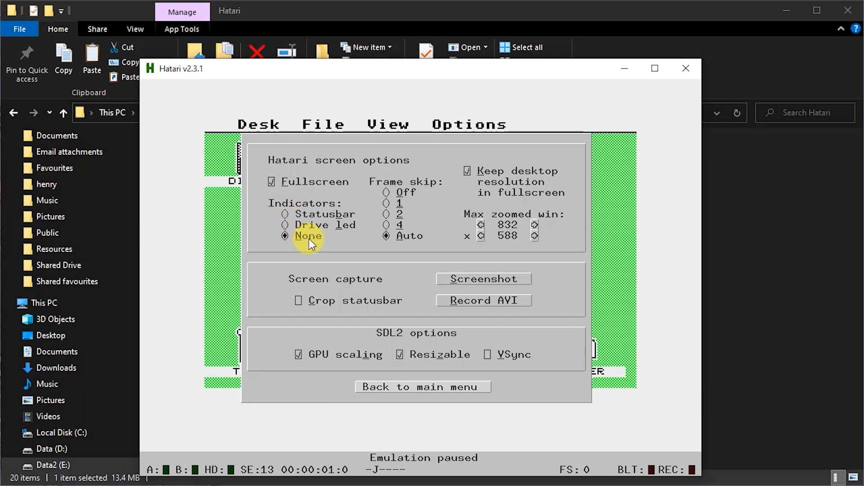
pyautogui.moveTo(424, 386)
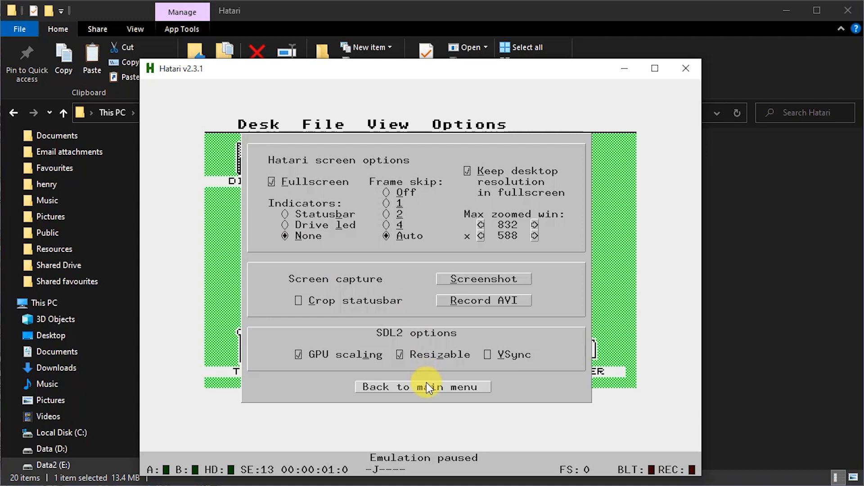
pyautogui.click(423, 386)
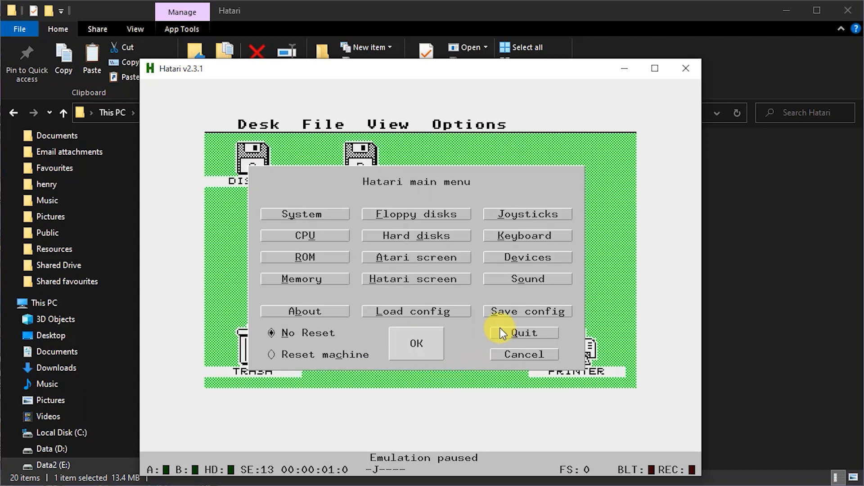
pyautogui.moveTo(507, 329)
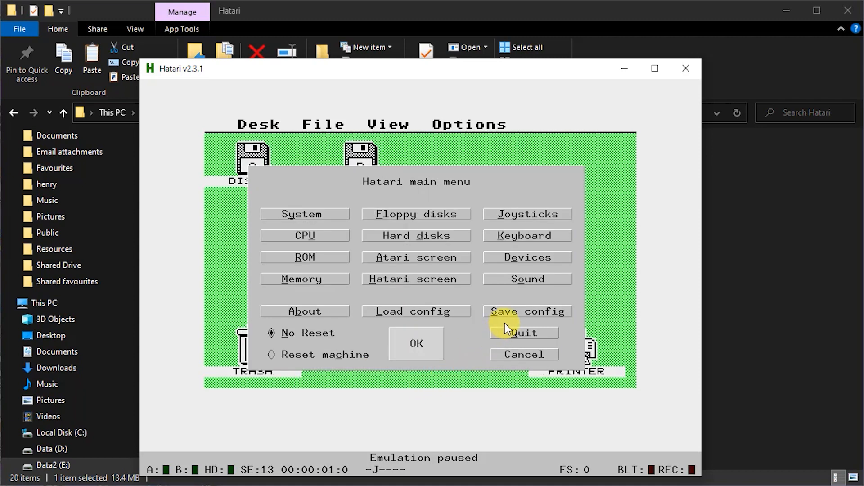
# Save the configuration as hatari.cfg and reset the emulated machine.
pyautogui.click(526, 311)
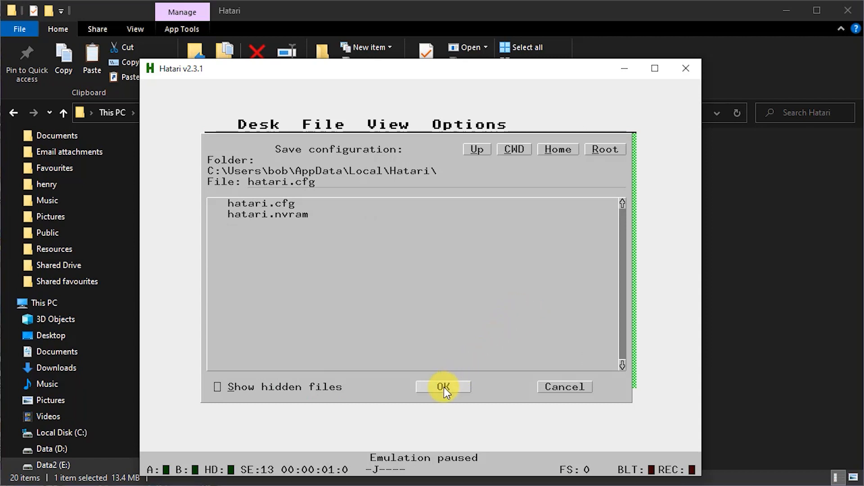
pyautogui.click(442, 387)
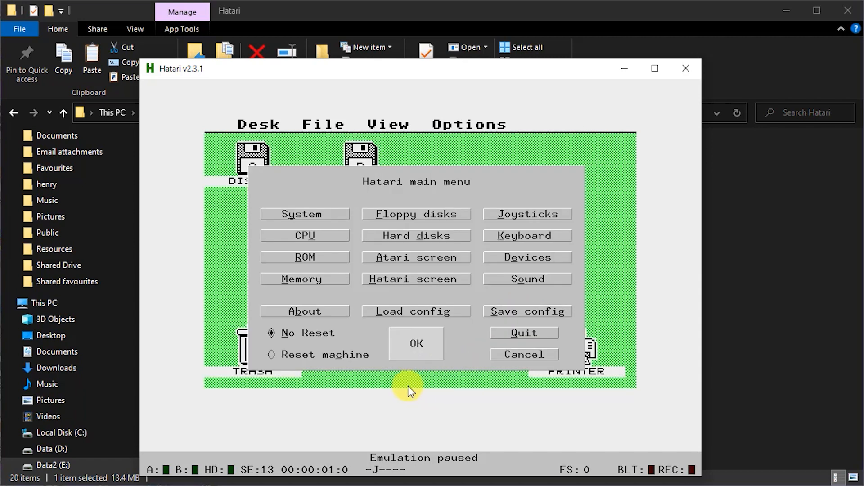
pyautogui.moveTo(403, 390)
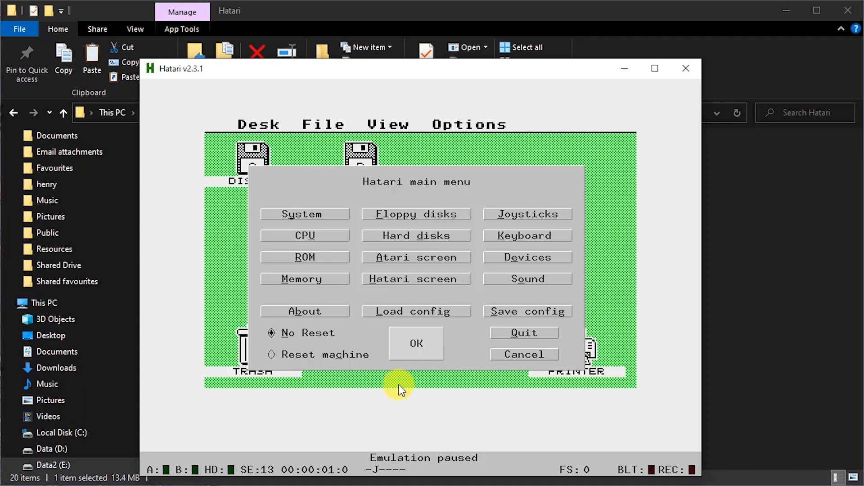
pyautogui.click(271, 354)
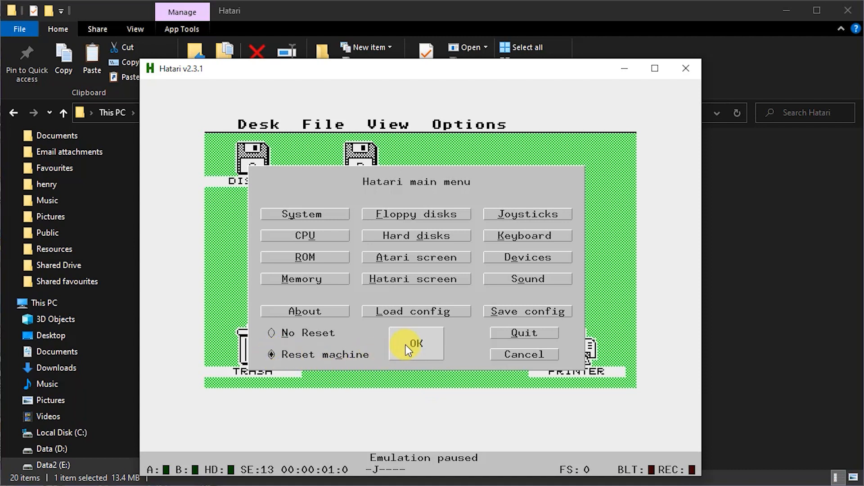
pyautogui.click(414, 343)
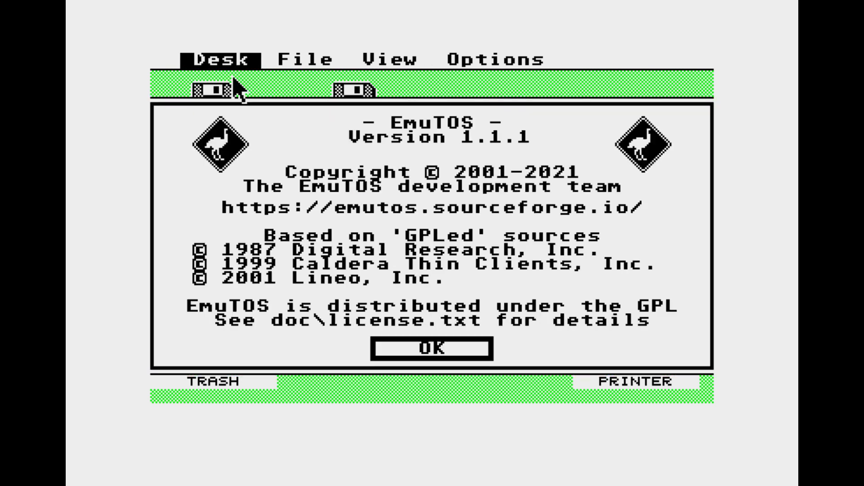
pyautogui.moveTo(407, 386)
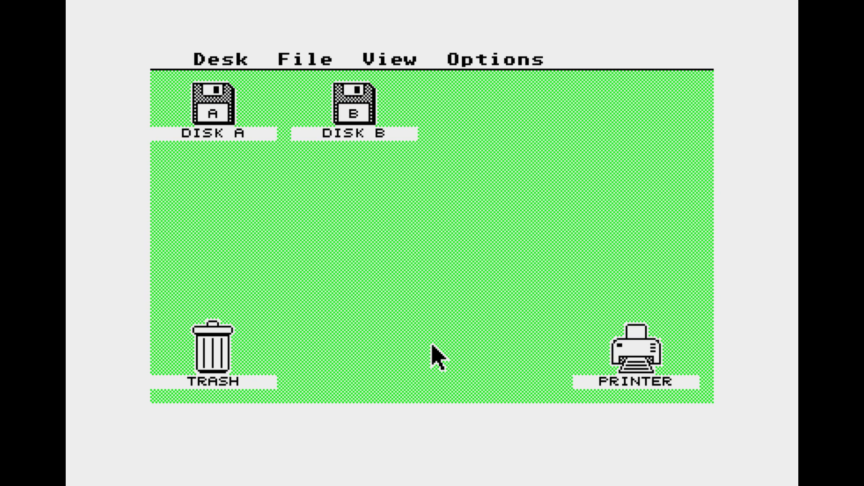
pyautogui.moveTo(430, 358)
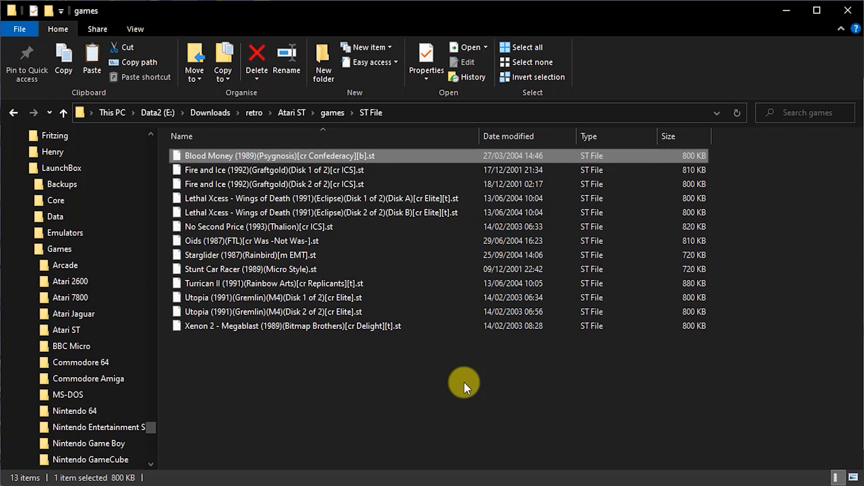
pyautogui.moveTo(435, 212)
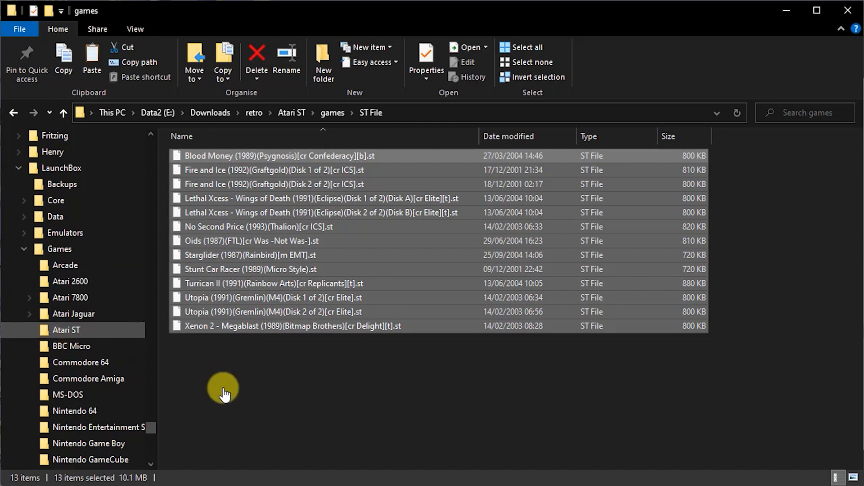
pyautogui.moveTo(236, 401)
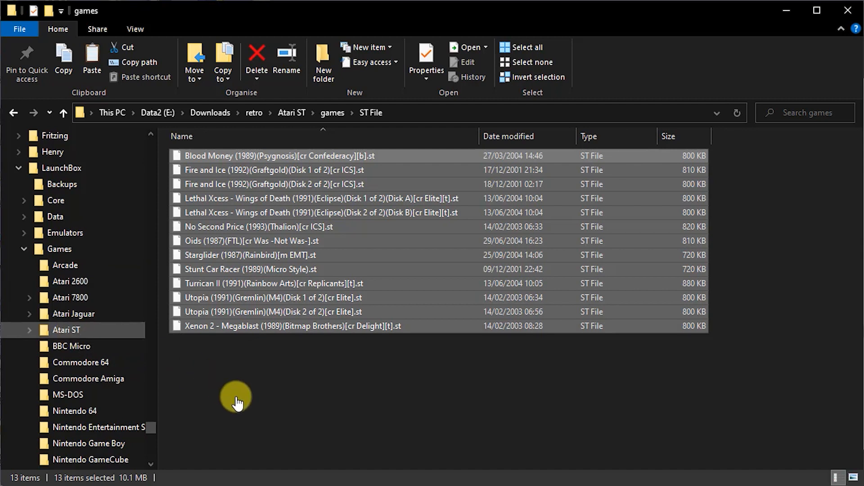
# Click in the File Explorer window showing the Atari ST games folder.
pyautogui.click(255, 61)
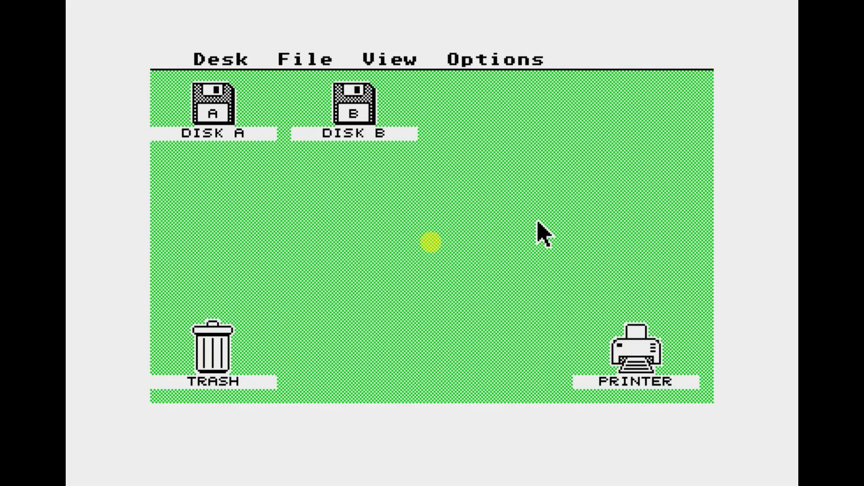
pyautogui.moveTo(537, 223)
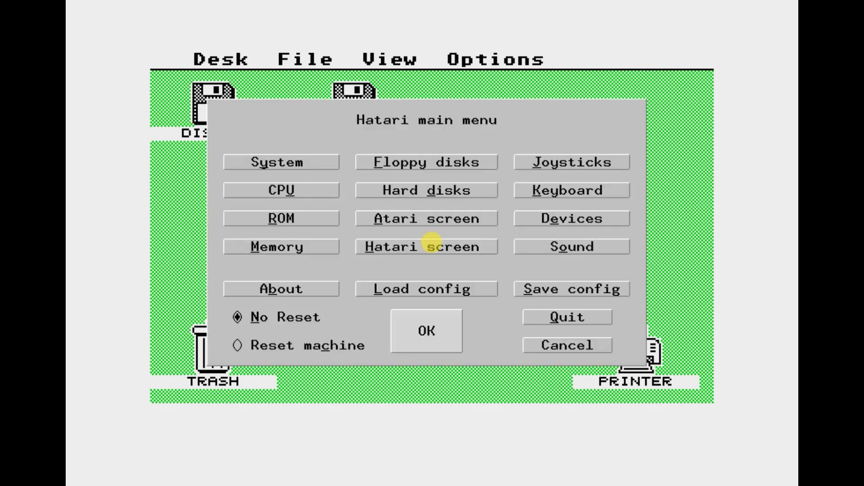
pyautogui.moveTo(439, 162)
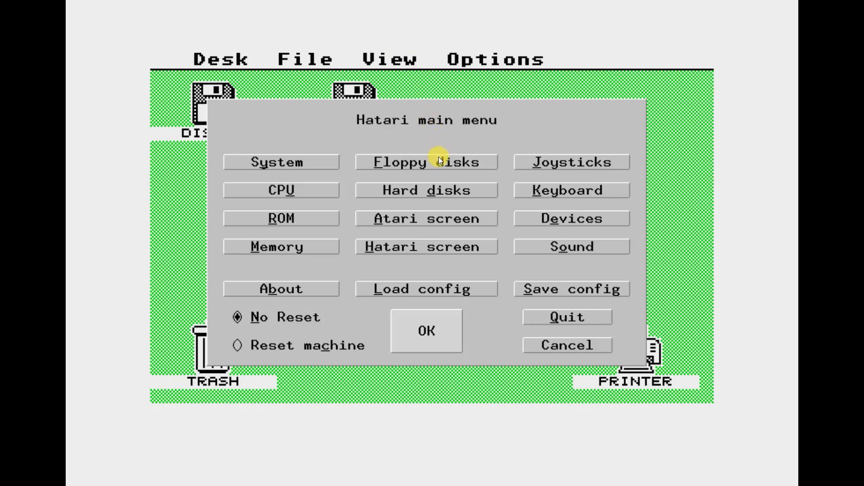
# Open Hatari's Floppy disks settings from the main menu.
pyautogui.click(426, 162)
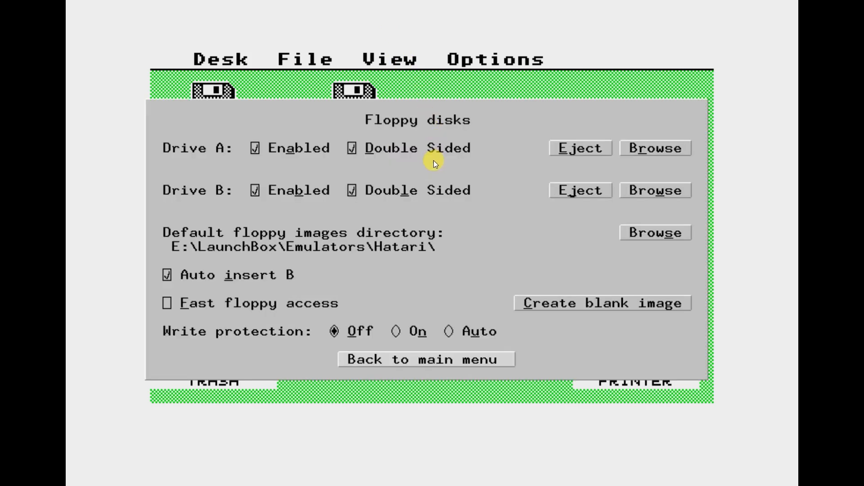
pyautogui.moveTo(396, 238)
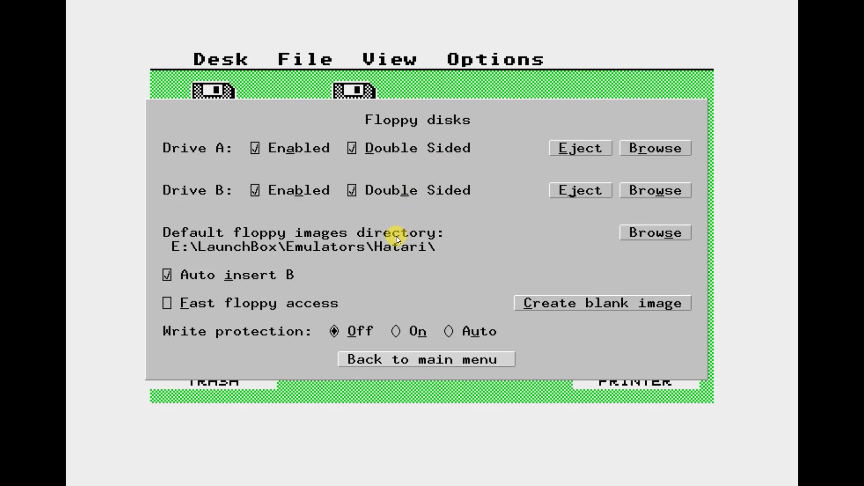
# Set the default floppy directory to E:\LaunchBox\Games\Atari ST.
pyautogui.click(655, 233)
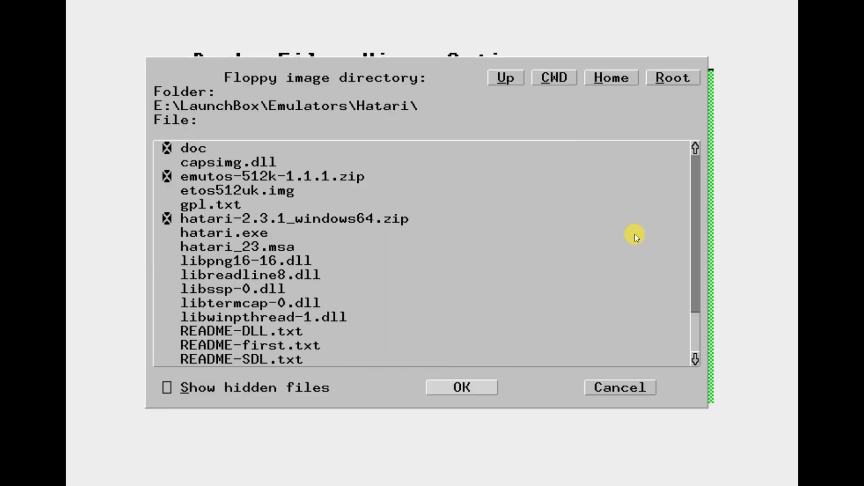
pyautogui.moveTo(619, 229)
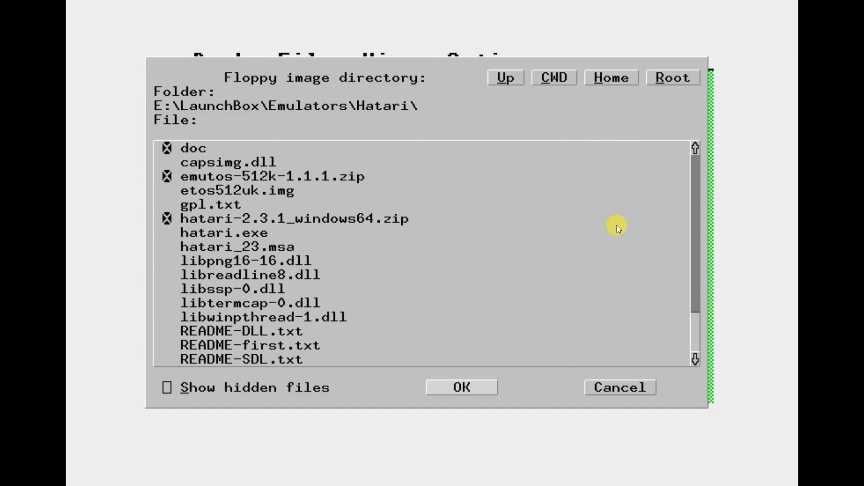
pyautogui.click(504, 77)
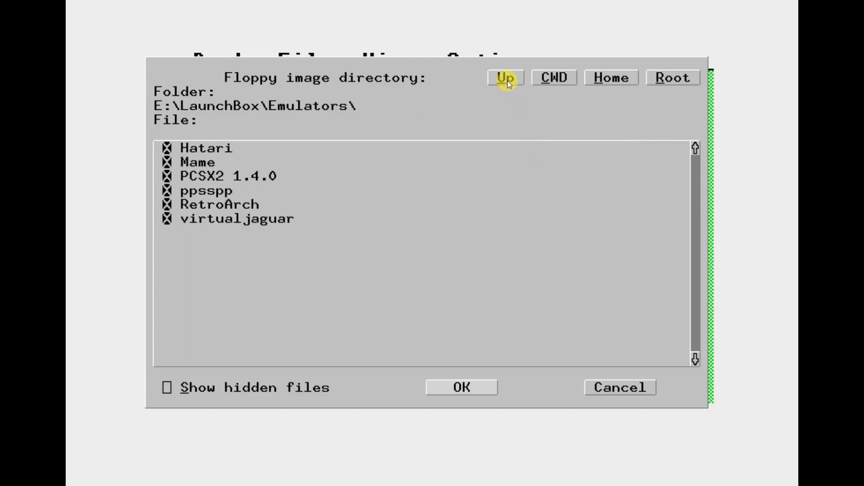
pyautogui.moveTo(248, 165)
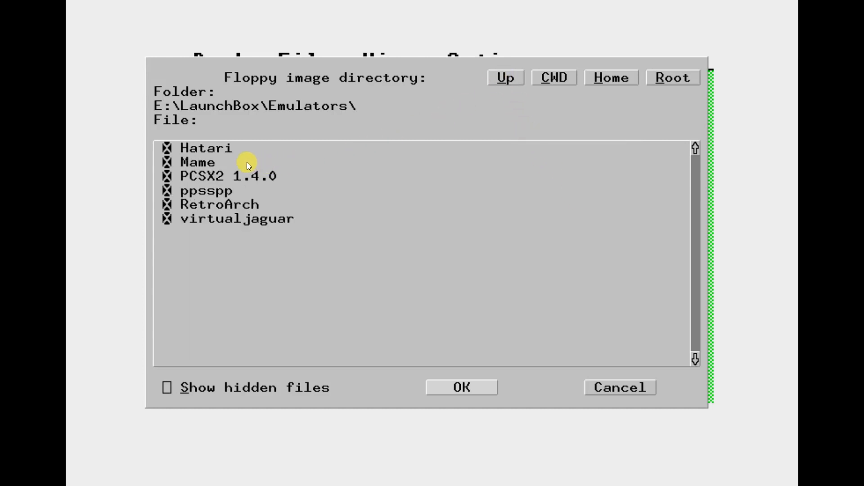
pyautogui.click(504, 77)
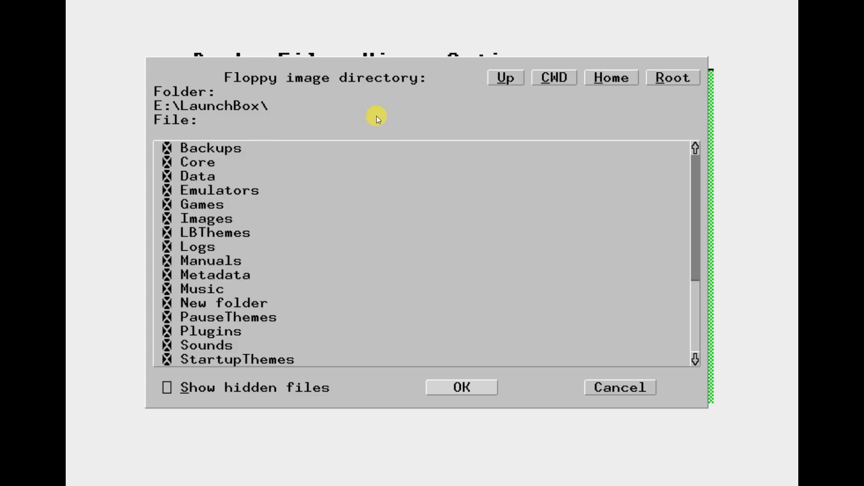
pyautogui.doubleClick(202, 203)
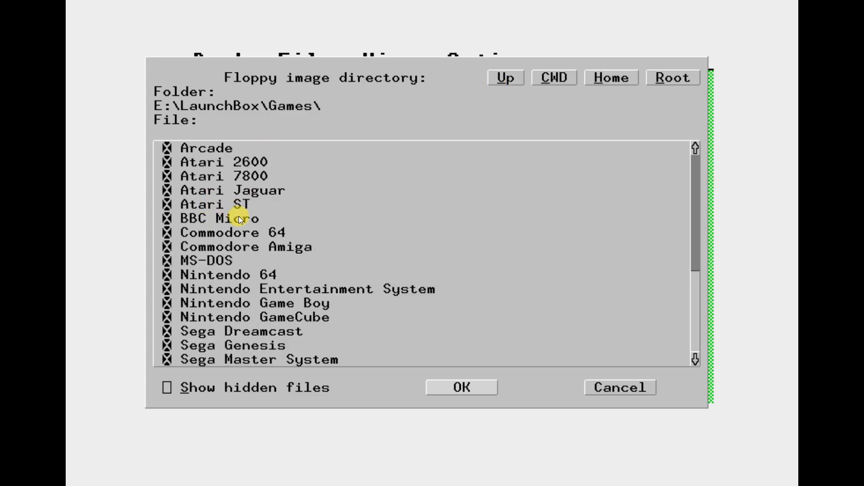
pyautogui.doubleClick(215, 204)
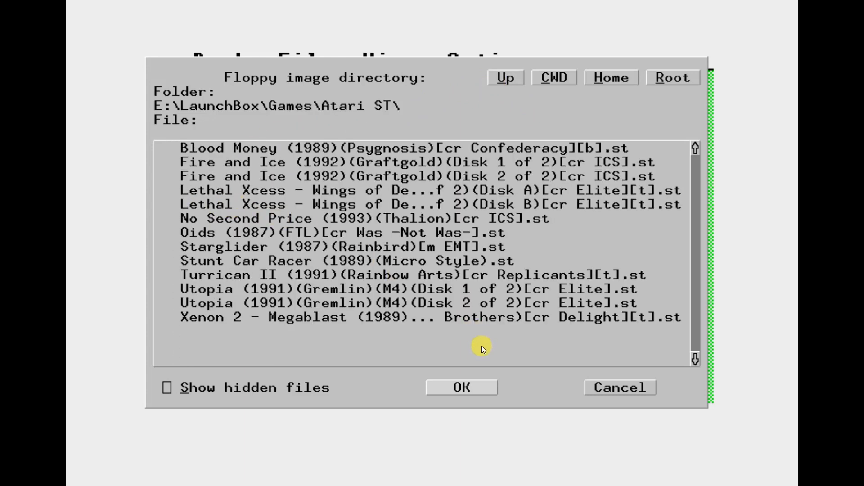
pyautogui.moveTo(487, 353)
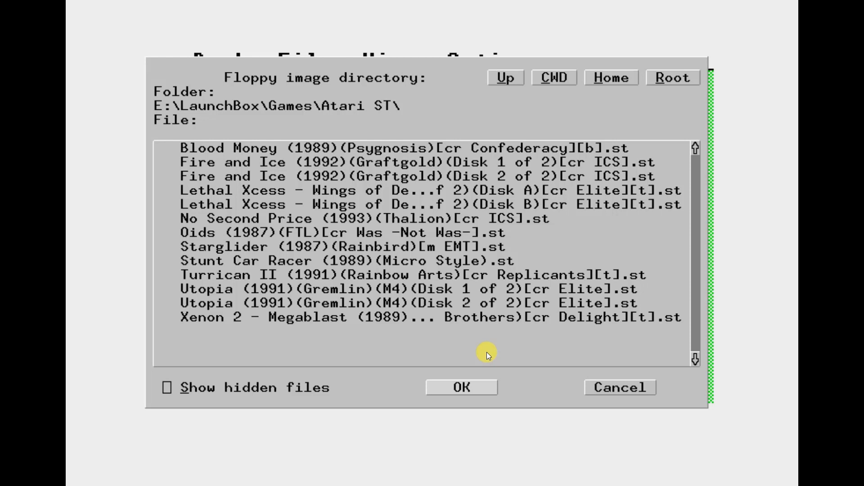
pyautogui.moveTo(472, 379)
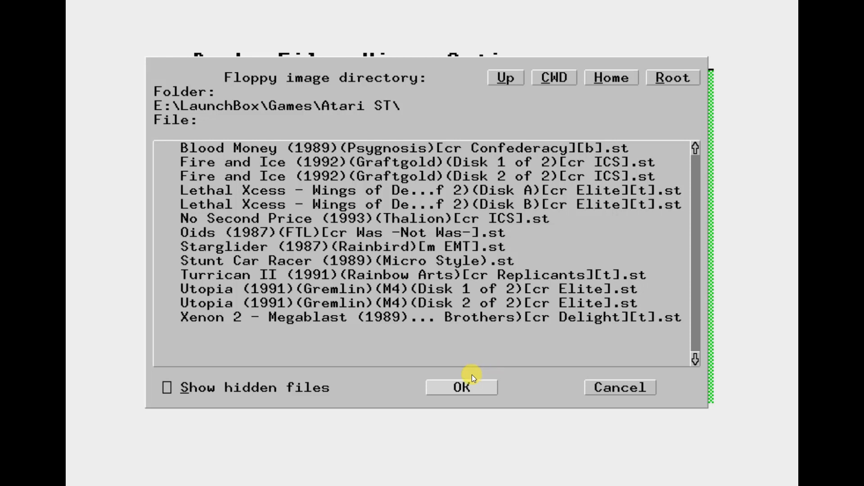
pyautogui.click(461, 388)
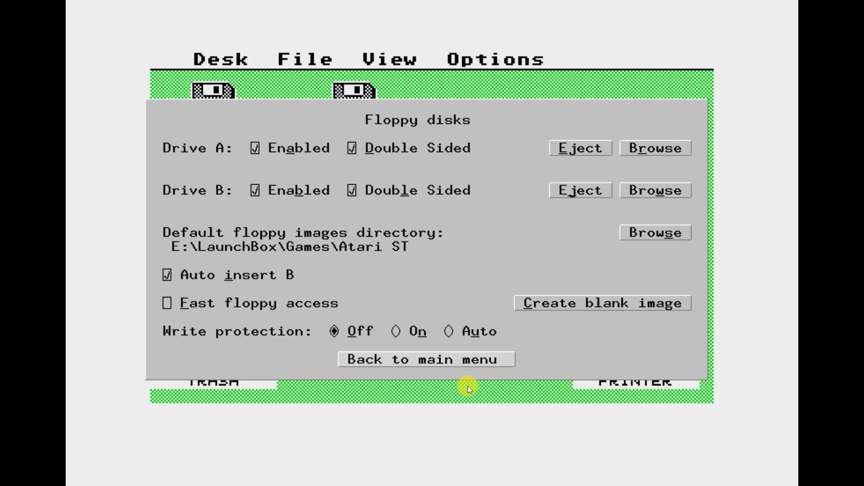
pyautogui.moveTo(563, 266)
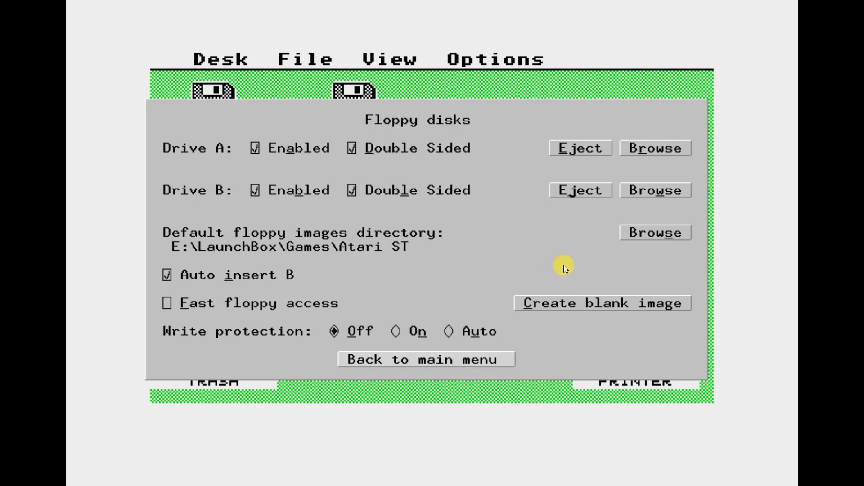
# Insert Fire and Ice Disk 1 in drive A and Disk 2 in drive B.
pyautogui.click(655, 148)
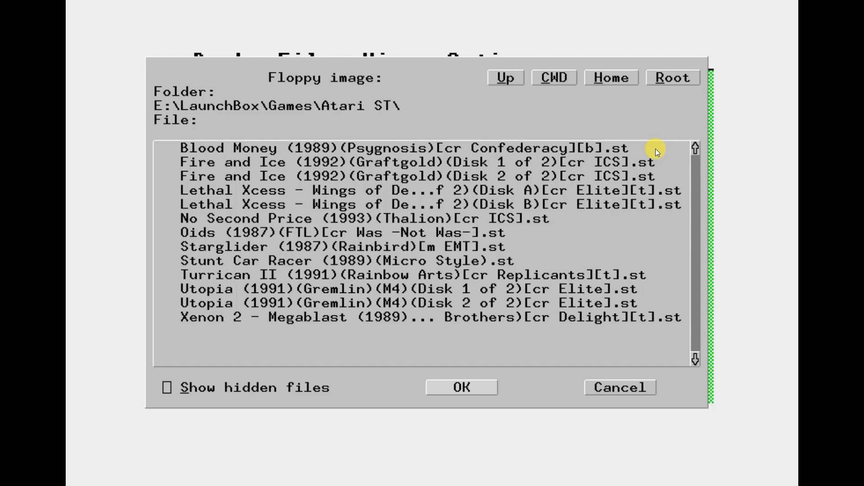
pyautogui.moveTo(495, 159)
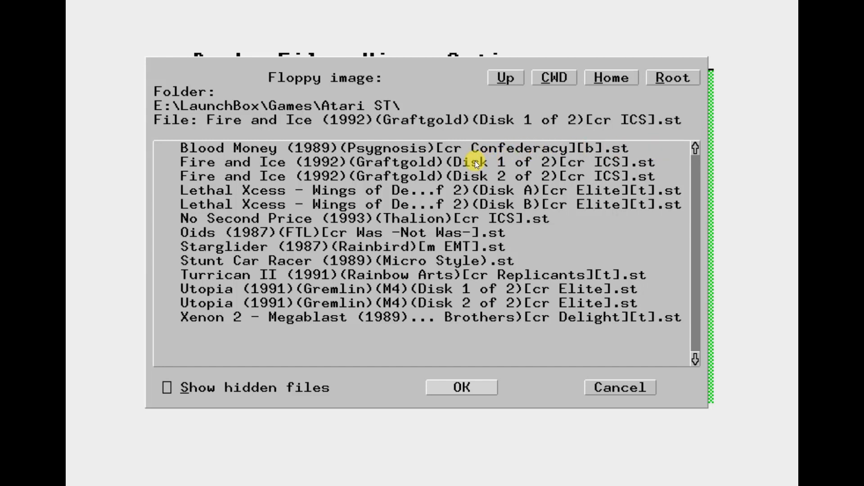
pyautogui.click(461, 387)
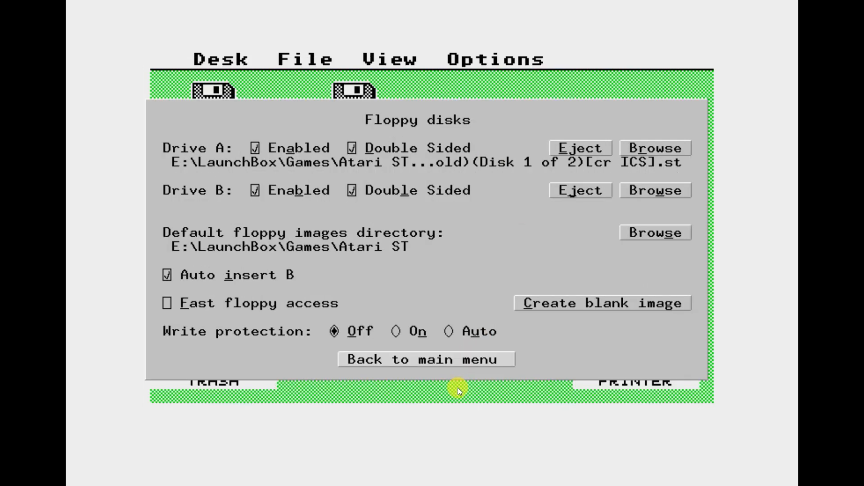
pyautogui.moveTo(654, 190)
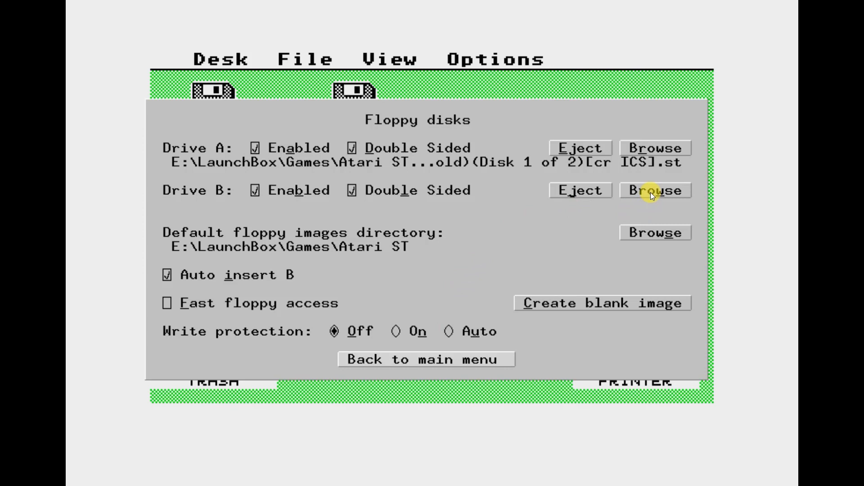
pyautogui.click(654, 190)
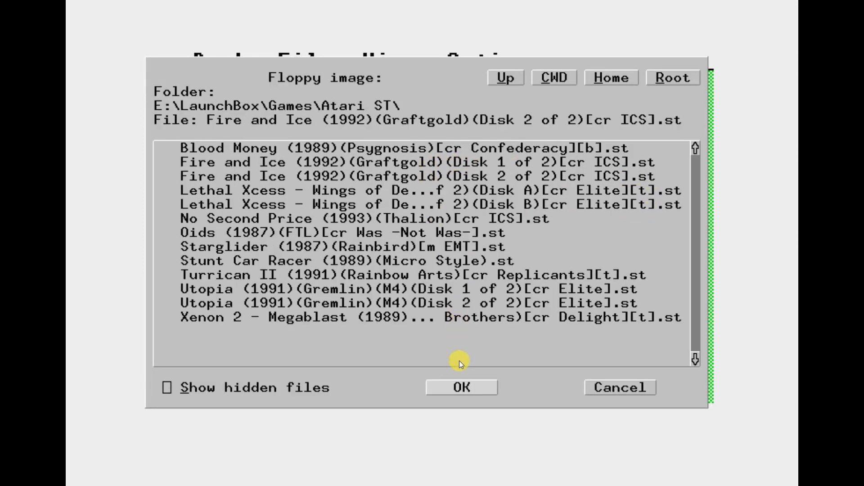
pyautogui.click(461, 387)
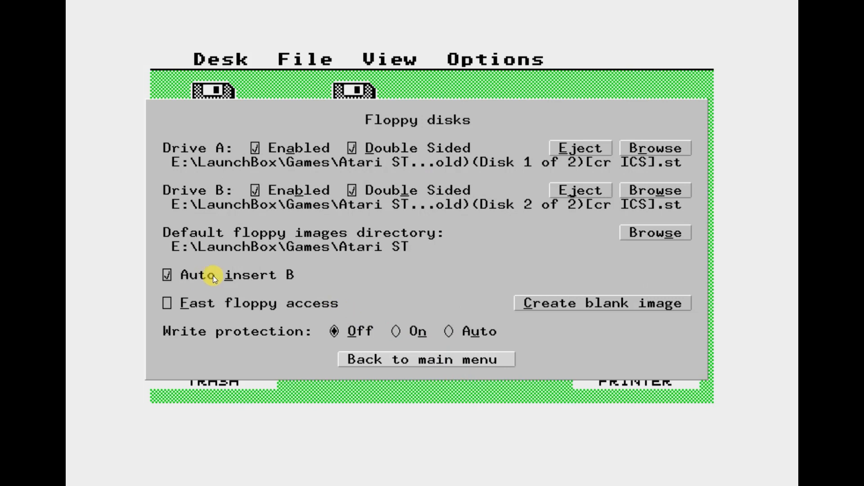
pyautogui.moveTo(248, 275)
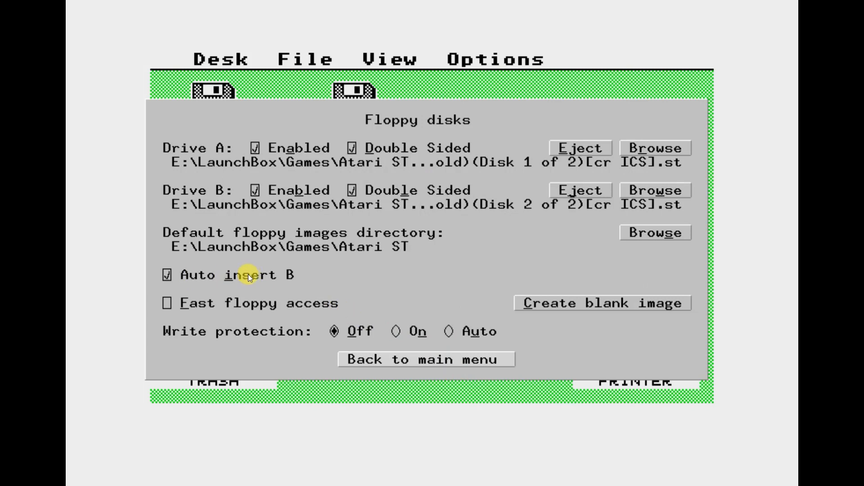
pyautogui.moveTo(420, 358)
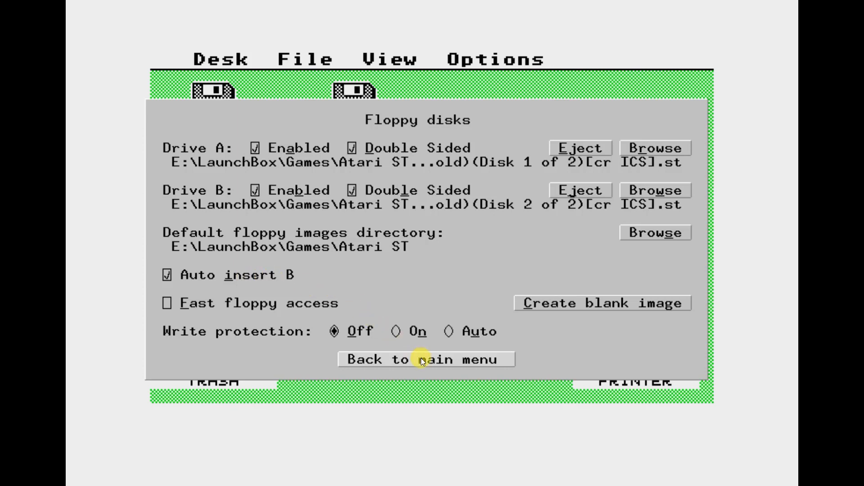
pyautogui.click(425, 359)
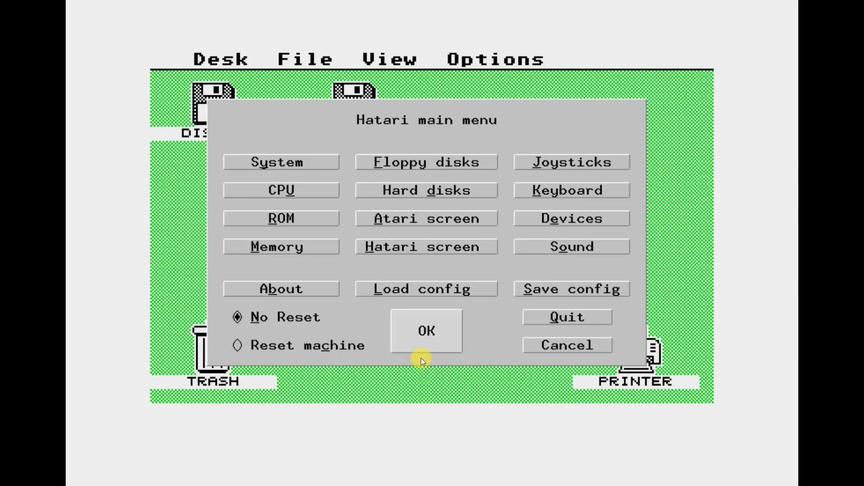
pyautogui.moveTo(255, 349)
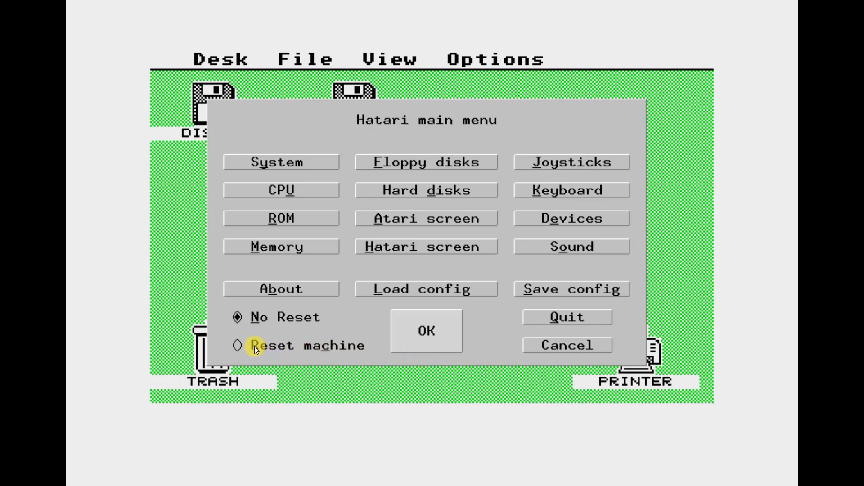
# Choose Reset machine and confirm to reboot the emulated ST with the new disks.
pyautogui.click(237, 345)
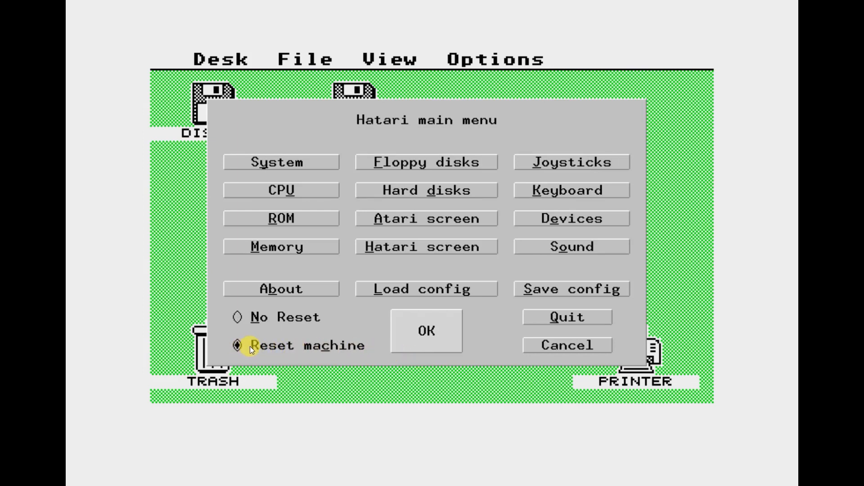
pyautogui.moveTo(427, 331)
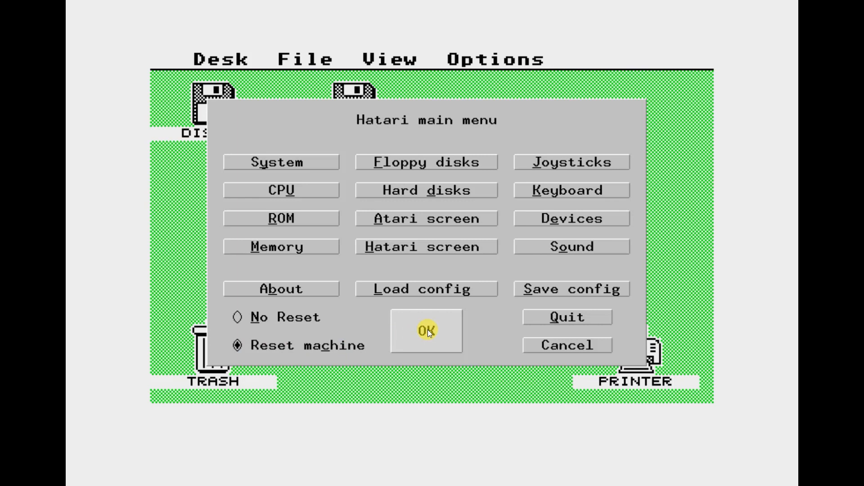
pyautogui.click(425, 331)
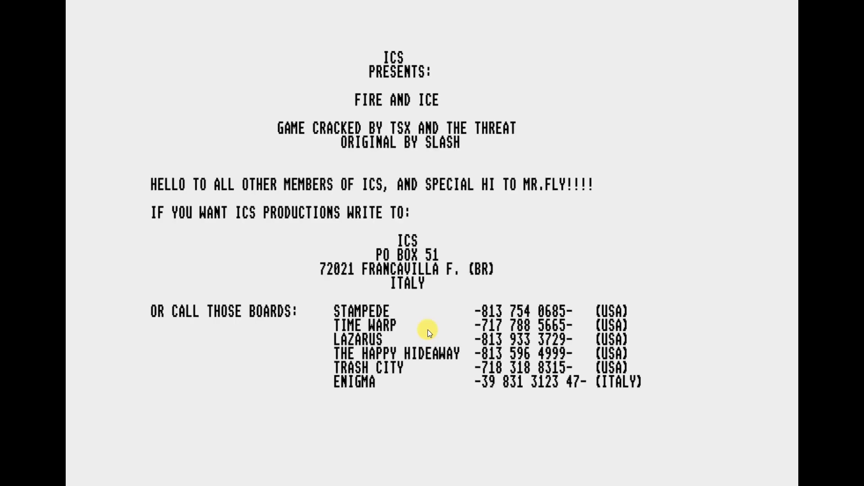
pyautogui.moveTo(430, 244)
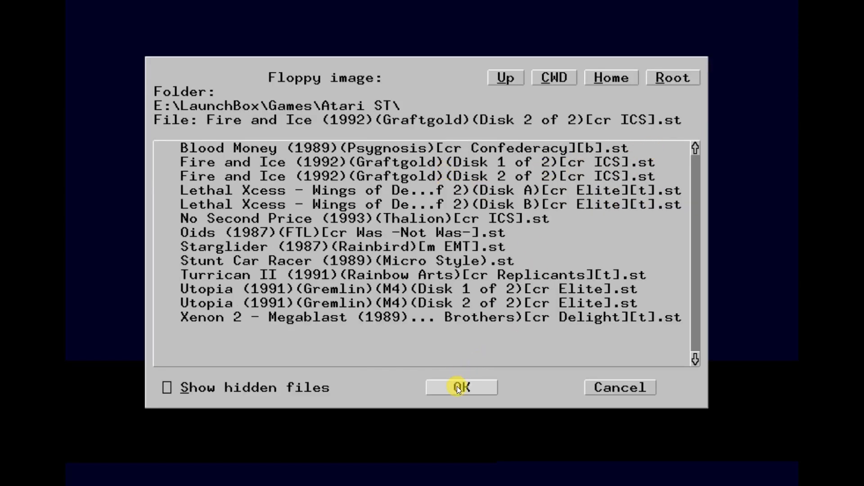
# Confirm the Disk 2 image and resume Fire and Ice without resetting.
pyautogui.click(461, 387)
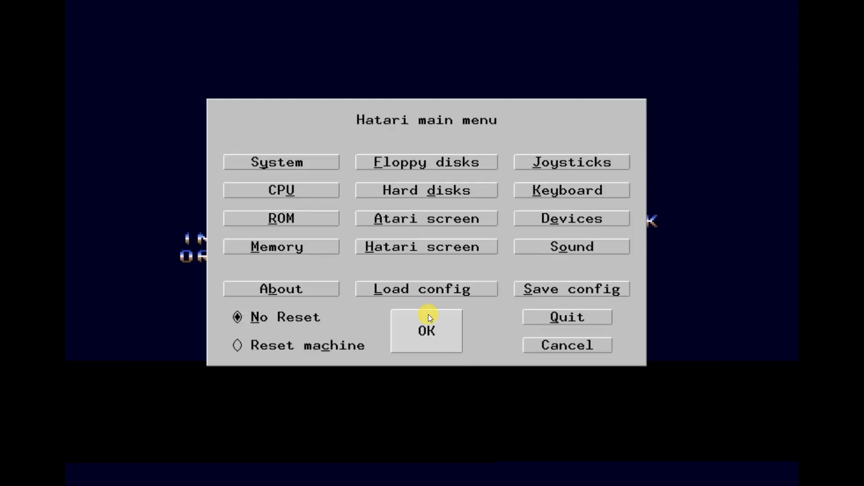
pyautogui.click(426, 330)
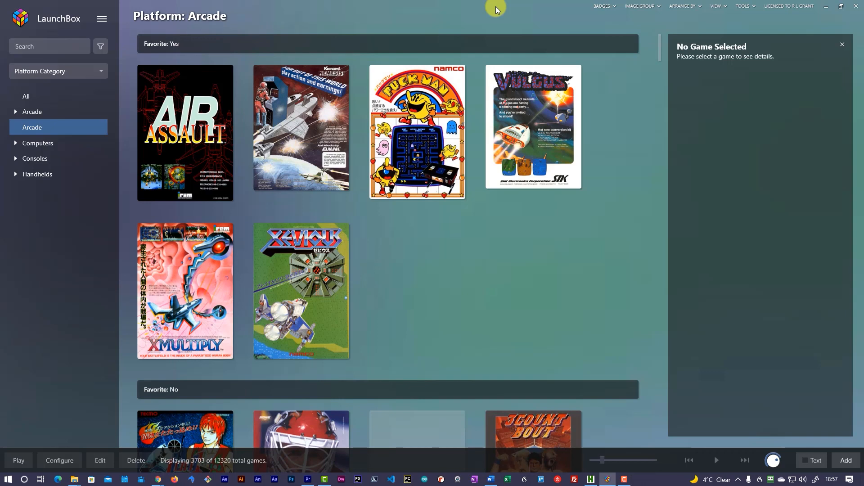
pyautogui.moveTo(644, 173)
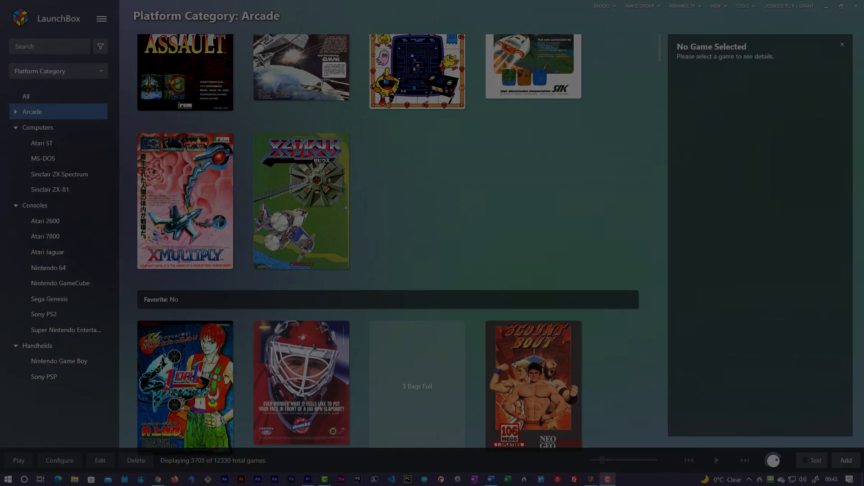
# Browse the Atari 7800 and Nintendo 64 game grids, then launch Big Box.
pyautogui.scroll(3)
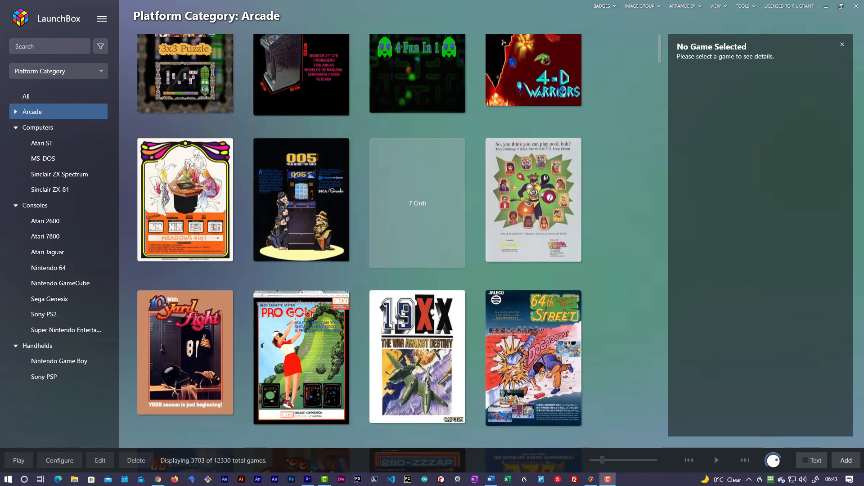
pyautogui.click(45, 236)
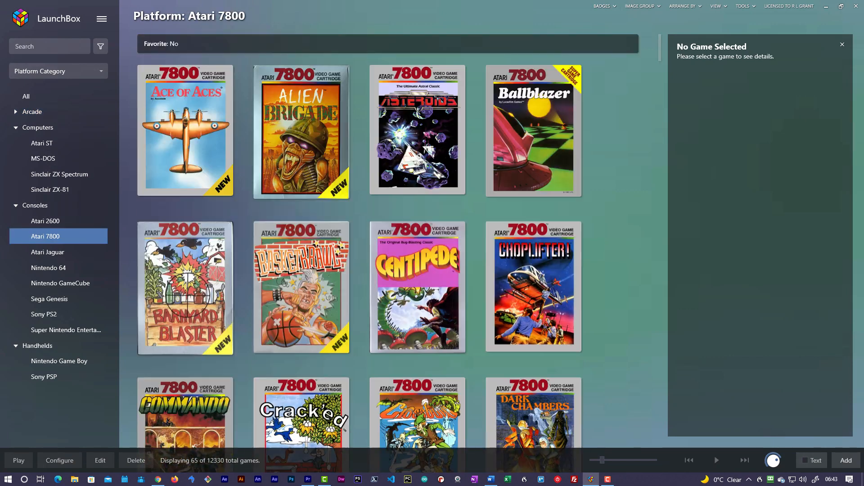
pyautogui.scroll(-3)
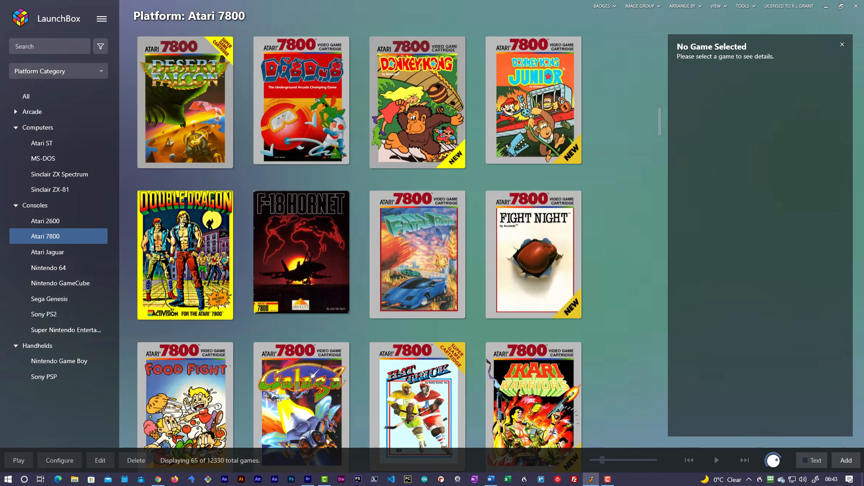
pyautogui.click(48, 267)
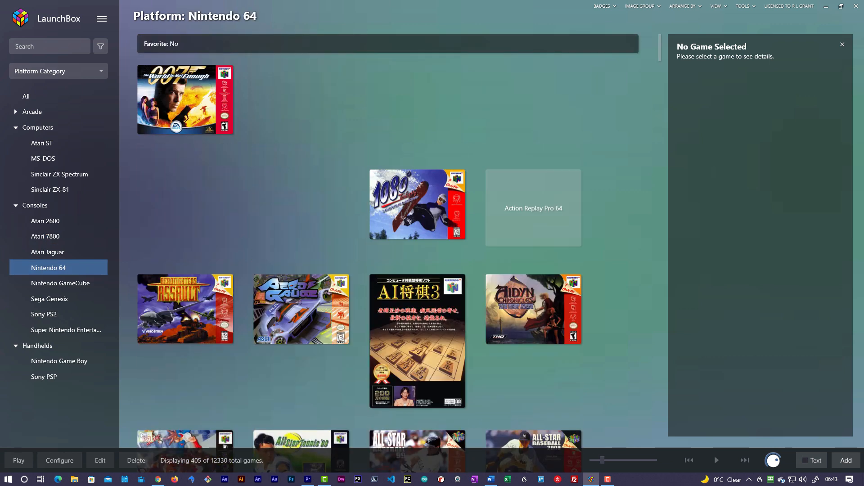
pyautogui.scroll(-3)
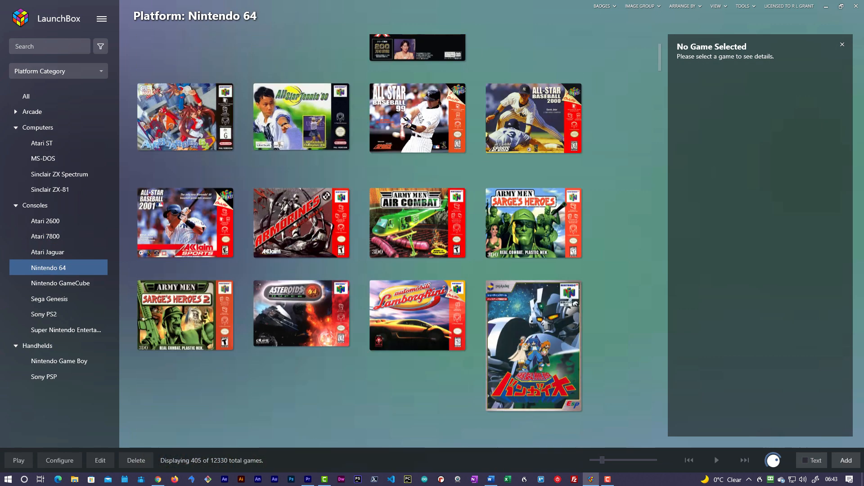
pyautogui.scroll(-3)
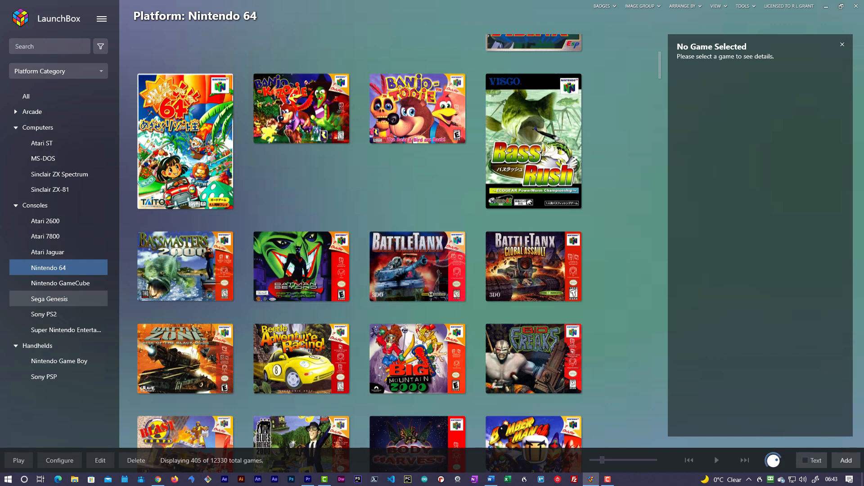
pyautogui.click(61, 283)
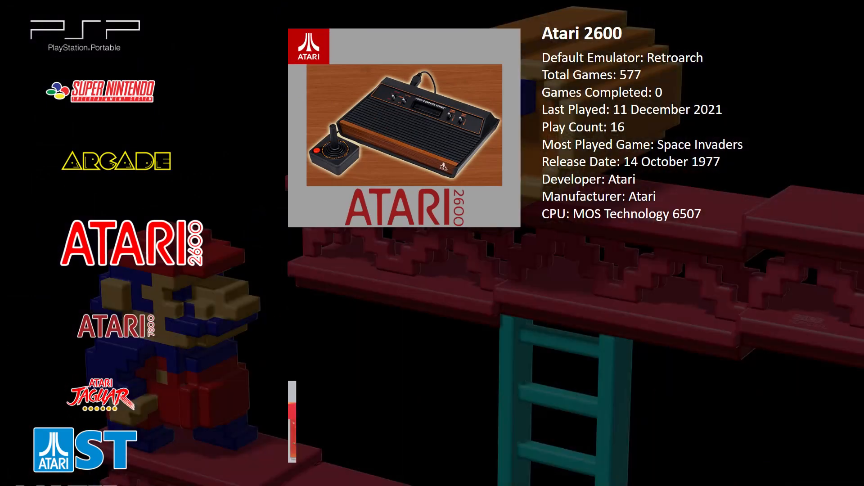
# View the Atari 7800 game list in Big Box, then exit to LaunchBox.
pyautogui.scroll(-3)
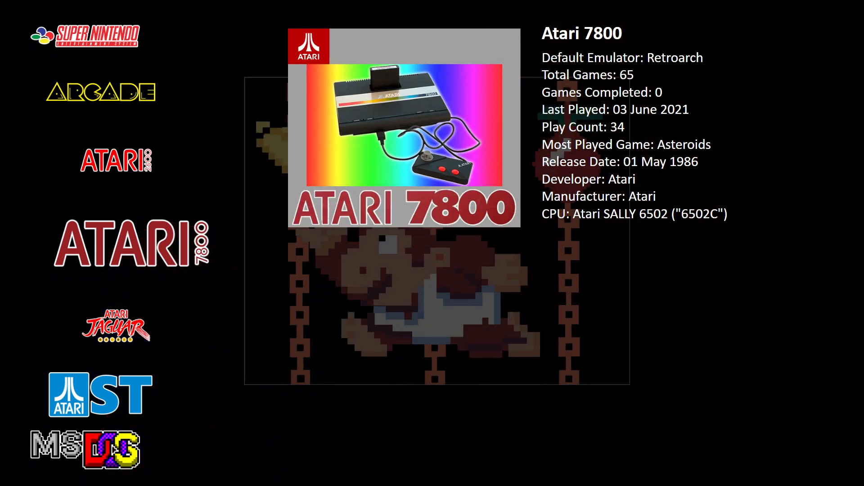
pyautogui.click(132, 245)
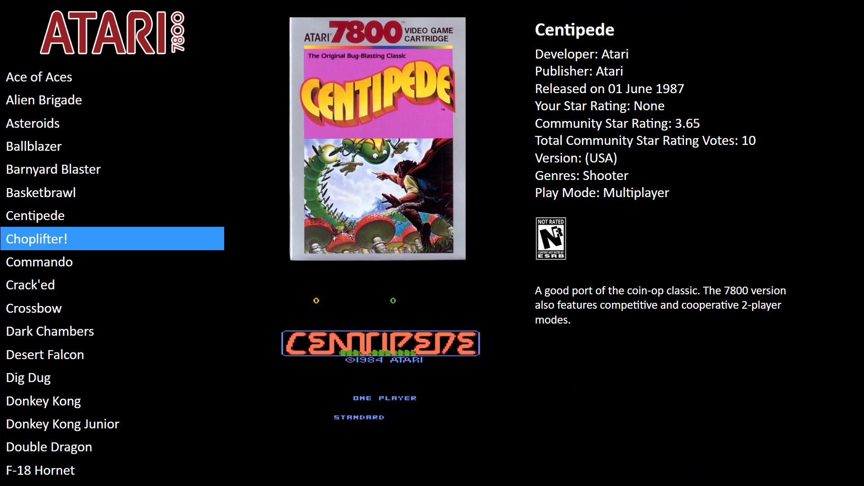
pyautogui.click(38, 238)
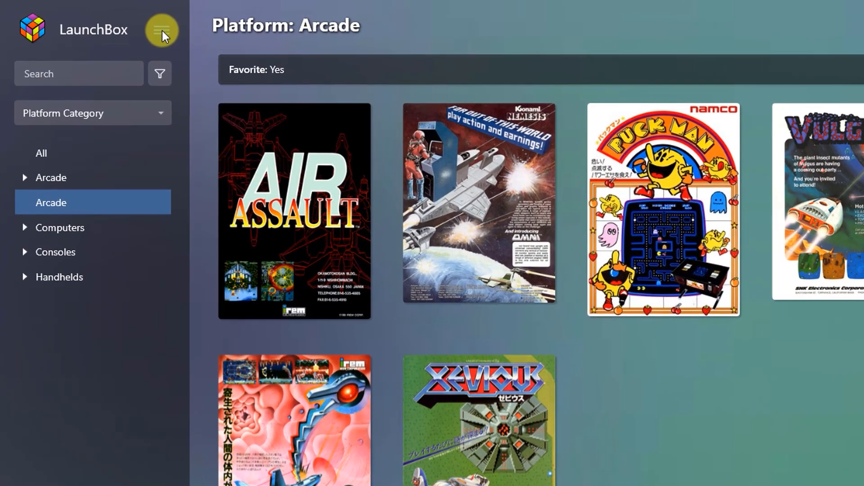
# Add an emulator named Hatari using Emulators\Hatari\hatari.exe.
pyautogui.click(162, 30)
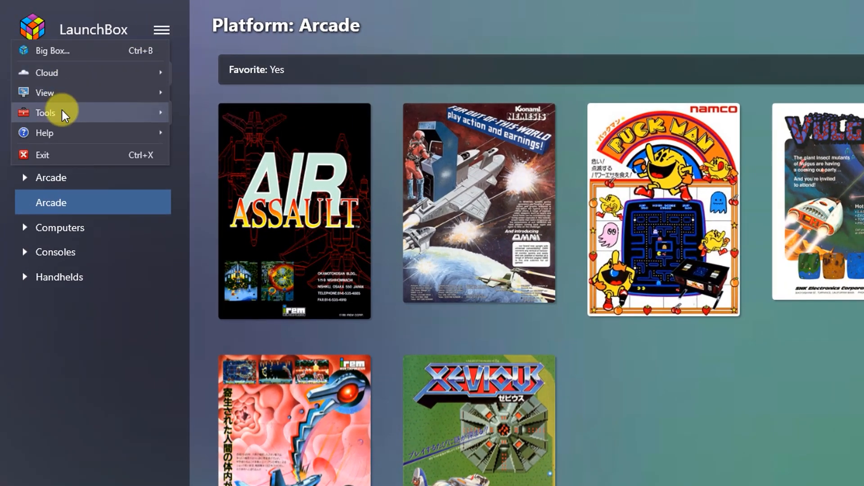
pyautogui.click(45, 112)
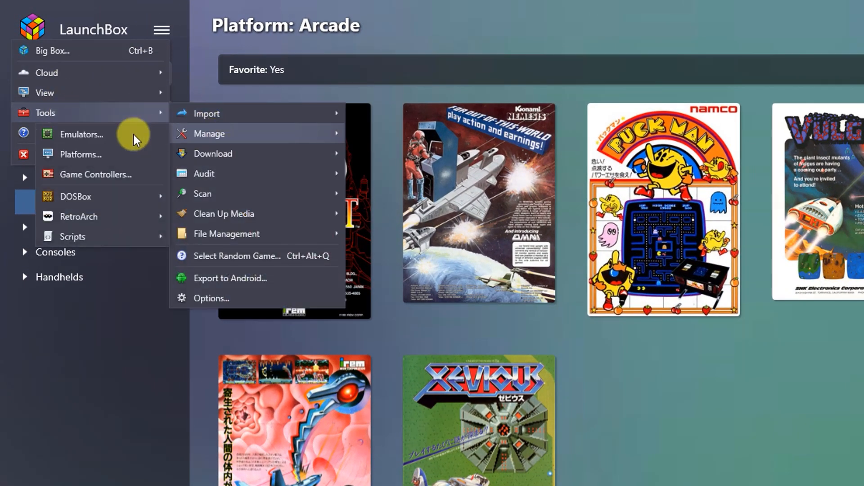
pyautogui.click(82, 135)
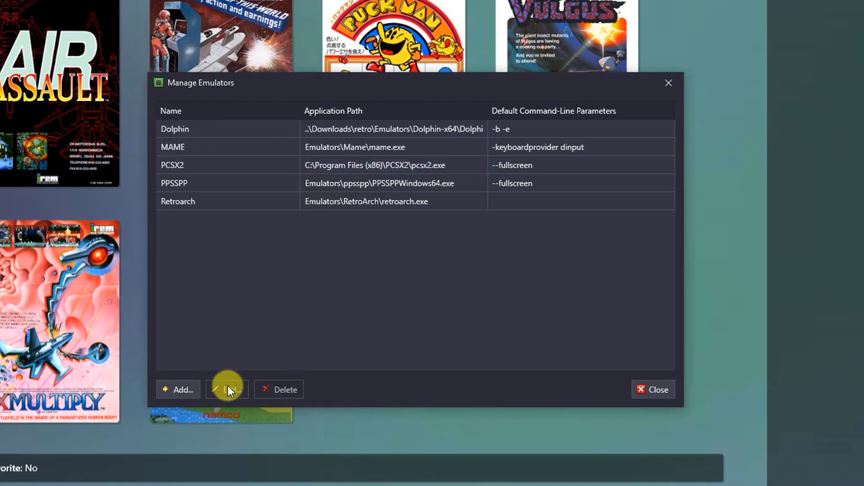
pyautogui.click(179, 390)
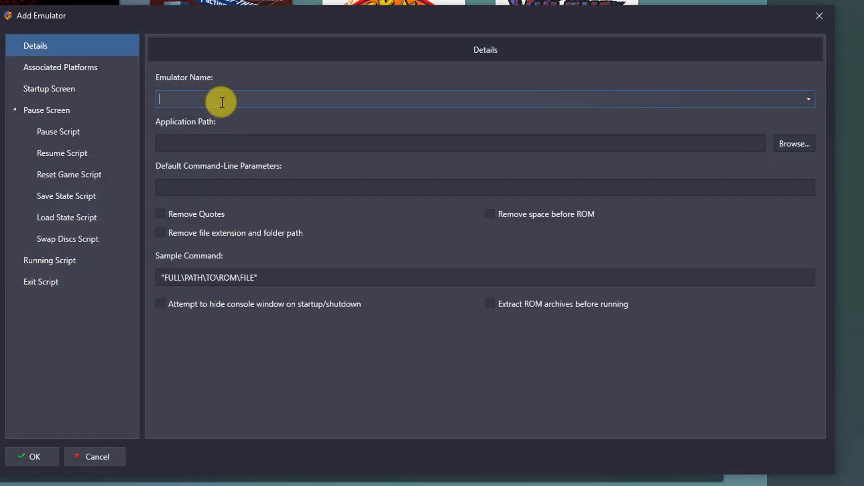
pyautogui.write('Halt')
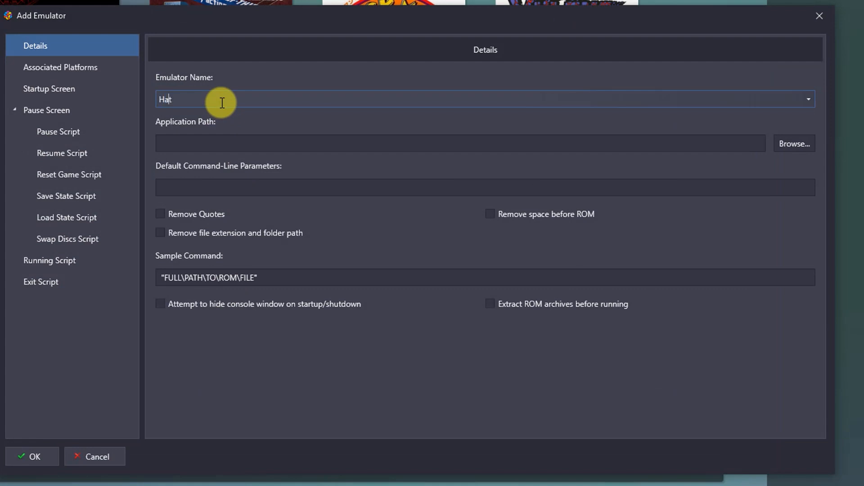
pyautogui.write('ari')
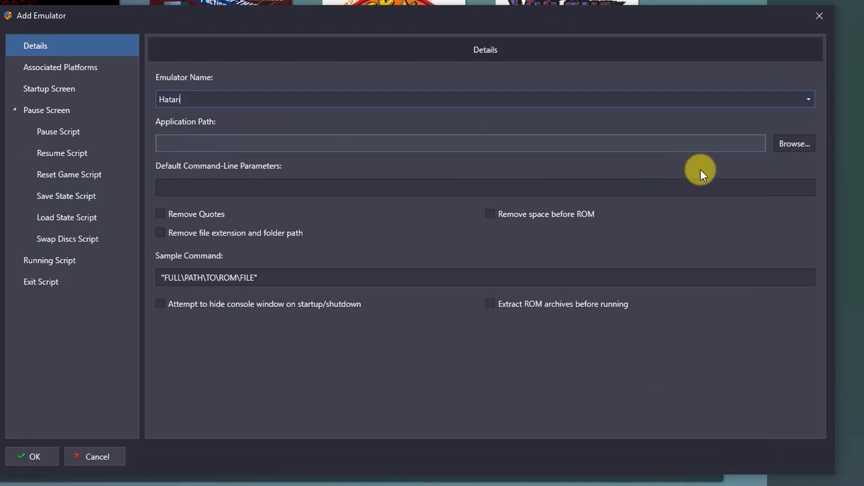
pyautogui.click(793, 144)
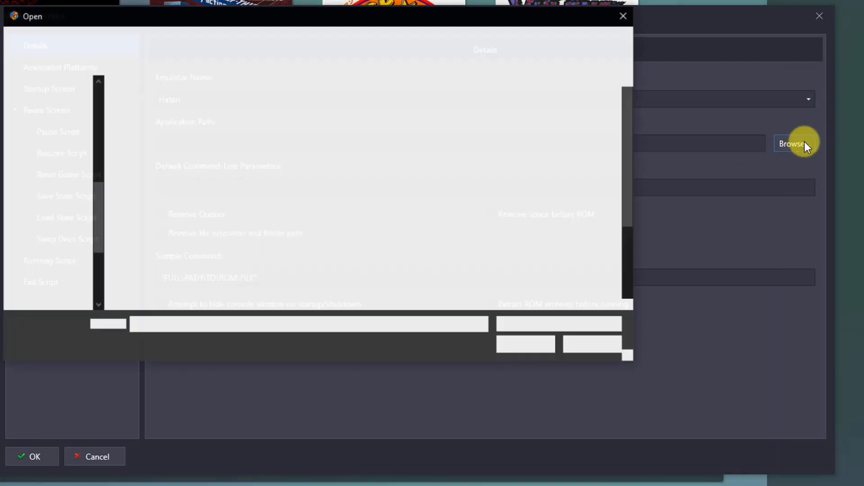
pyautogui.click(794, 143)
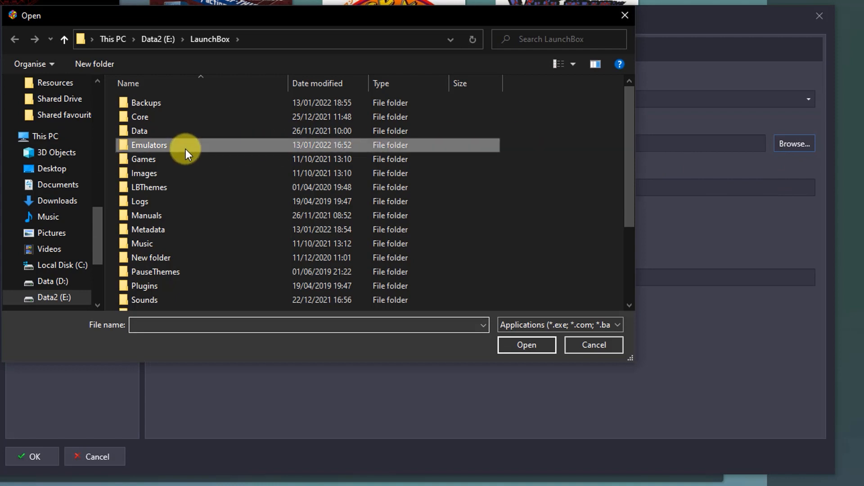
pyautogui.doubleClick(149, 145)
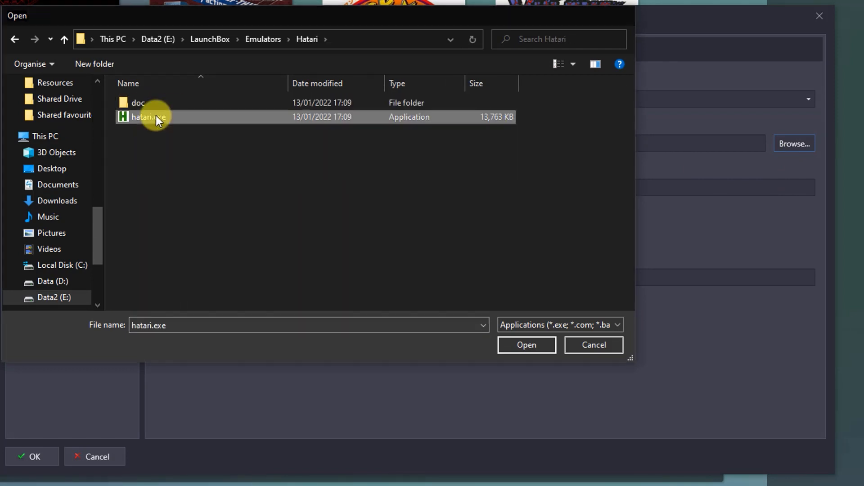
pyautogui.click(525, 344)
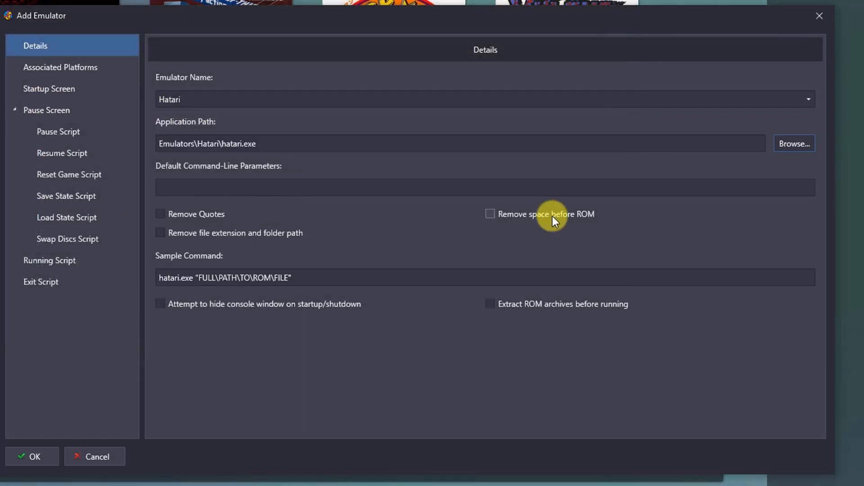
pyautogui.moveTo(60, 67)
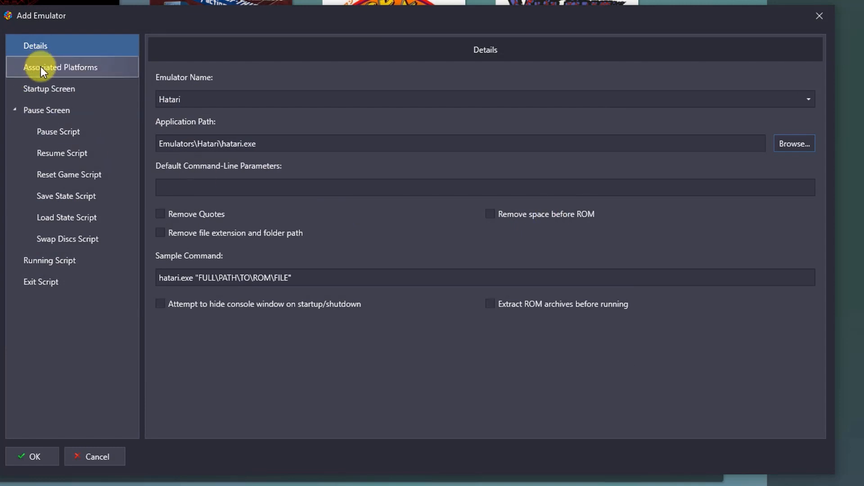
# Associate Hatari with Atari ST as its default emulator and save.
pyautogui.click(60, 66)
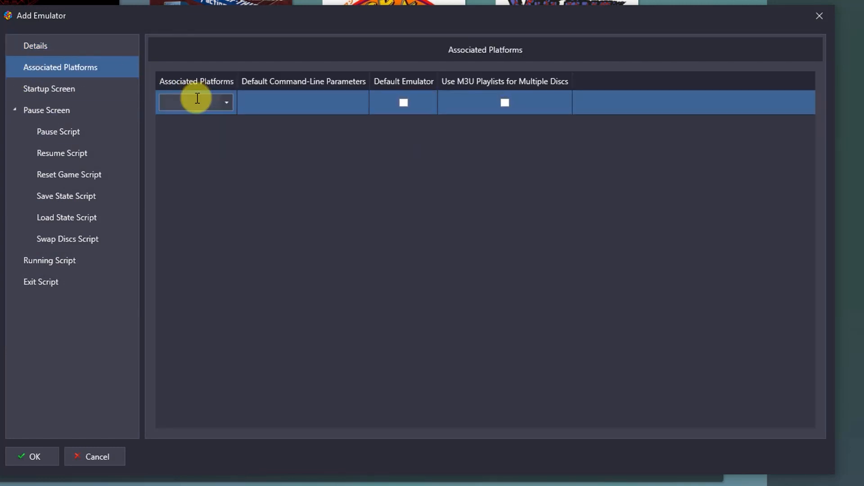
pyautogui.write('Arcade')
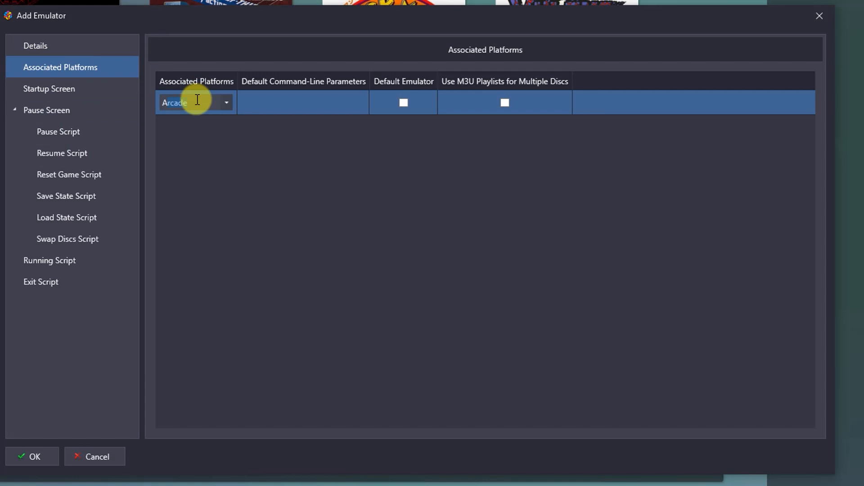
pyautogui.write('Atari ST')
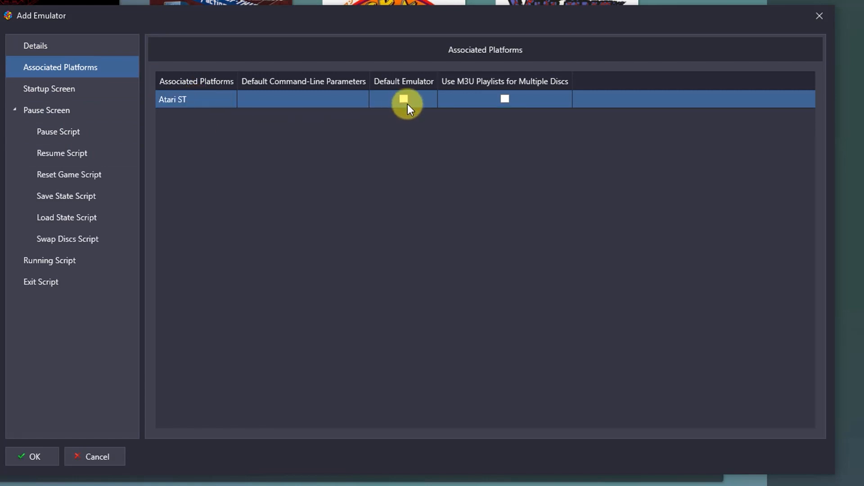
pyautogui.click(403, 99)
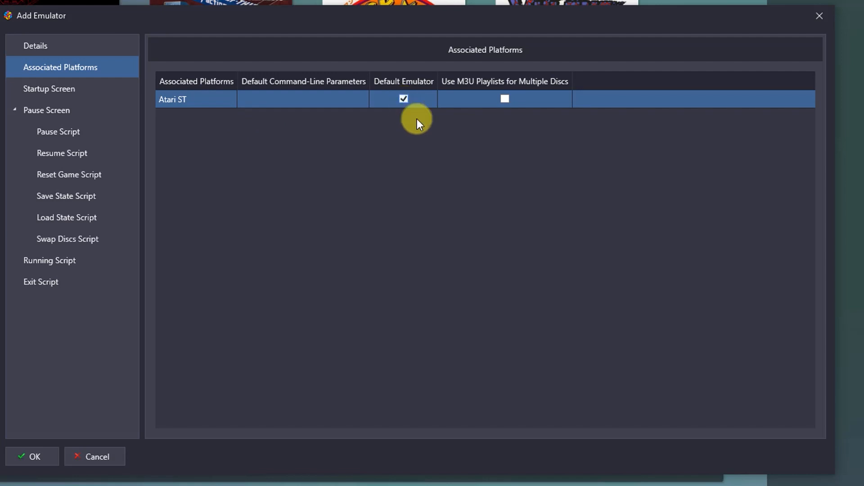
pyautogui.click(32, 457)
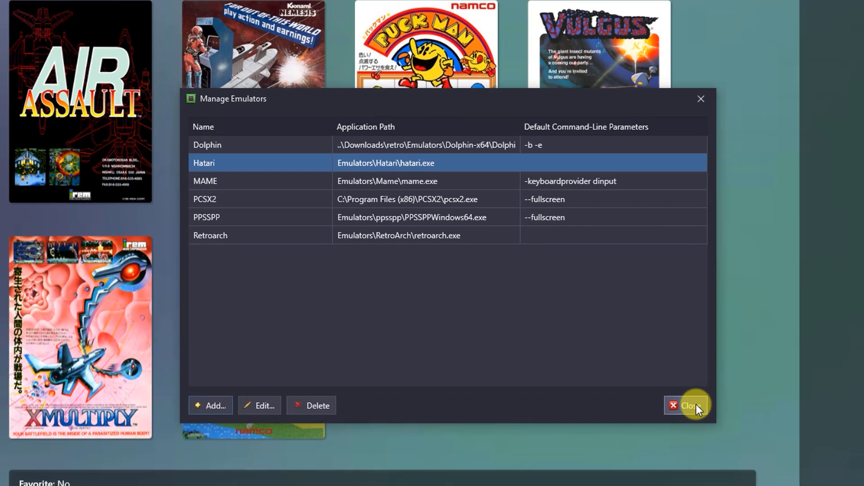
pyautogui.click(686, 408)
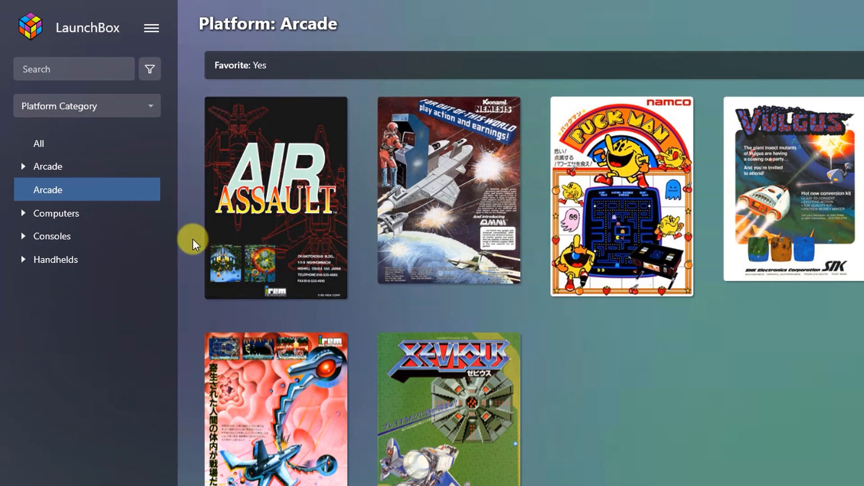
# Add a new platform titled Atari ST in Manage Platforms.
pyautogui.click(23, 214)
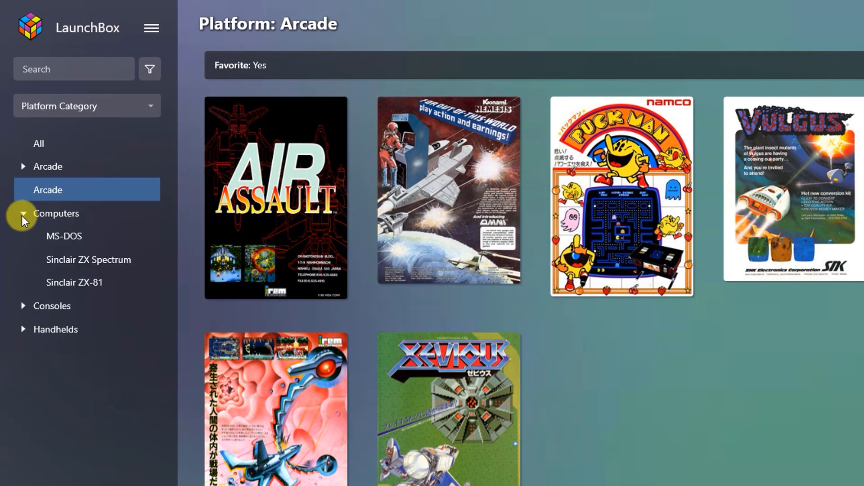
pyautogui.moveTo(123, 69)
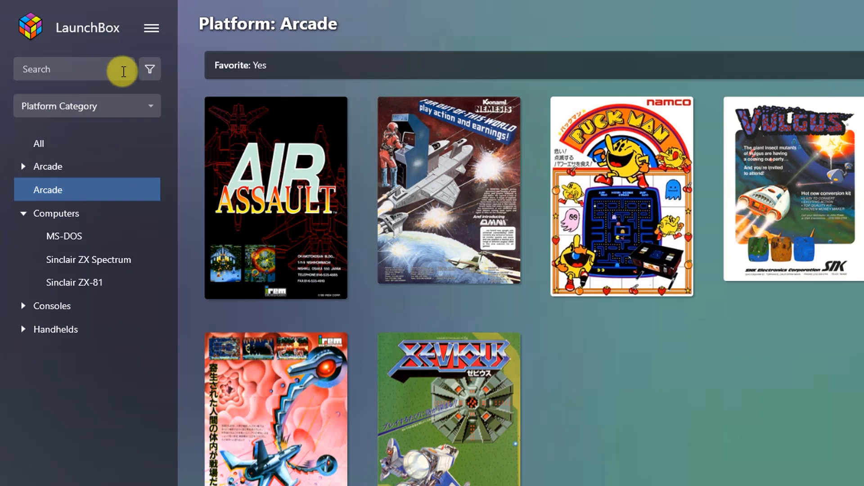
pyautogui.moveTo(152, 28)
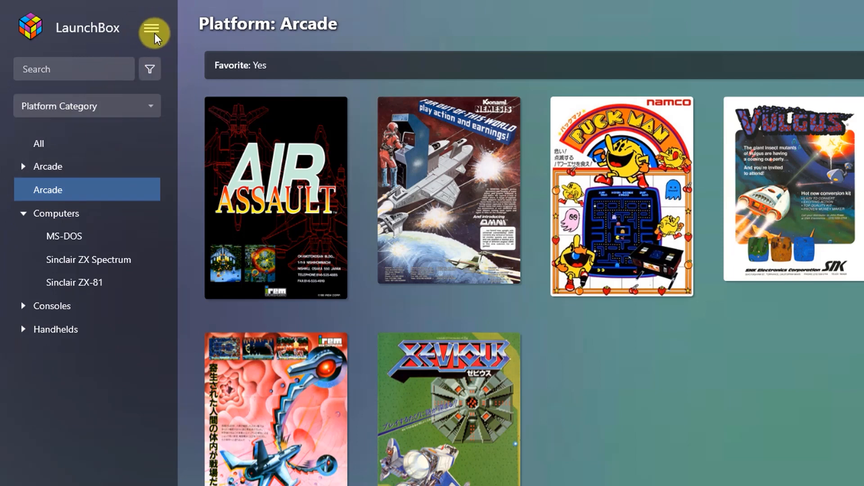
pyautogui.click(154, 28)
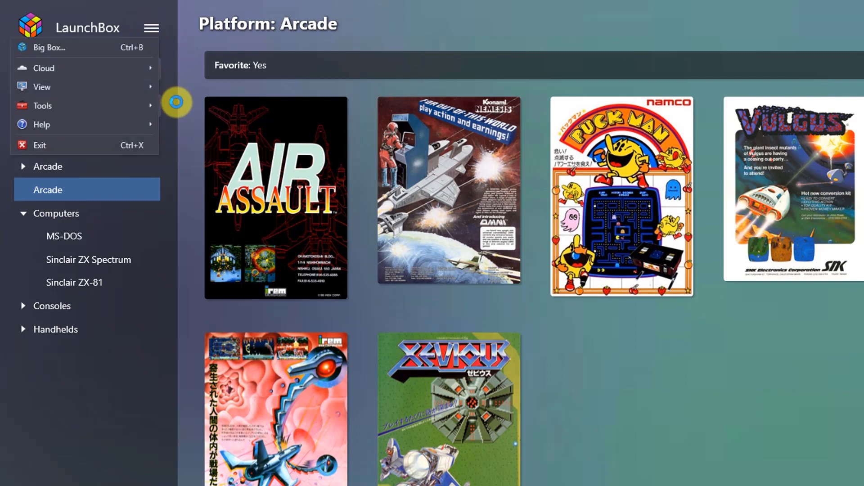
pyautogui.click(42, 105)
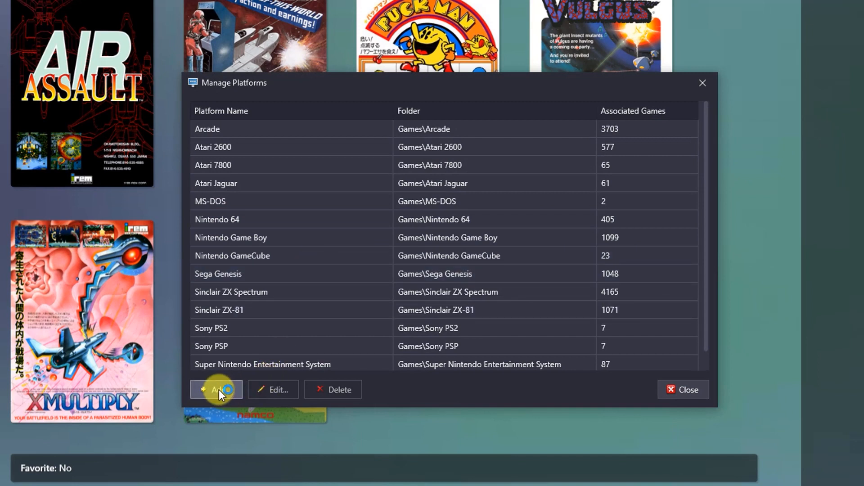
pyautogui.click(215, 392)
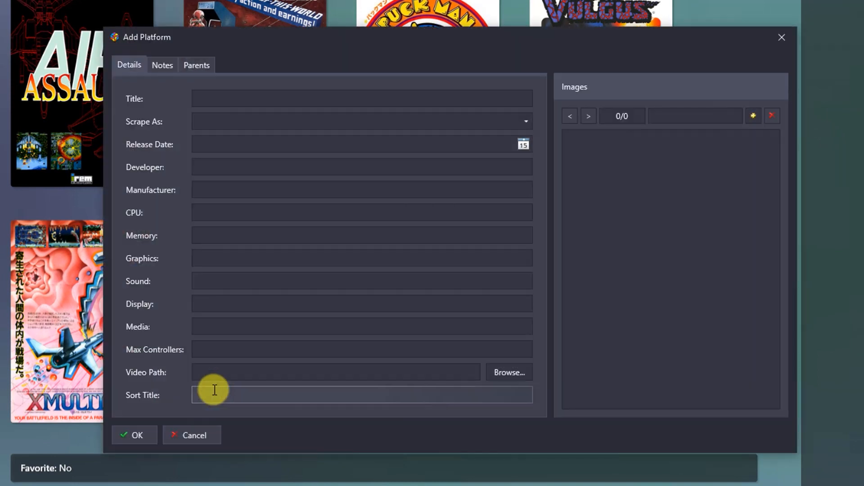
pyautogui.write('A')
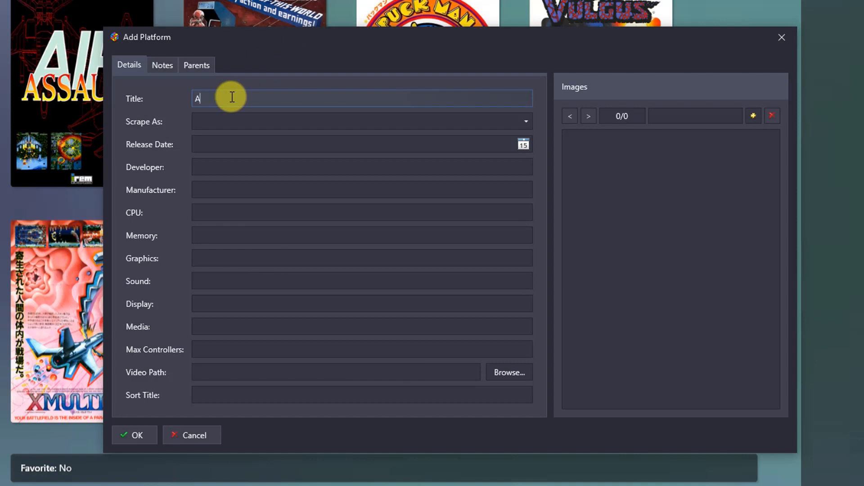
pyautogui.write('tari ST')
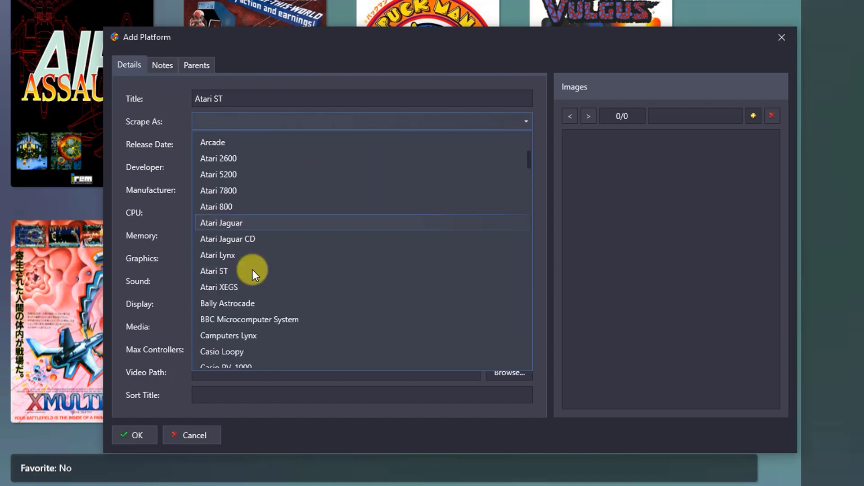
# Scrape the platform as Atari ST, file it under Computers, and save.
pyautogui.click(213, 270)
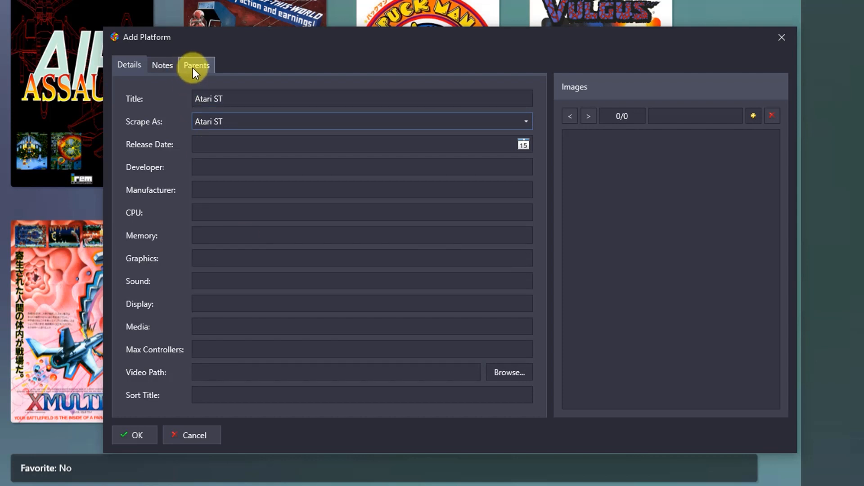
pyautogui.click(195, 65)
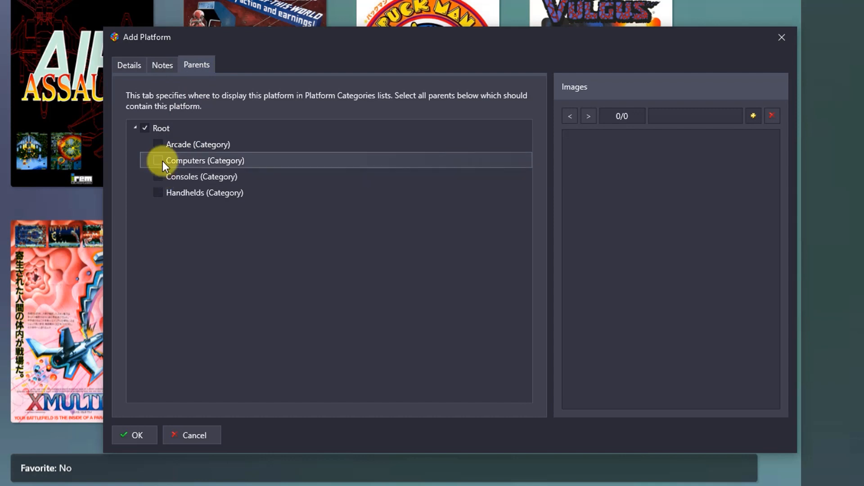
pyautogui.click(137, 434)
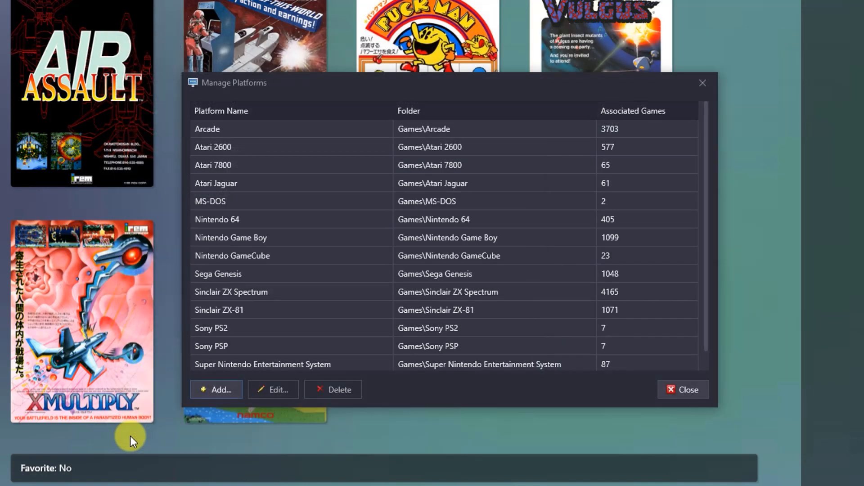
pyautogui.click(217, 389)
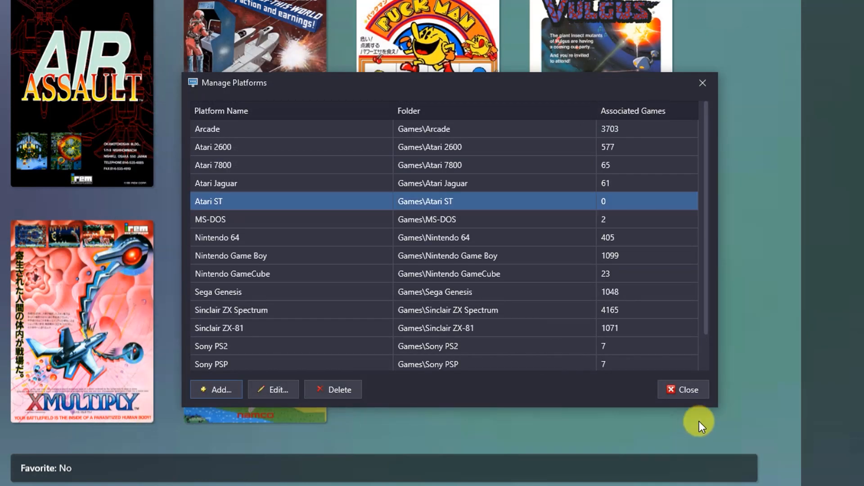
pyautogui.click(686, 394)
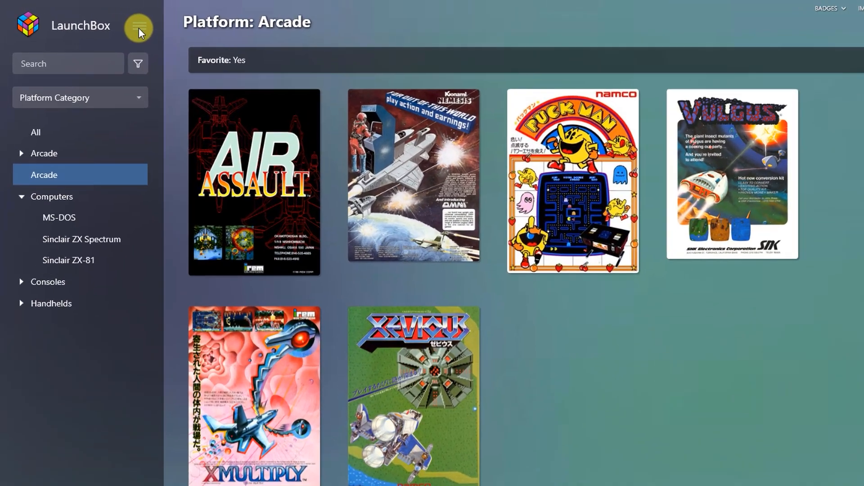
# Scan for added ROMs and import the ten Atari ST games with metadata.
pyautogui.click(138, 27)
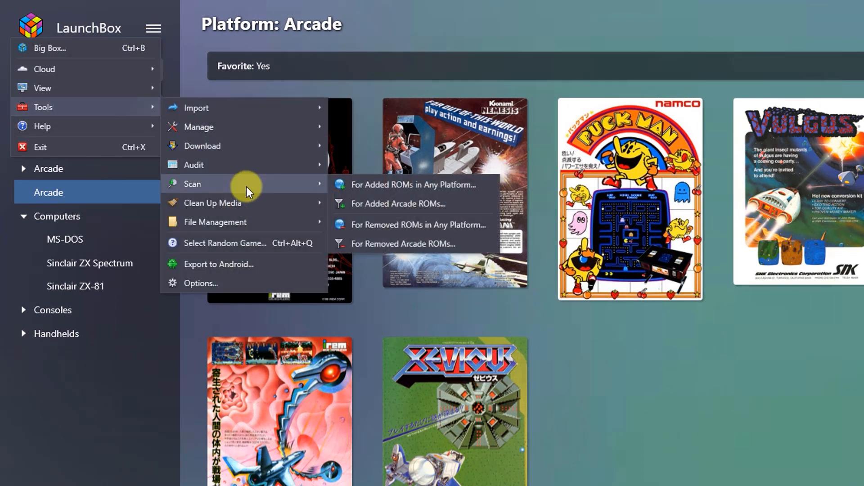
pyautogui.moveTo(384, 198)
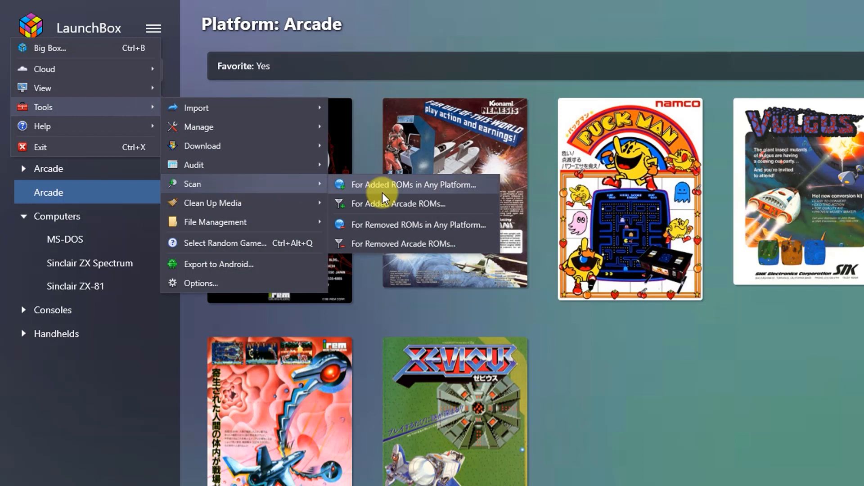
pyautogui.moveTo(446, 196)
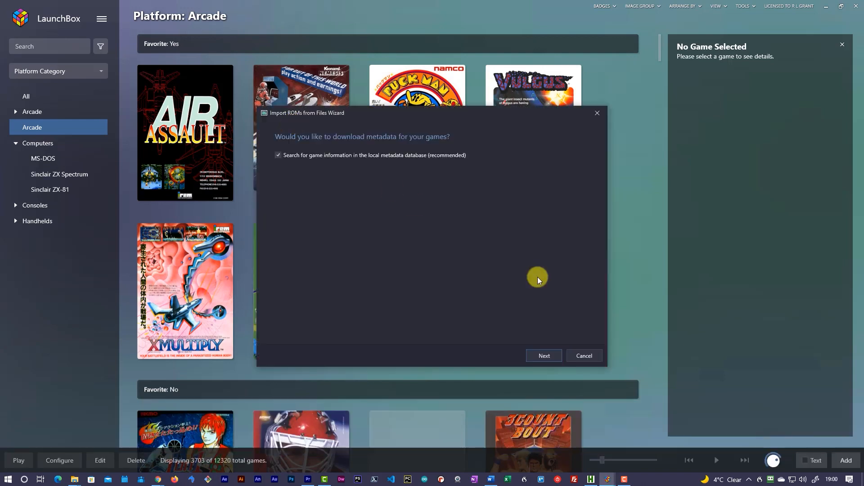
pyautogui.click(543, 356)
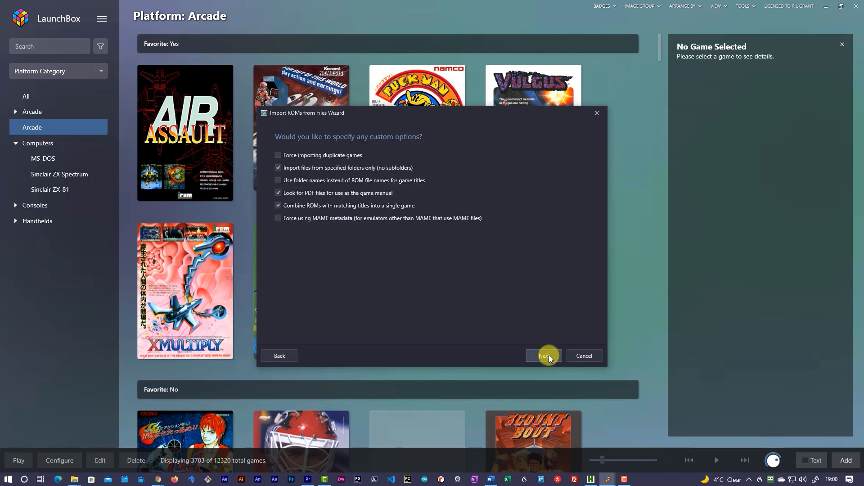
pyautogui.click(543, 355)
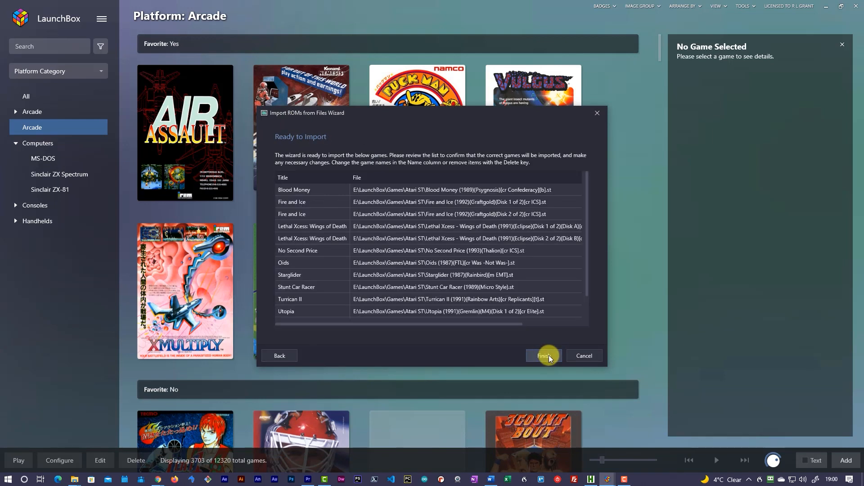
pyautogui.click(543, 355)
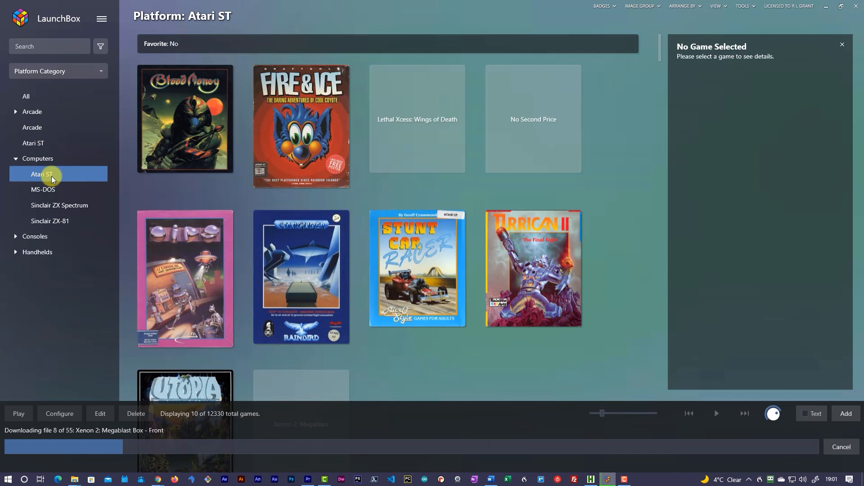
pyautogui.scroll(-3)
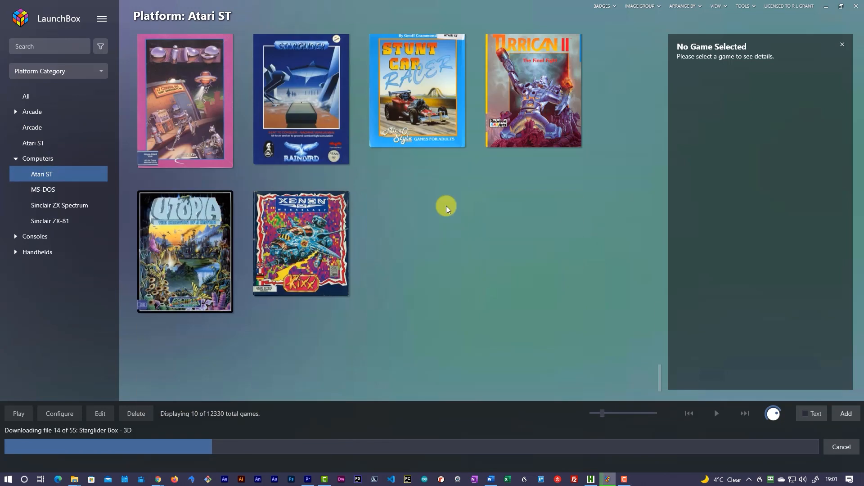
pyautogui.click(300, 243)
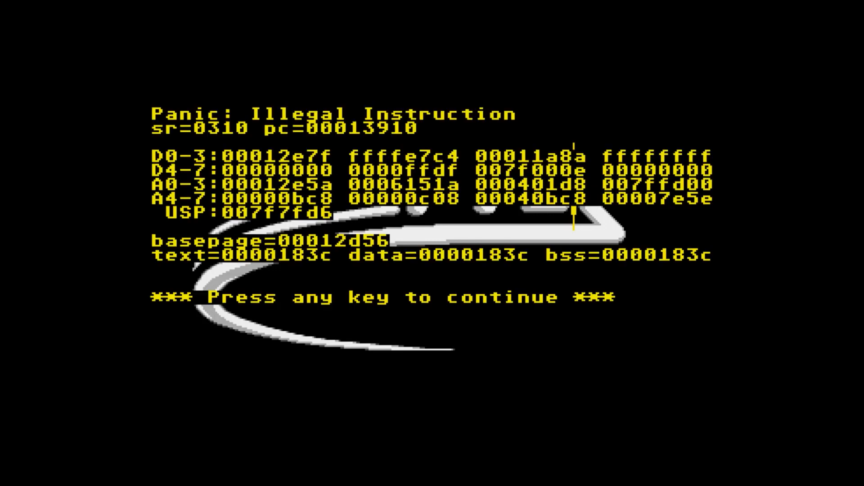
# Bring up Hatari's main settings menu over the Panic: Illegal Instruction screen.
pyautogui.press('f12')
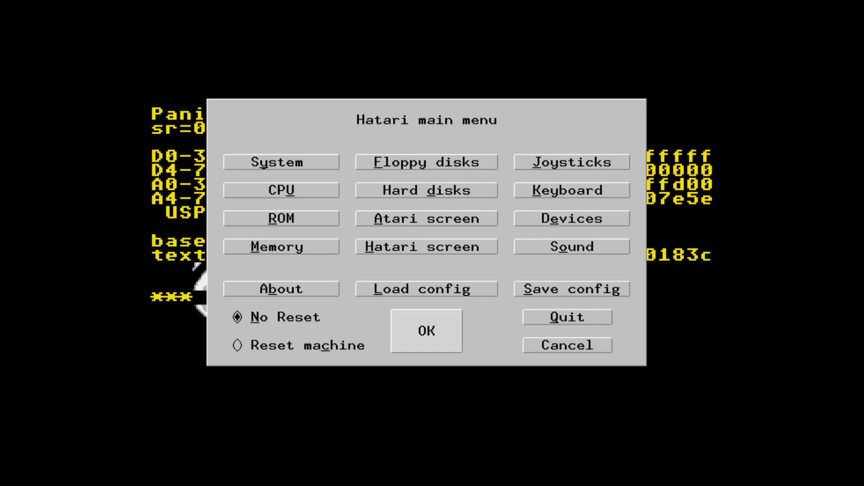
# Insert Oids (1987)(FTL)[t +4 Pugsy].stx into drive A, then load Oids from the trainer menu.
pyautogui.click(425, 162)
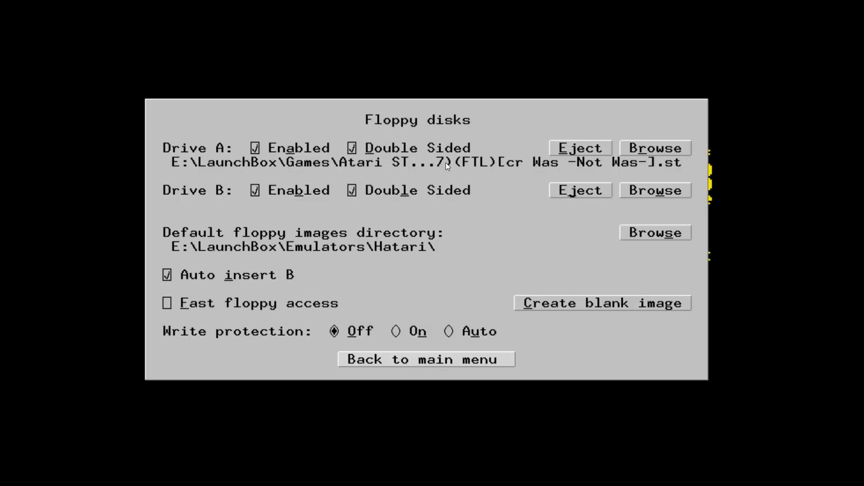
pyautogui.click(654, 148)
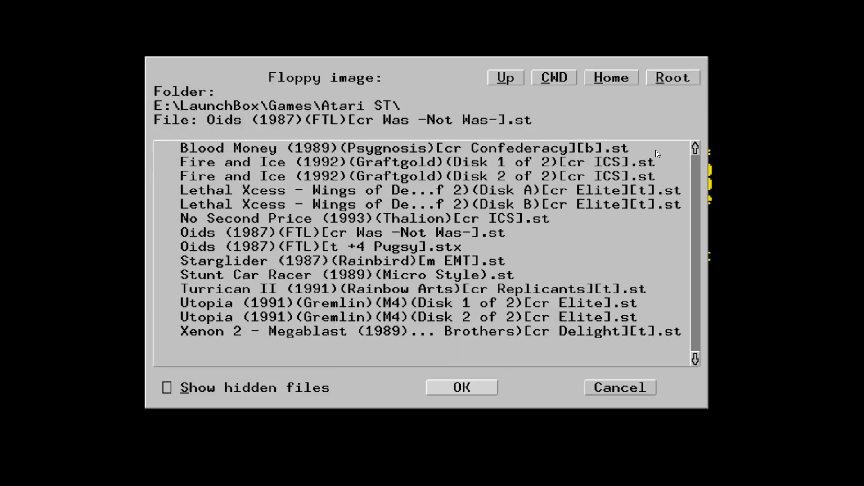
pyautogui.moveTo(272, 249)
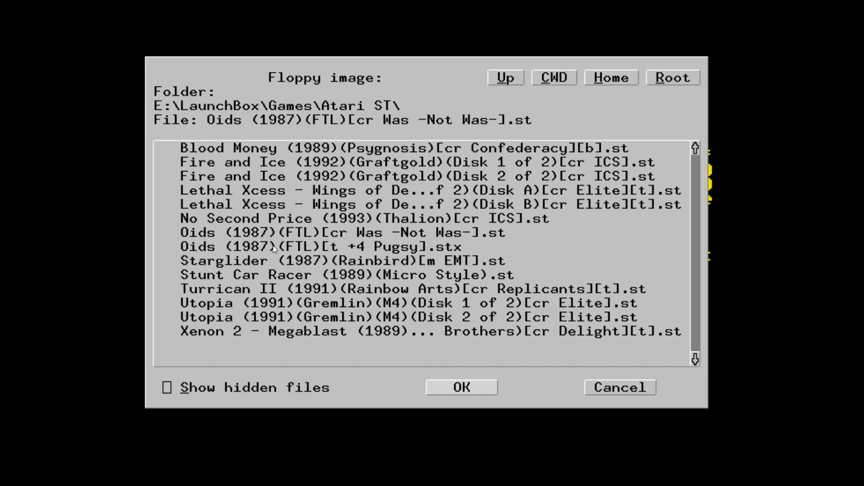
pyautogui.click(461, 387)
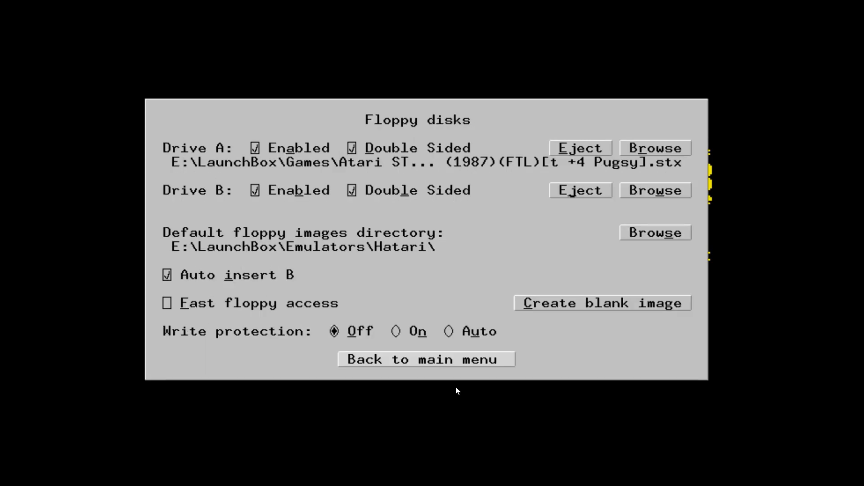
pyautogui.click(425, 359)
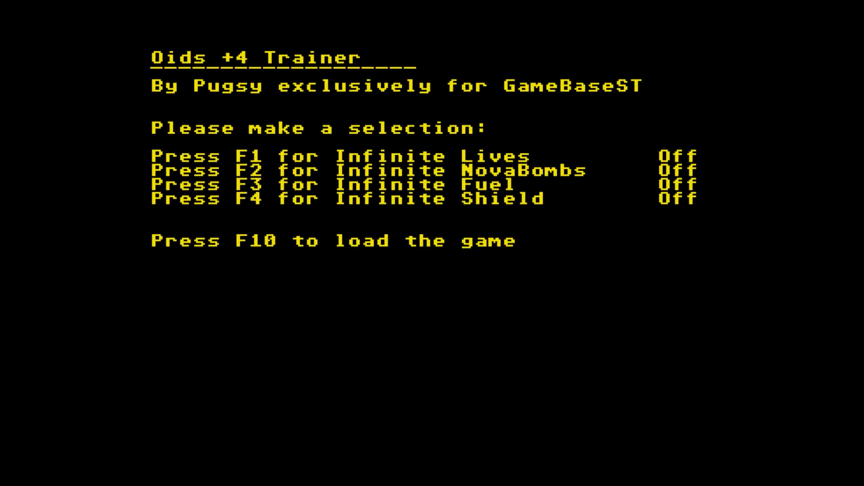
pyautogui.press('f10')
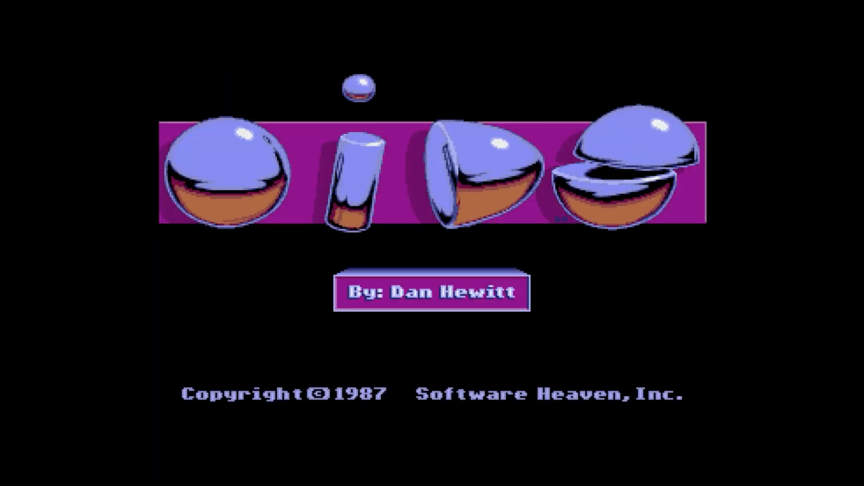